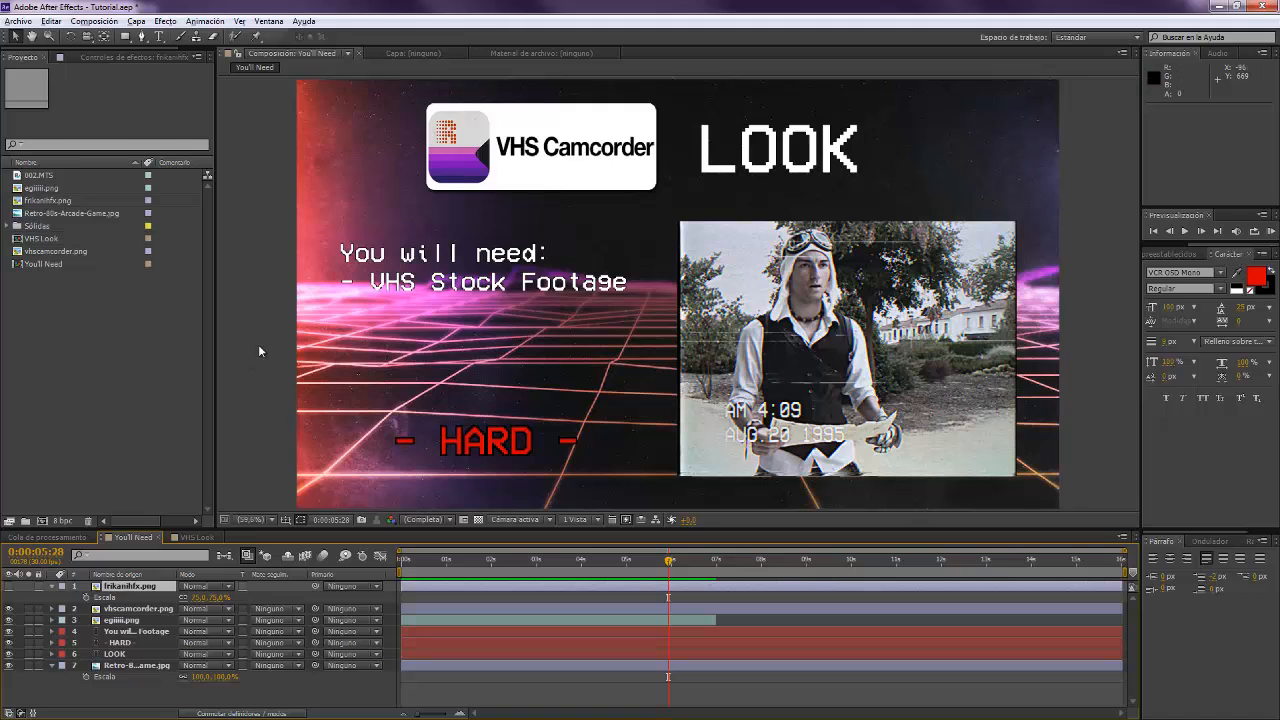
mouse_move(264, 246)
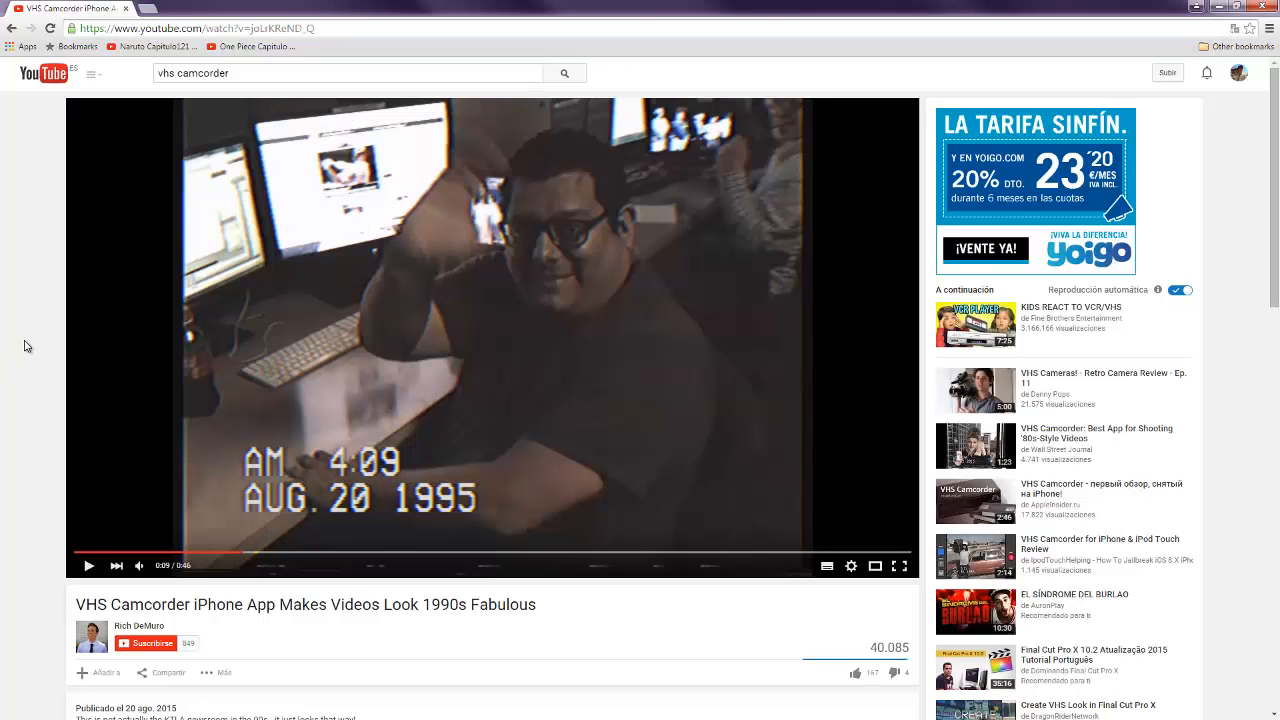
mouse_move(132, 312)
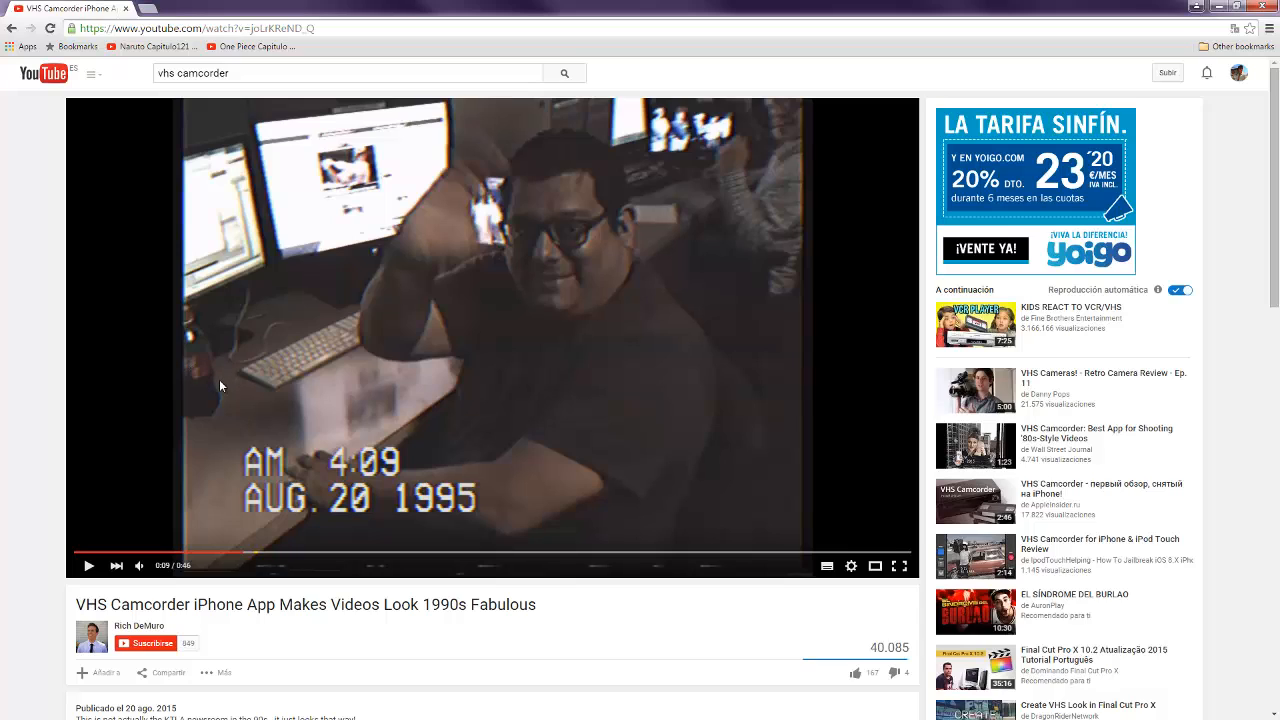
mouse_move(254, 330)
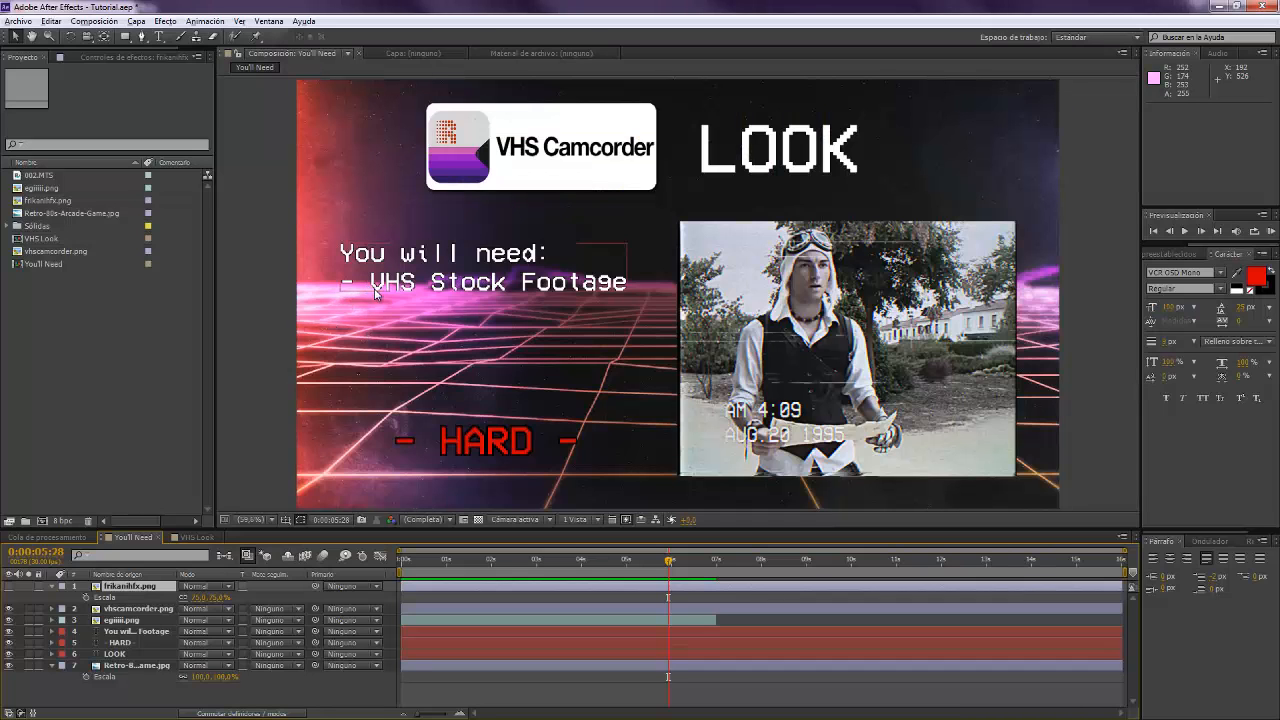
mouse_move(408, 330)
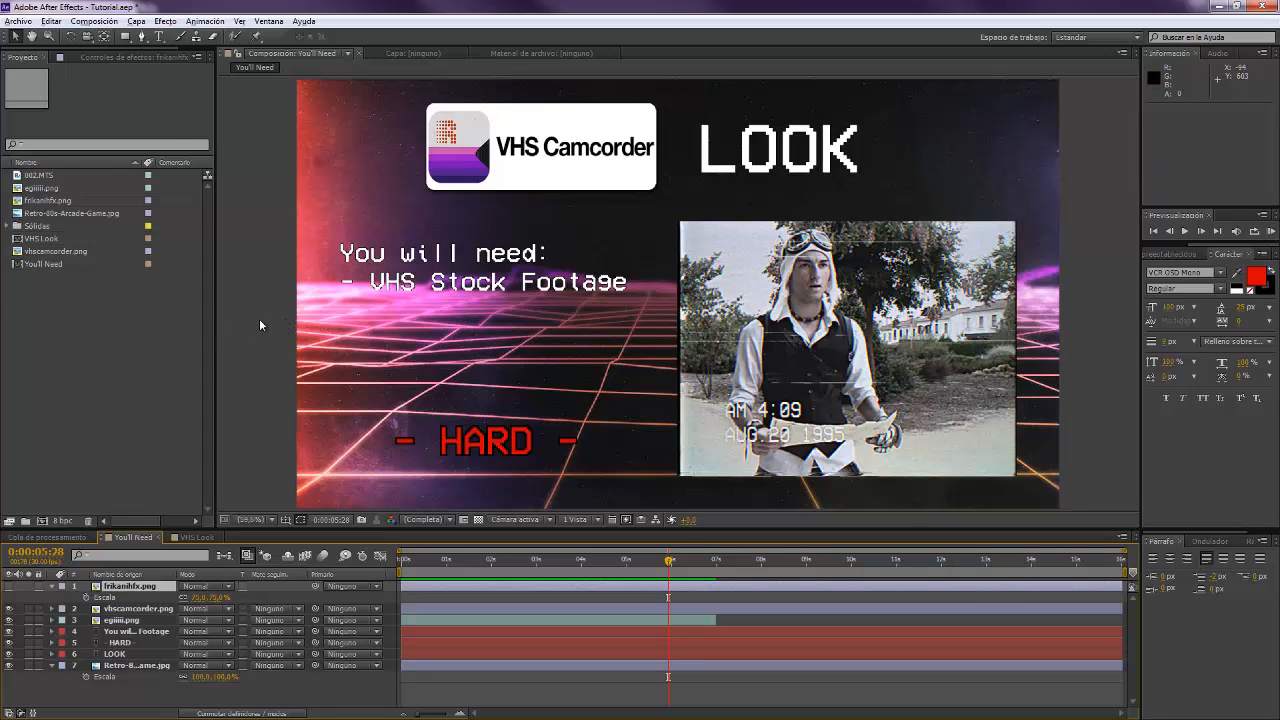
mouse_move(272, 268)
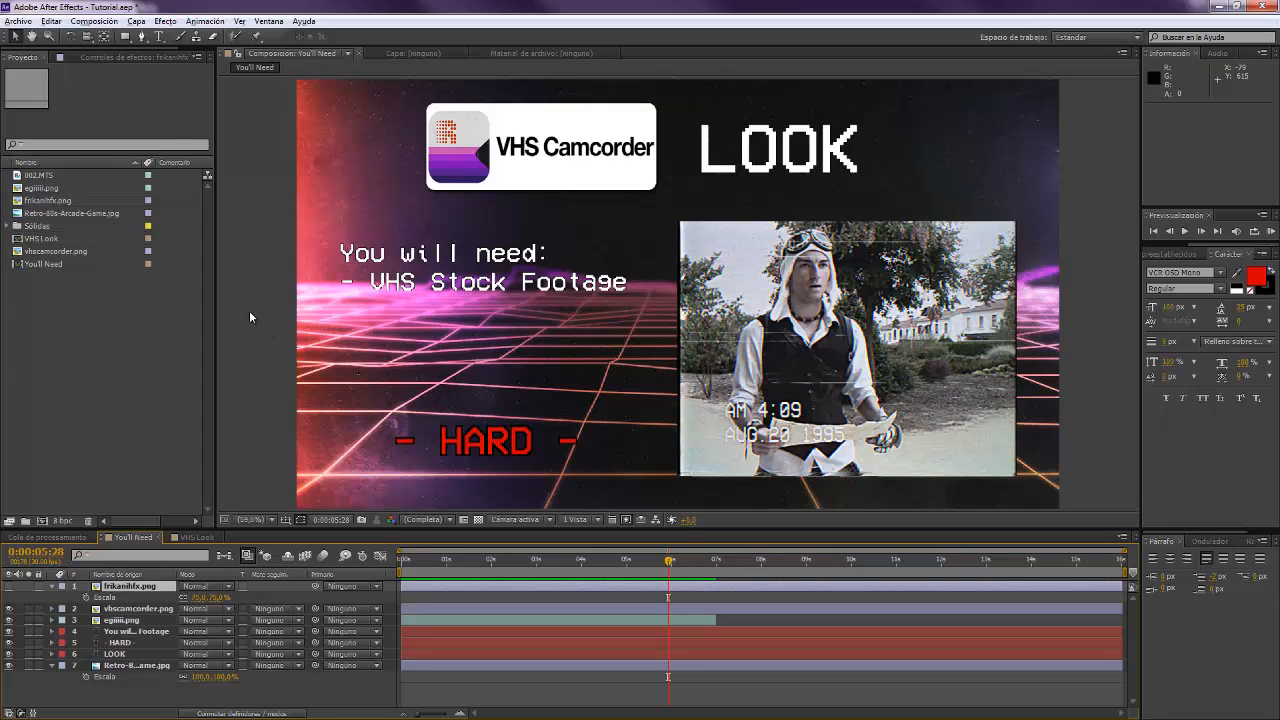
mouse_move(236, 336)
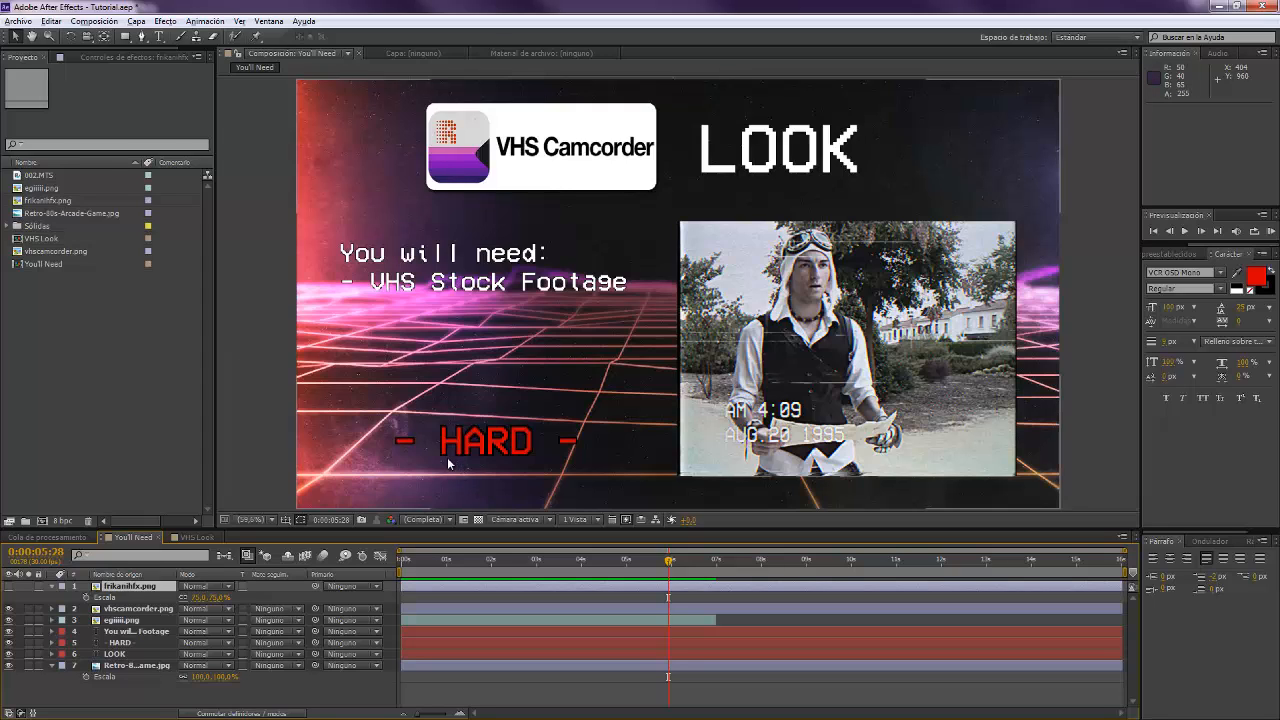
mouse_move(416, 472)
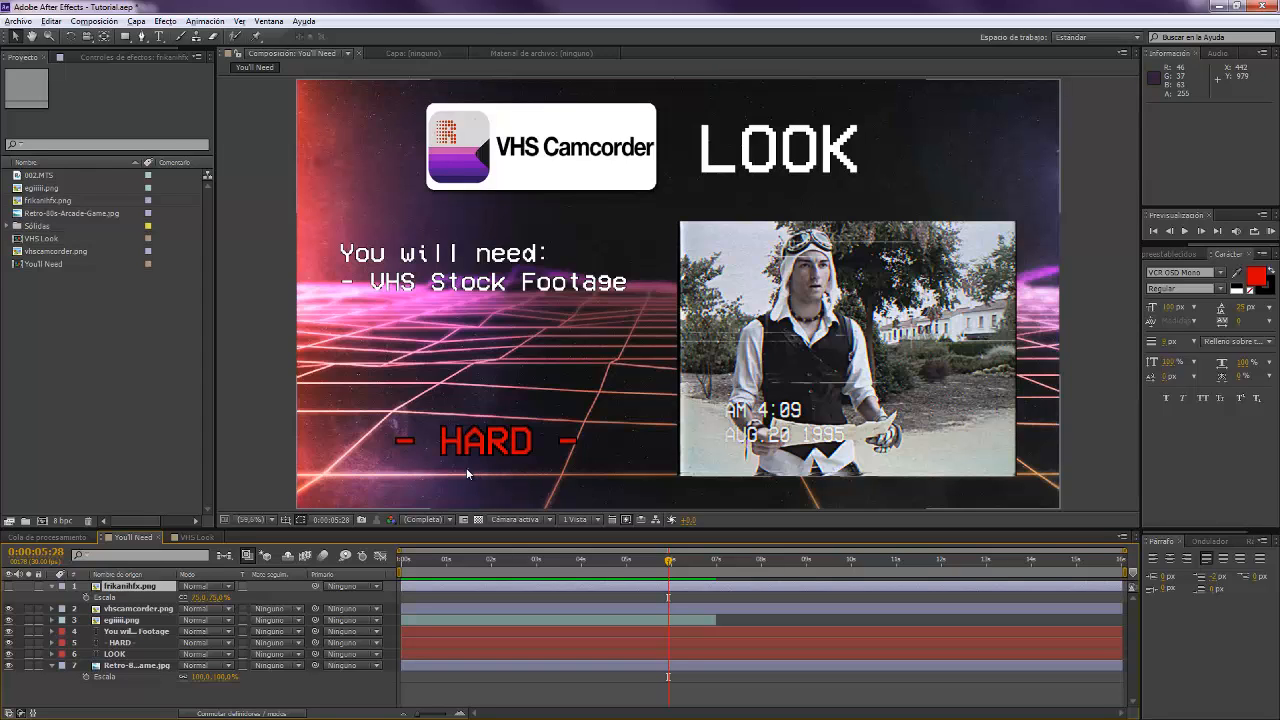
mouse_move(262, 390)
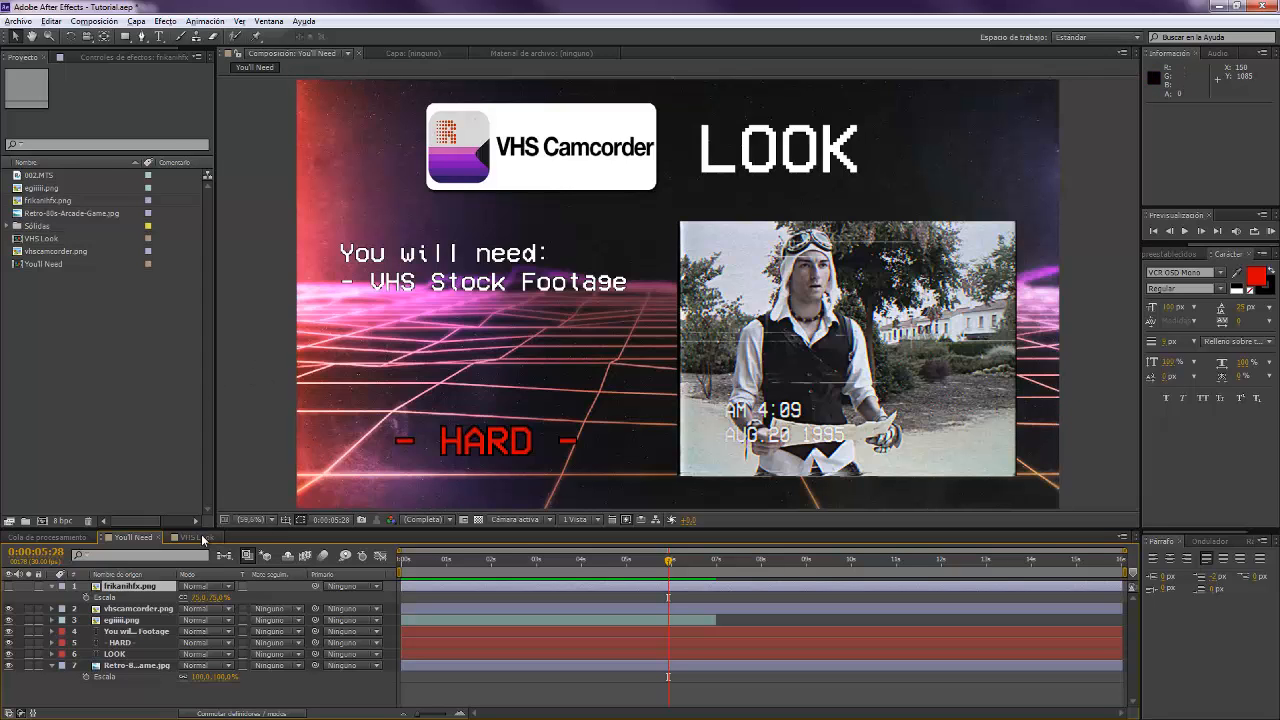
- Resize the VHS Look composition to a narrower, squarer frame via Composition Settings
left_click(196, 536)
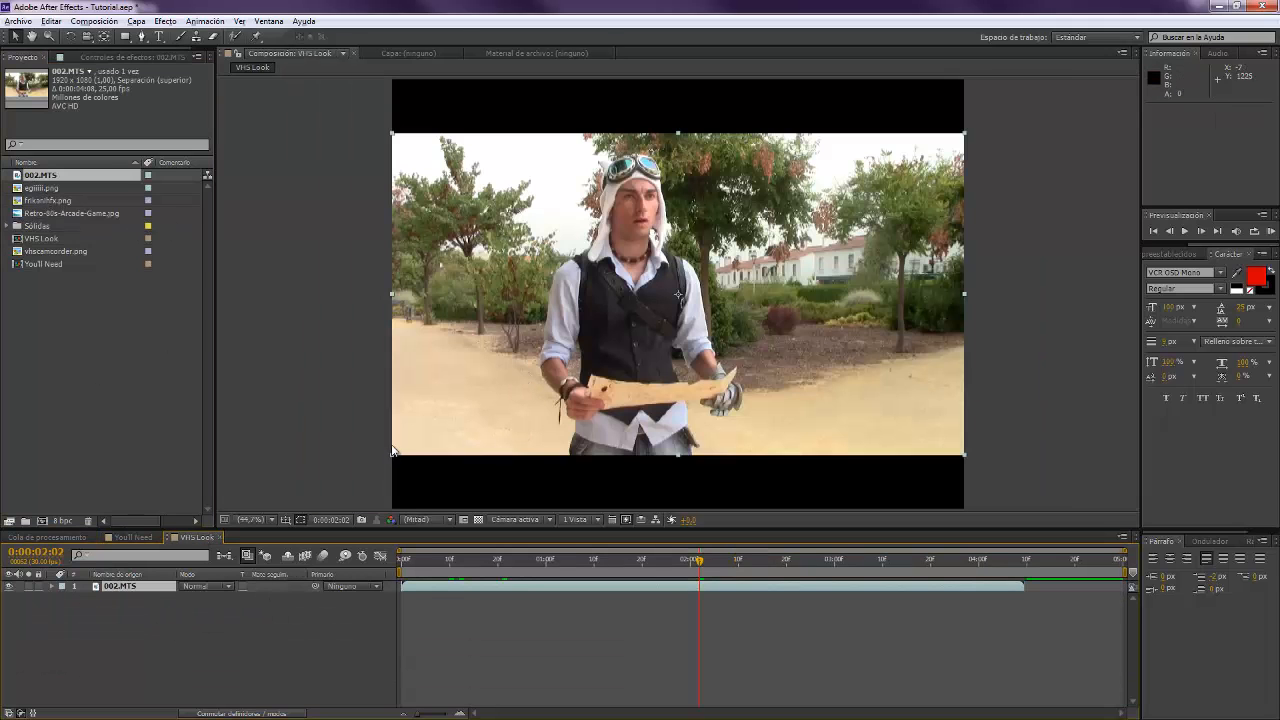
left_click(92, 20)
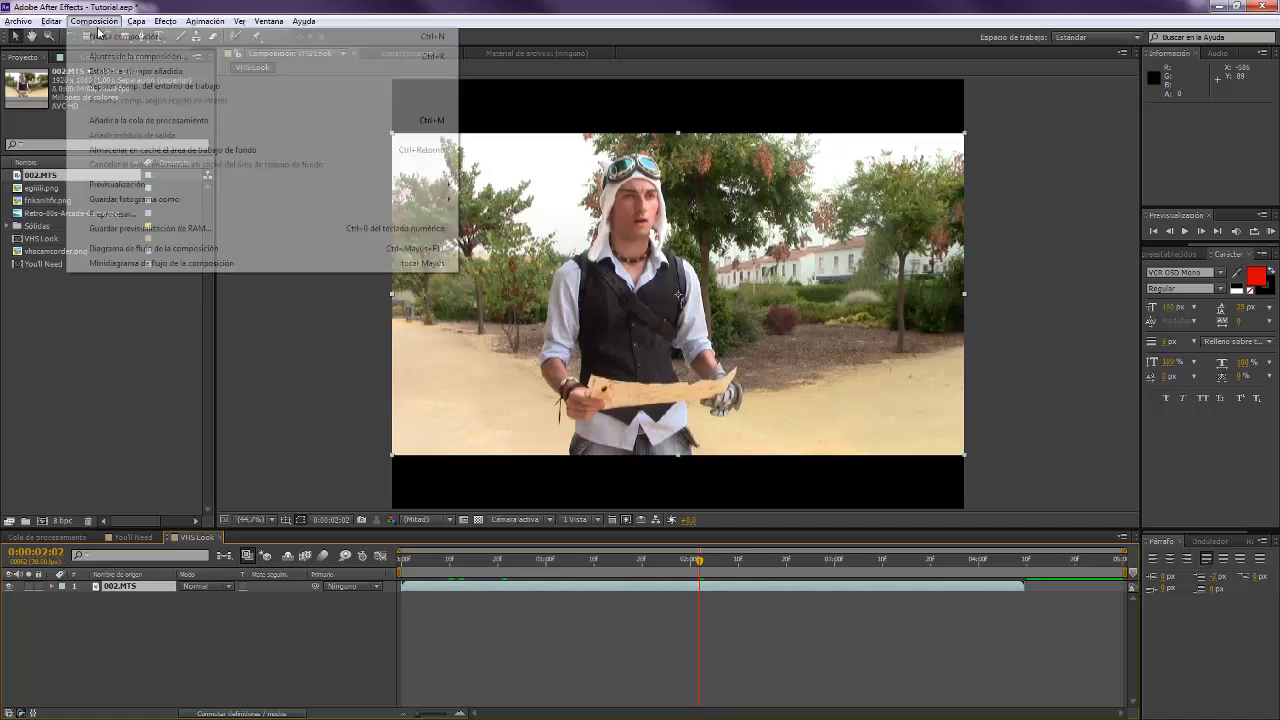
left_click(140, 56)
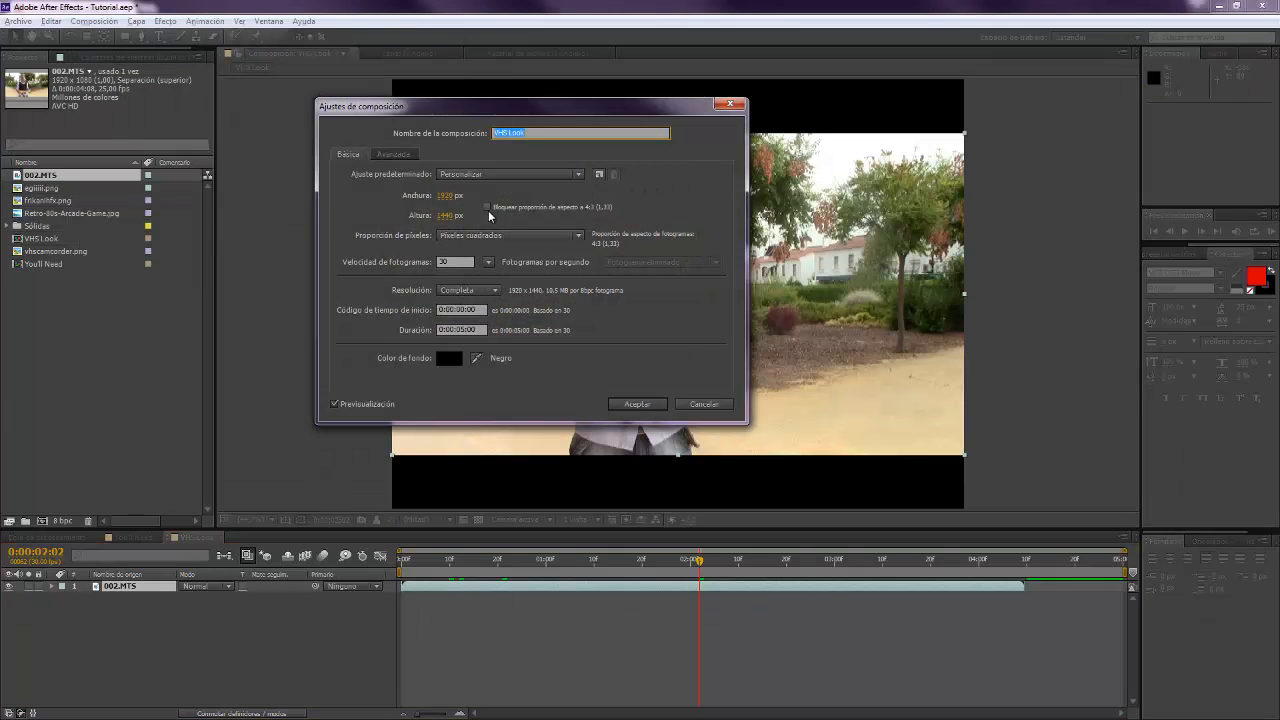
mouse_move(590, 214)
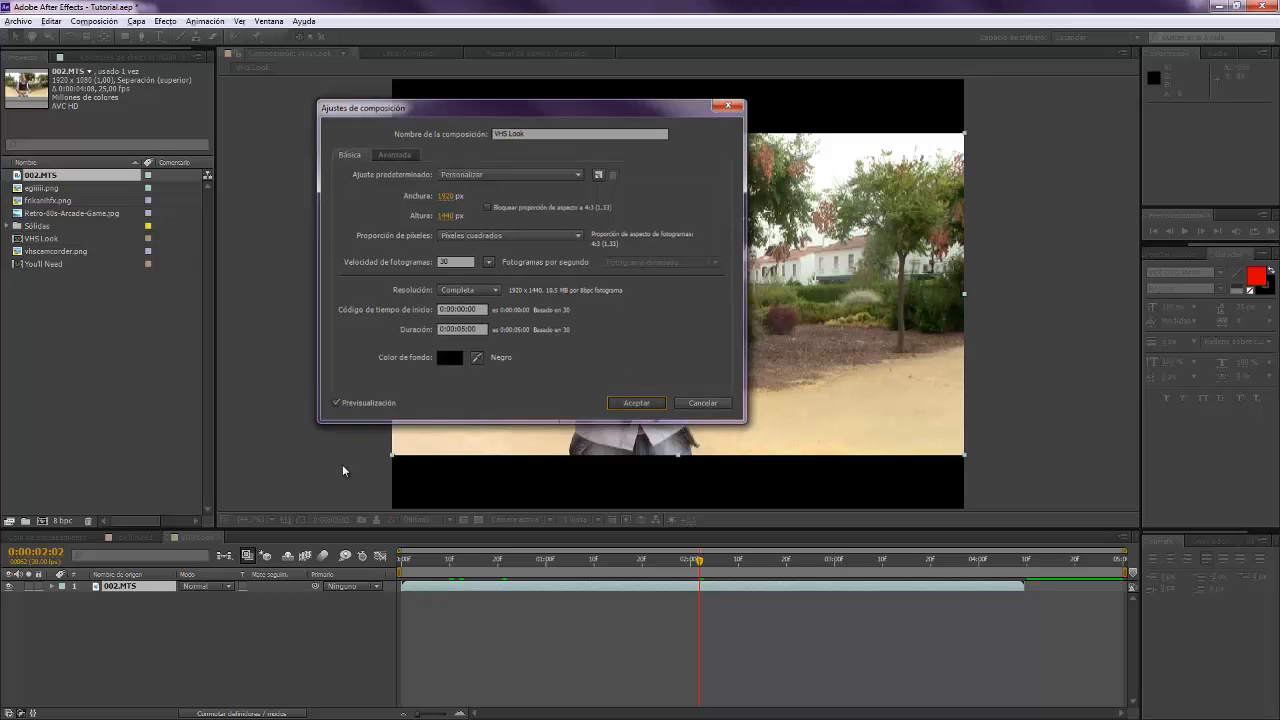
left_click(636, 404)
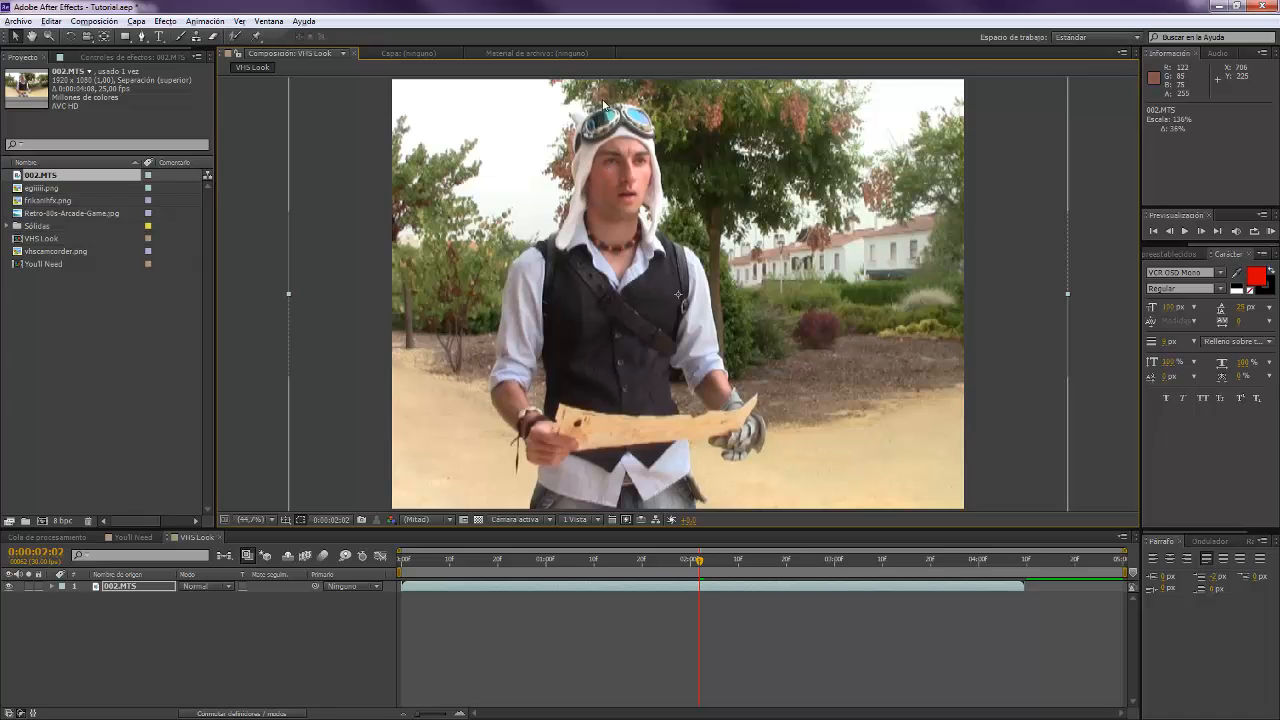
mouse_move(378, 346)
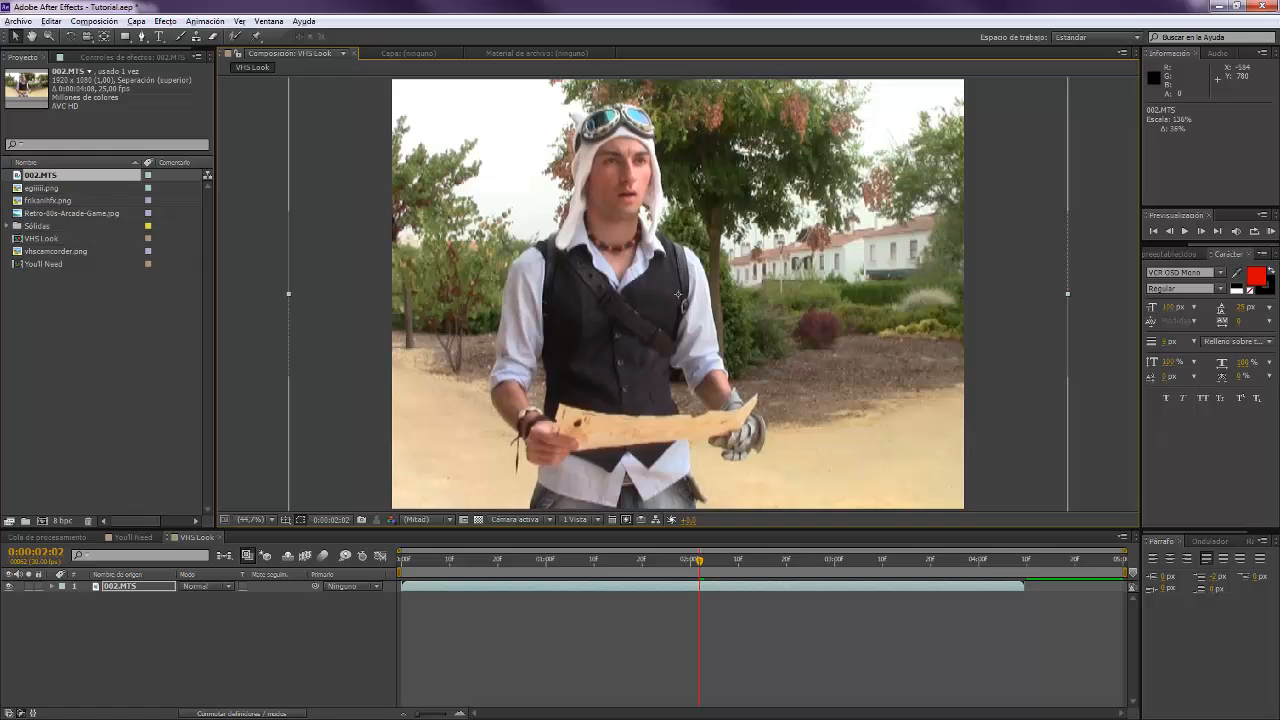
- Add an adjustment layer above the footage with a Brightness & Contrast effect
left_click(136, 20)
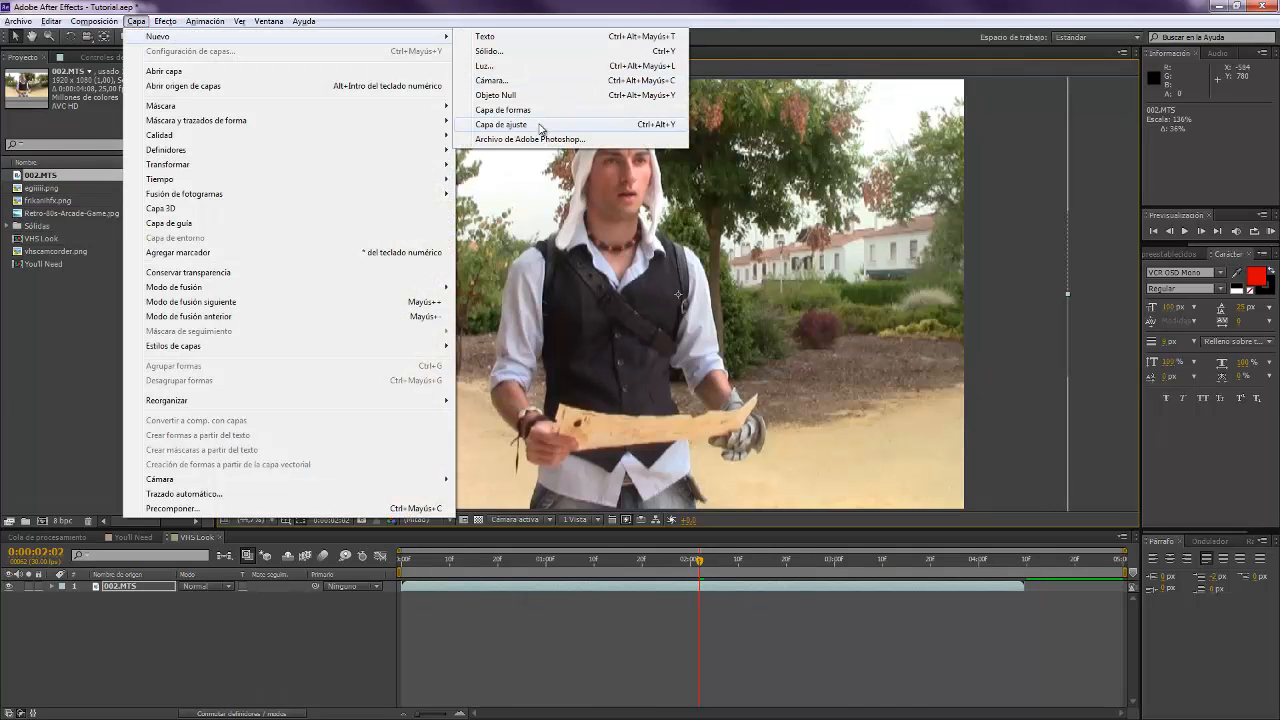
left_click(500, 124)
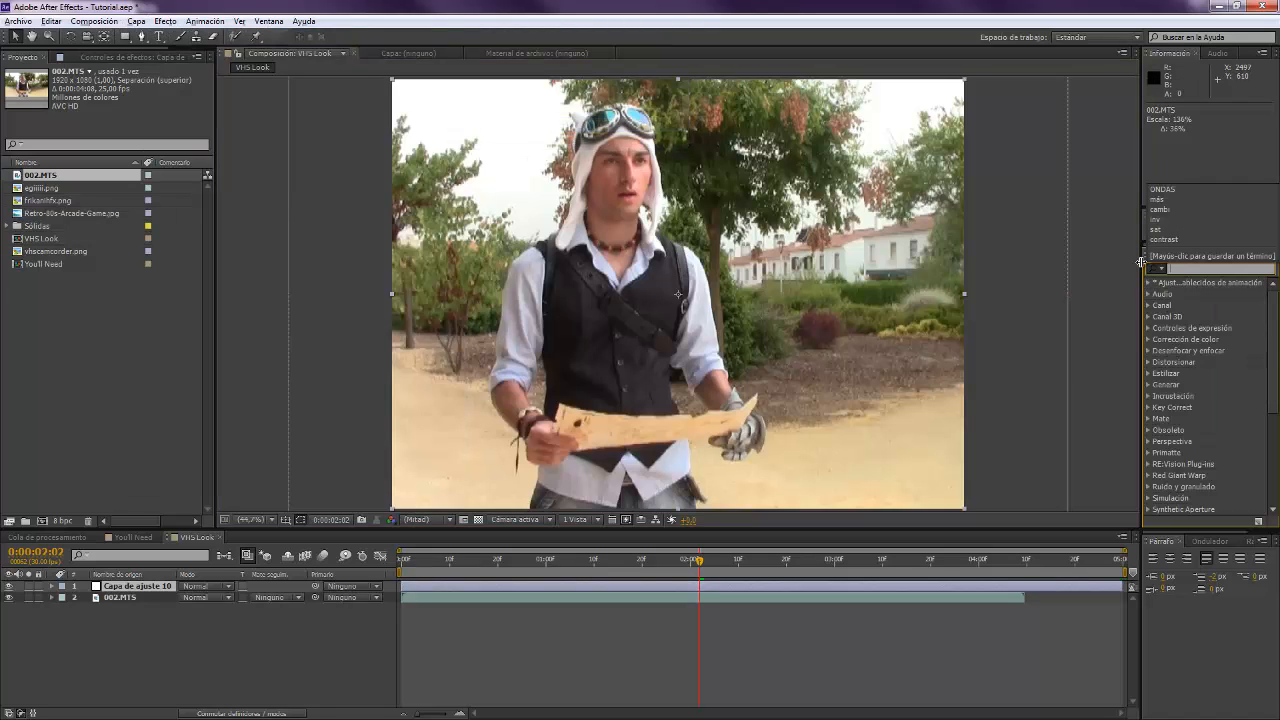
type("contrast")
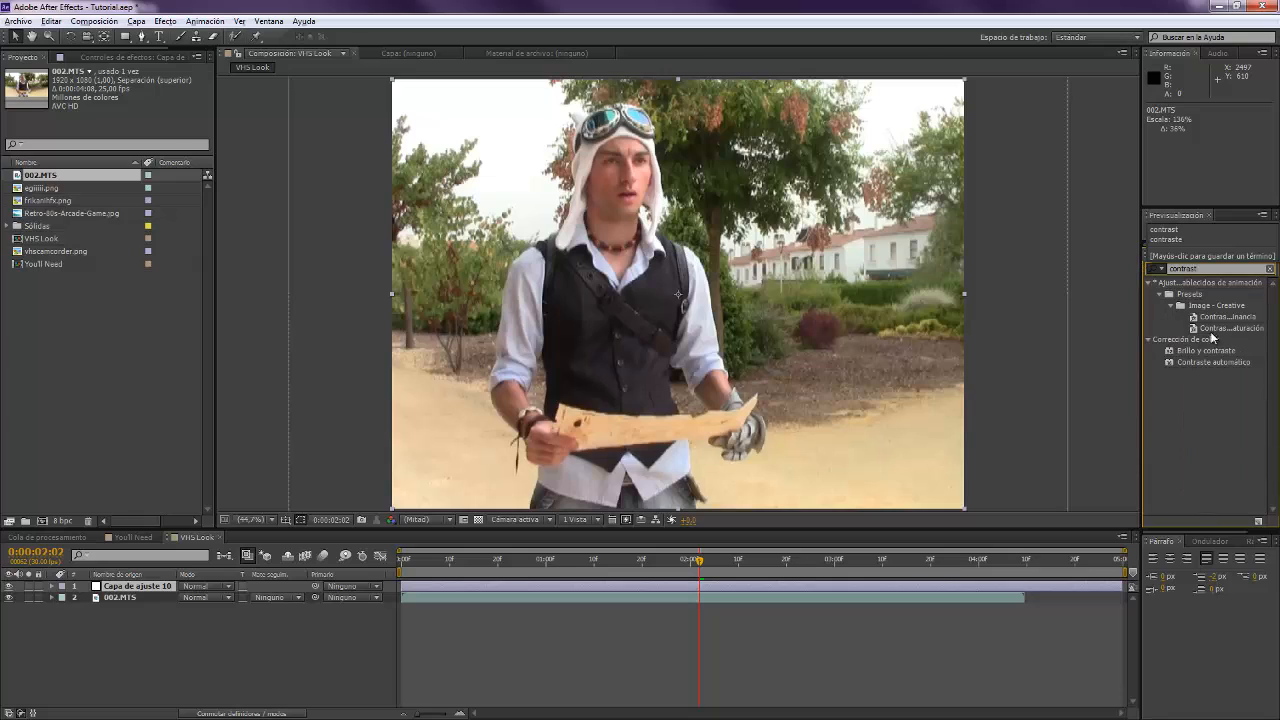
left_click(1204, 350)
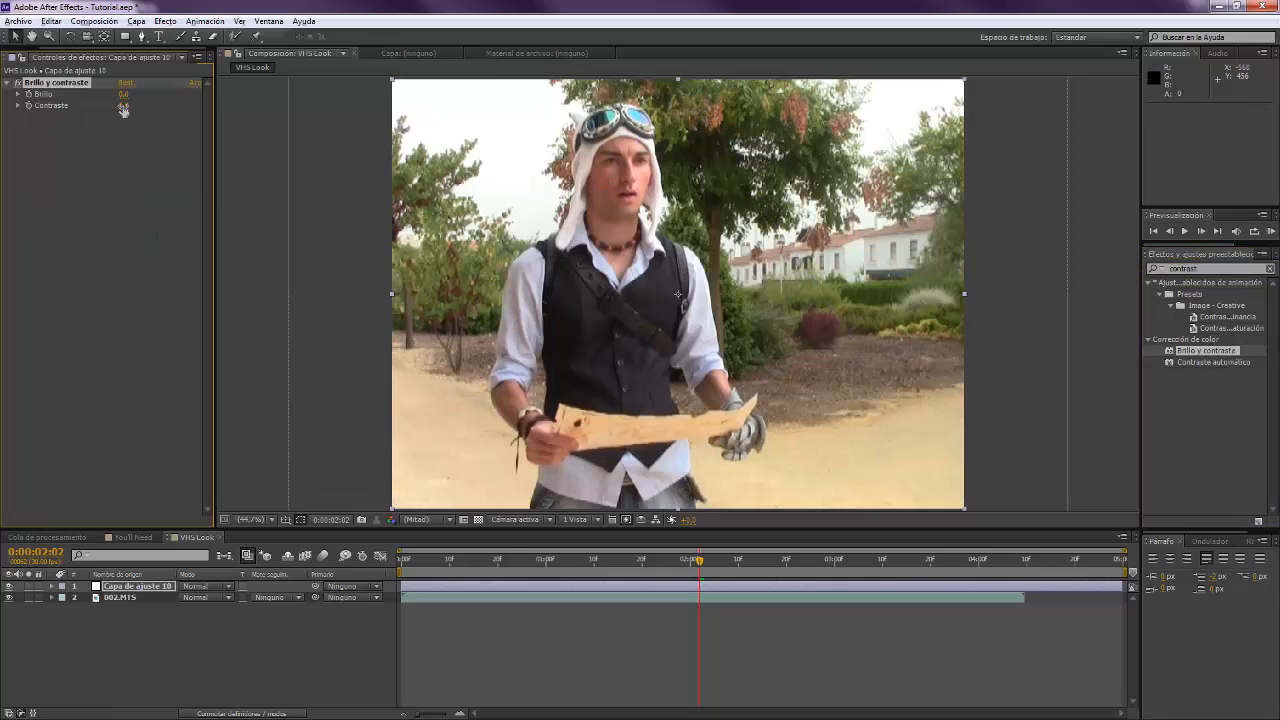
- Set brightness 30.0 and contrast -10.0 across the two Brightness & Contrast corrections
left_click(122, 104)
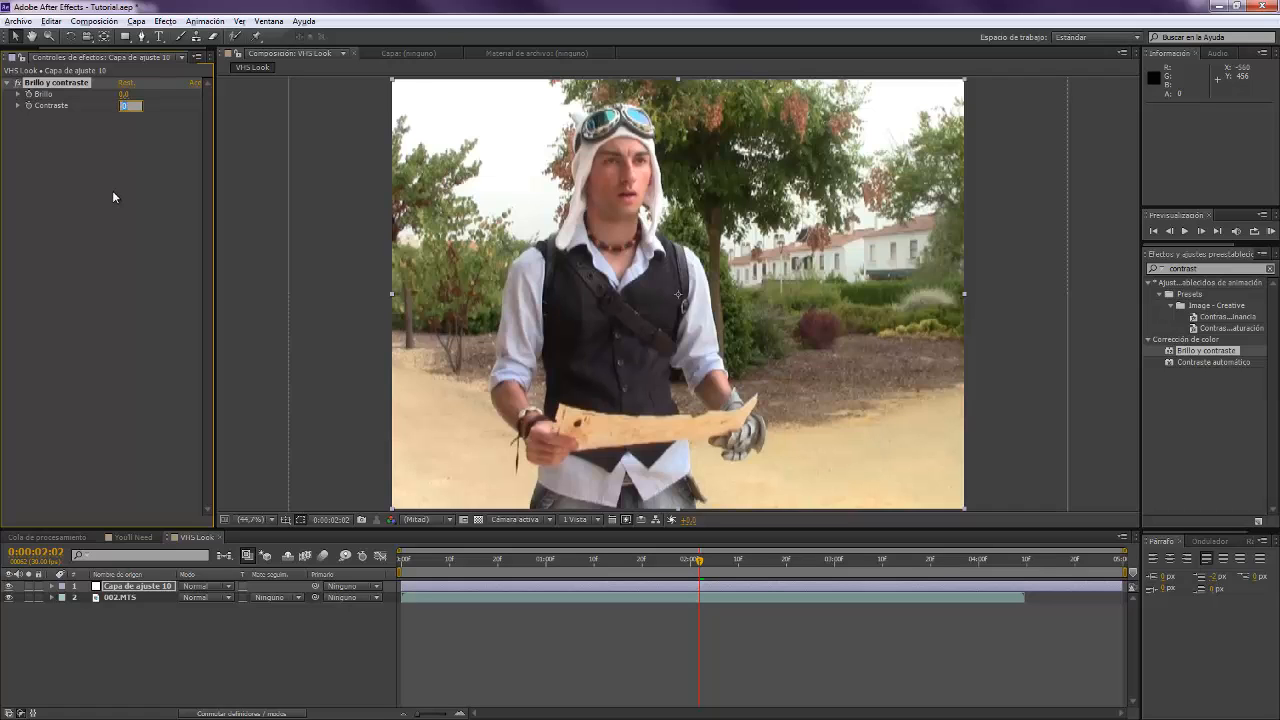
type("30.0")
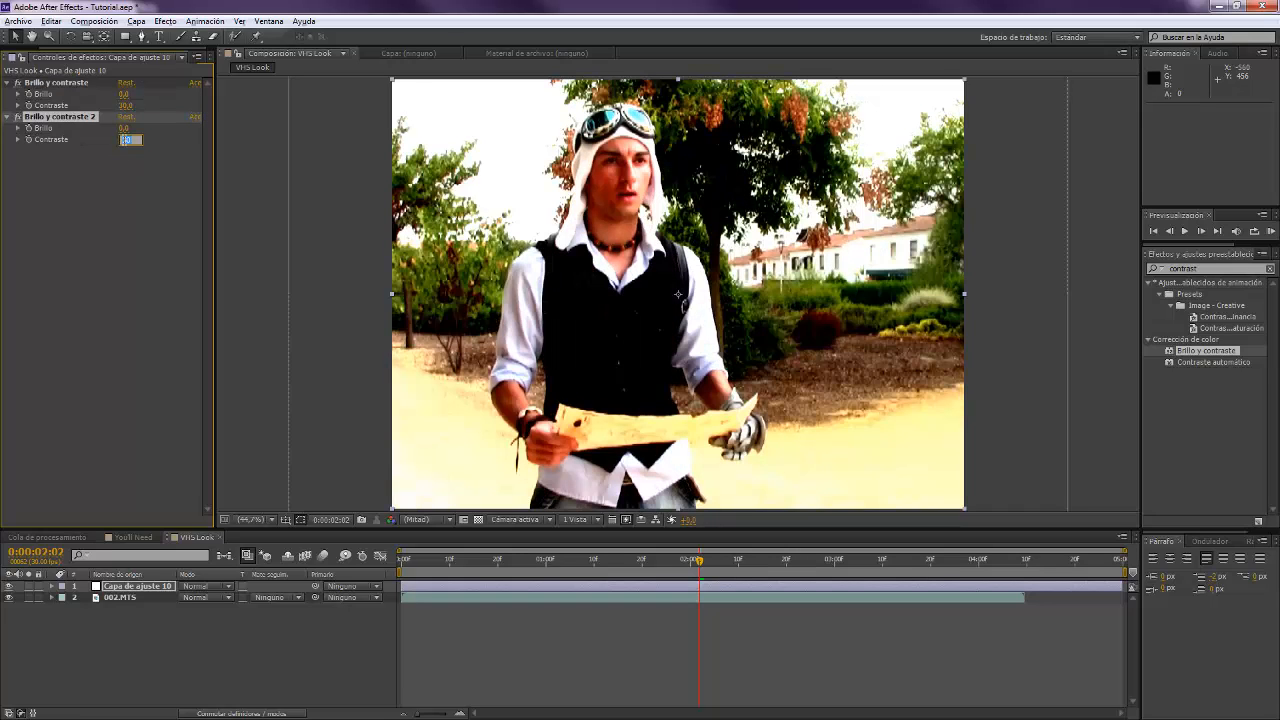
type("-10.0")
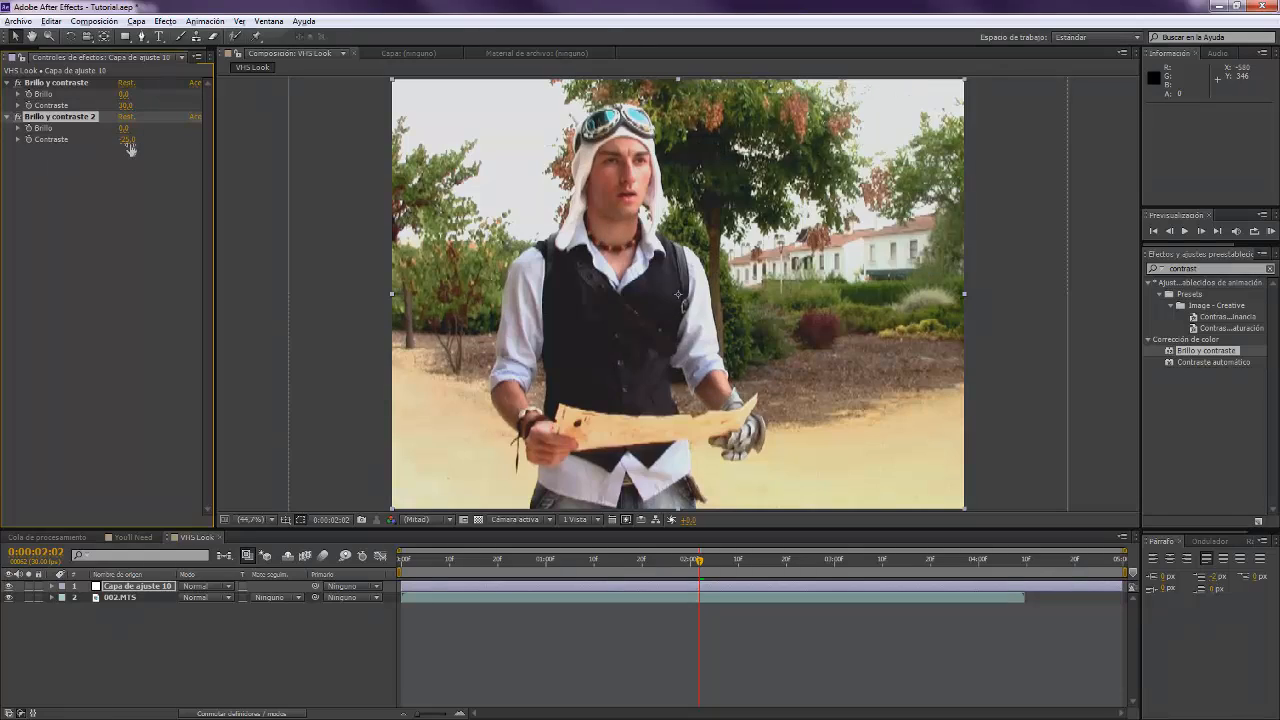
double_click(130, 140)
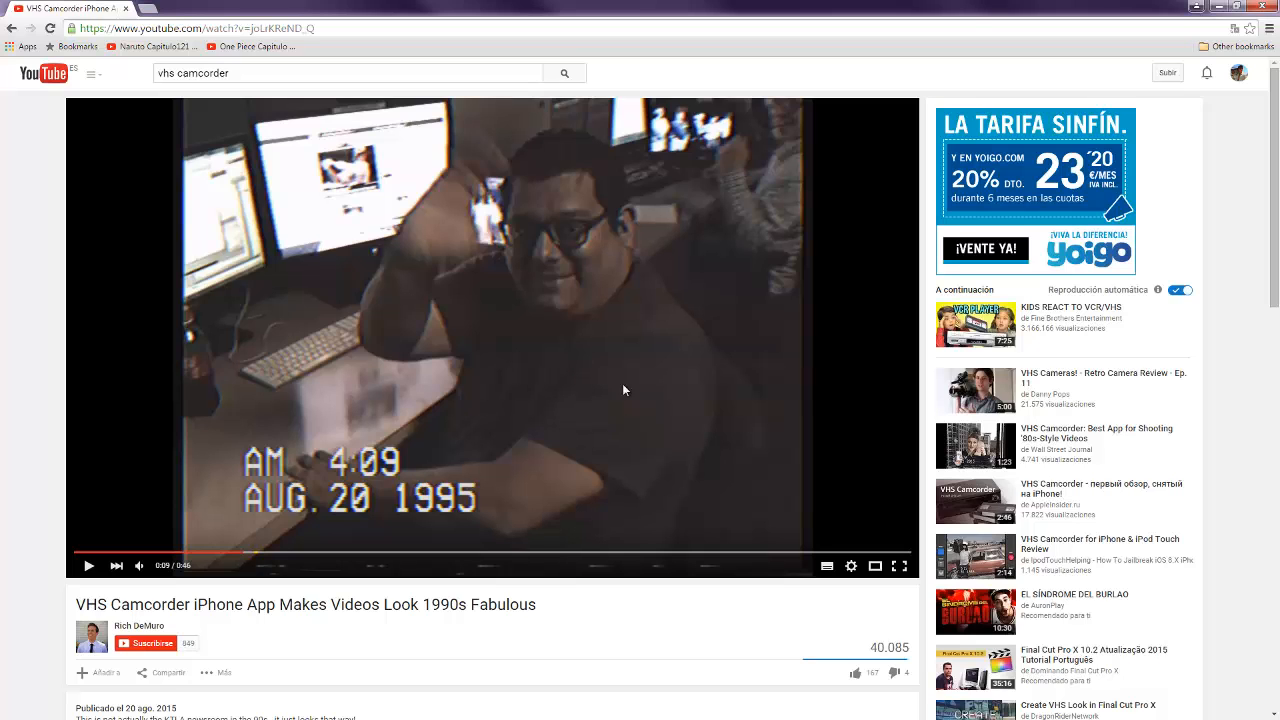
mouse_move(208, 300)
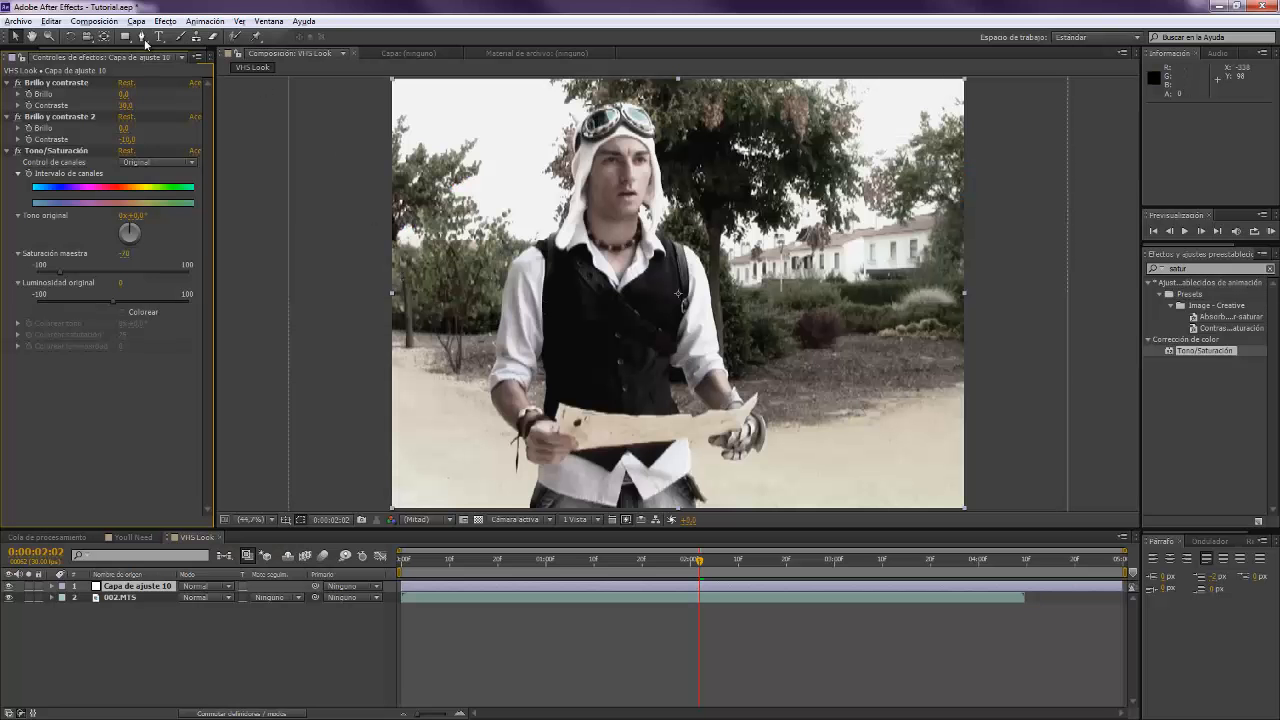
- Start a new text layer above the adjustment layer for the timestamp
left_click(160, 36)
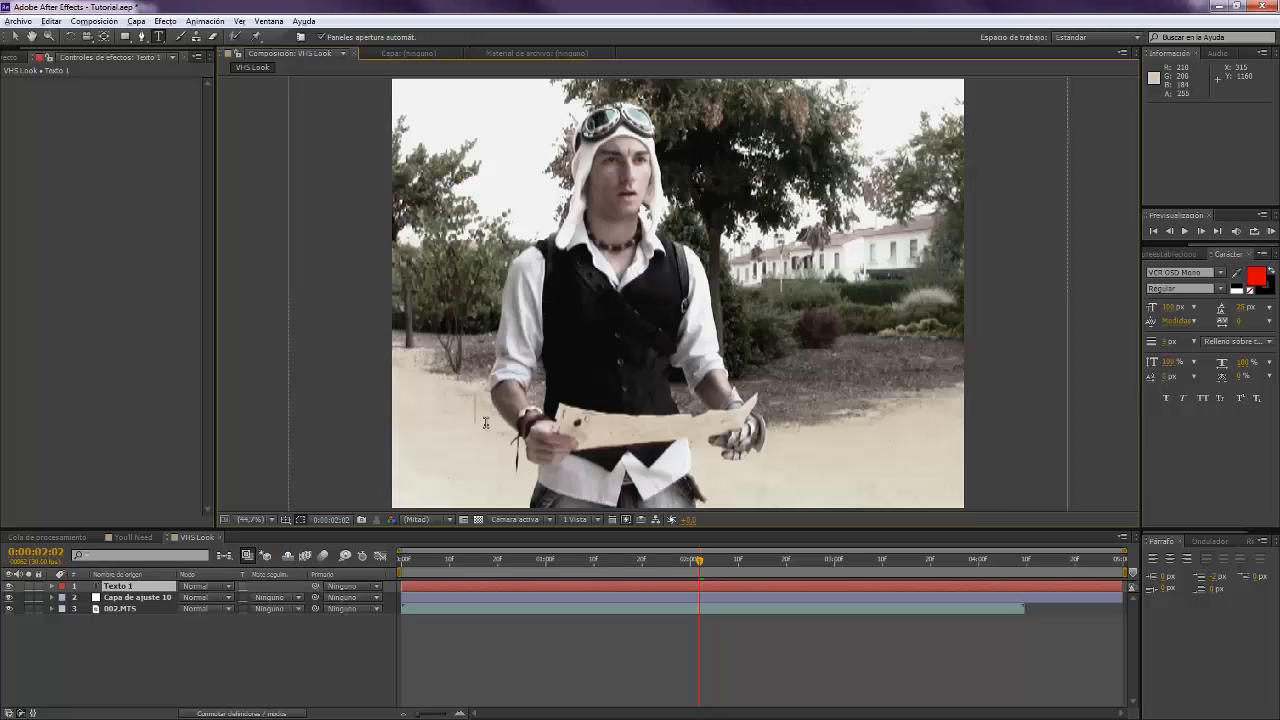
- Type the timestamp 'AM 4:09' and colour the text white
type("am")
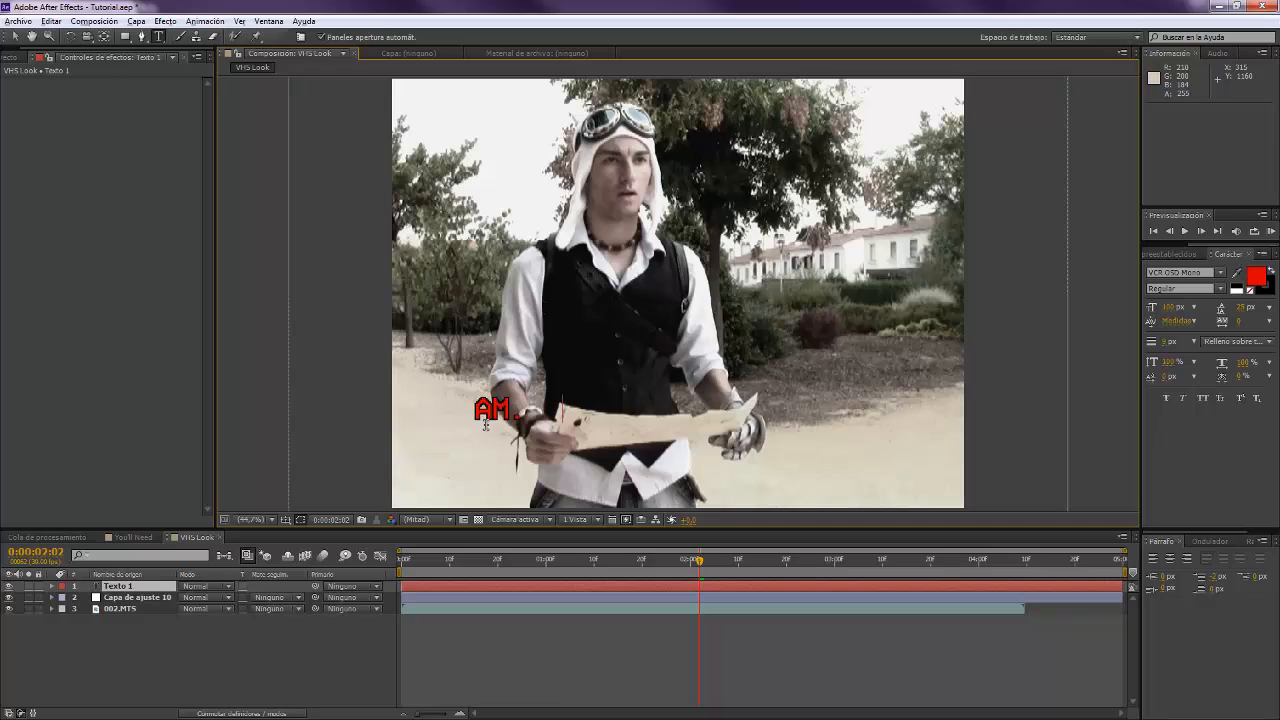
type("4:09")
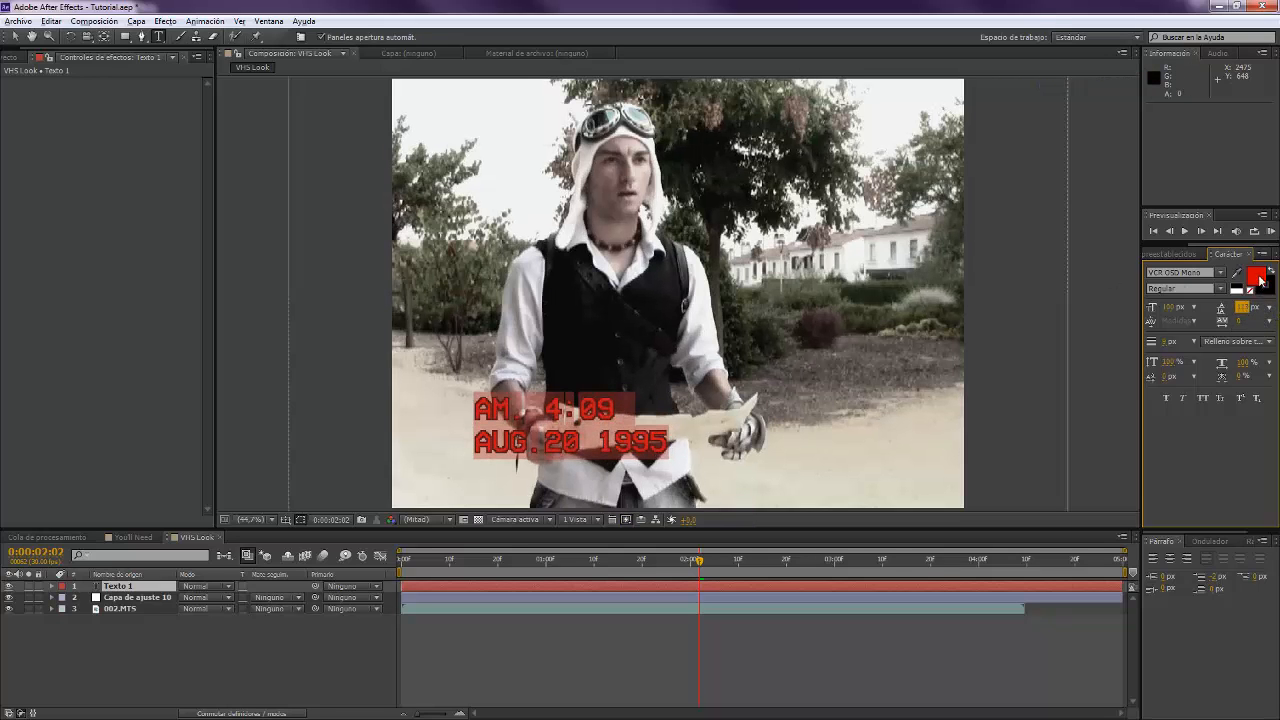
left_click(1256, 278)
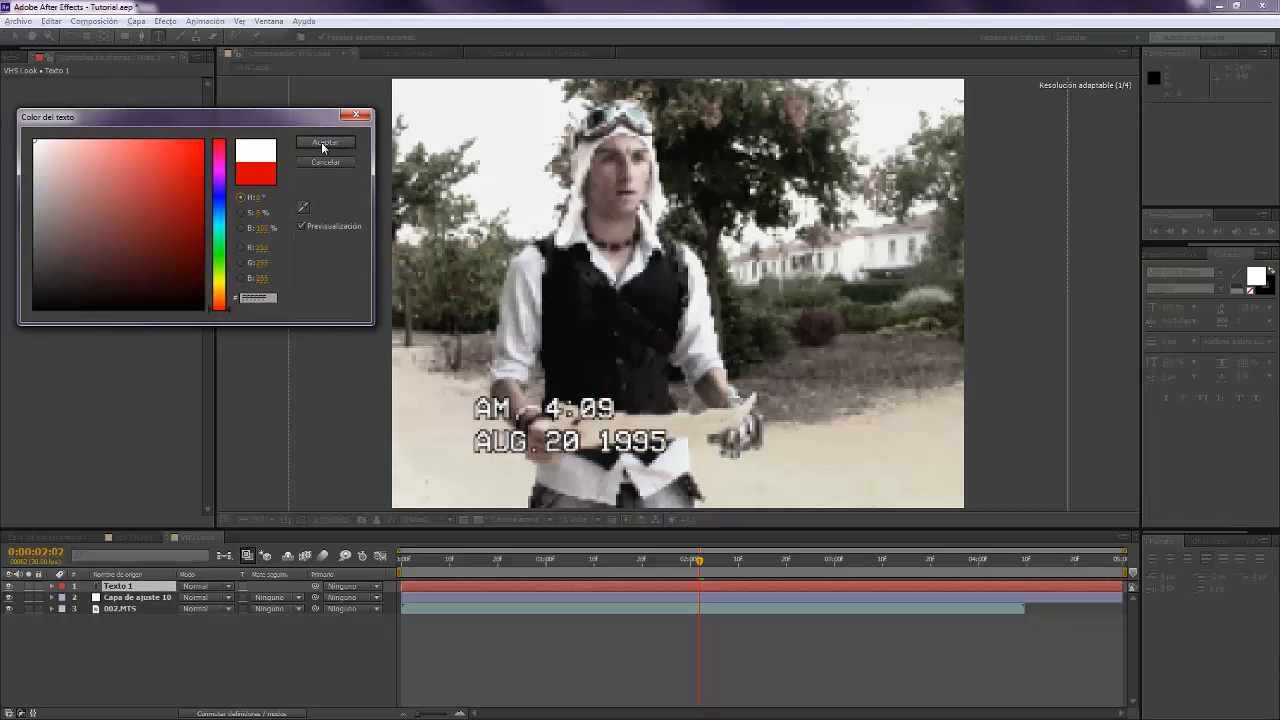
left_click(324, 140)
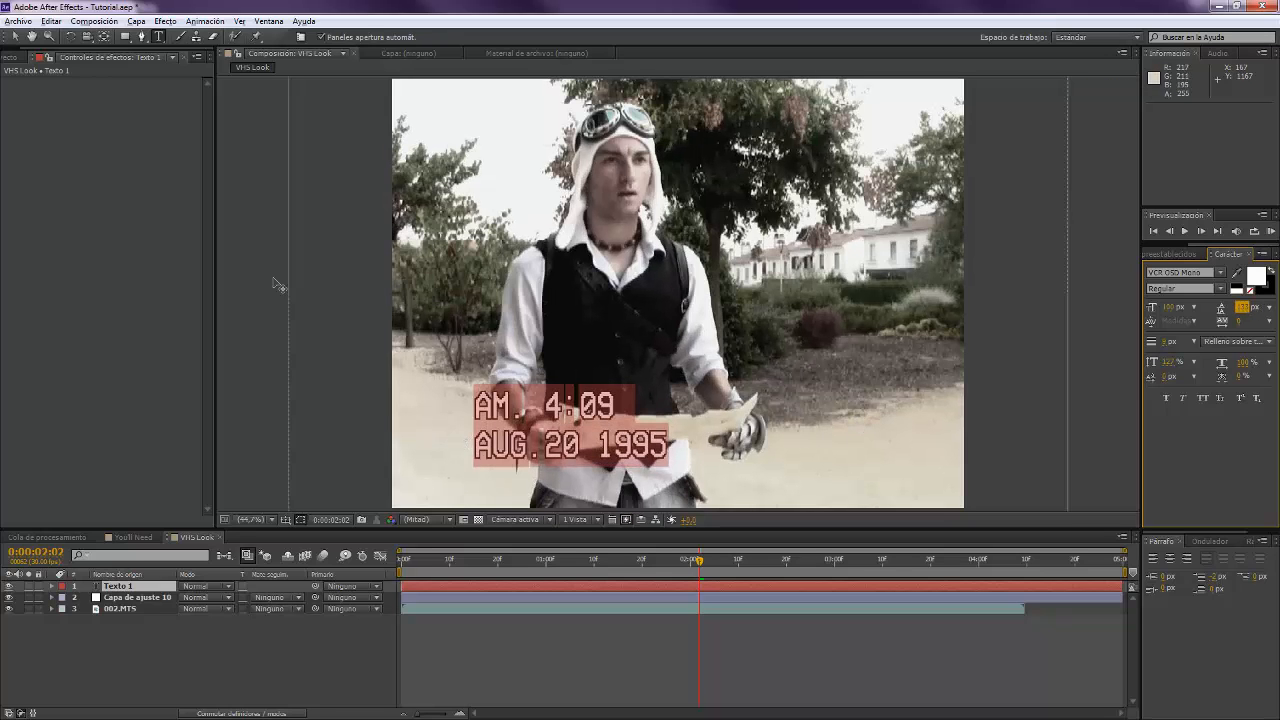
mouse_move(460, 400)
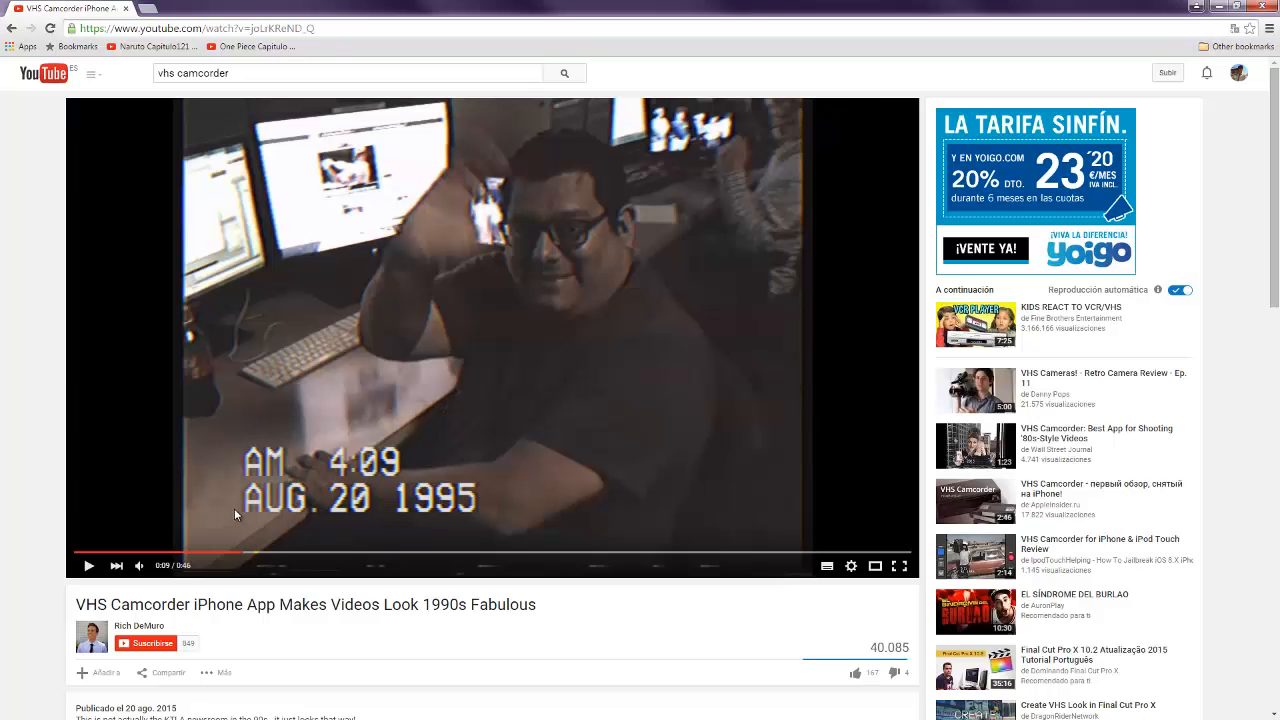
mouse_move(264, 498)
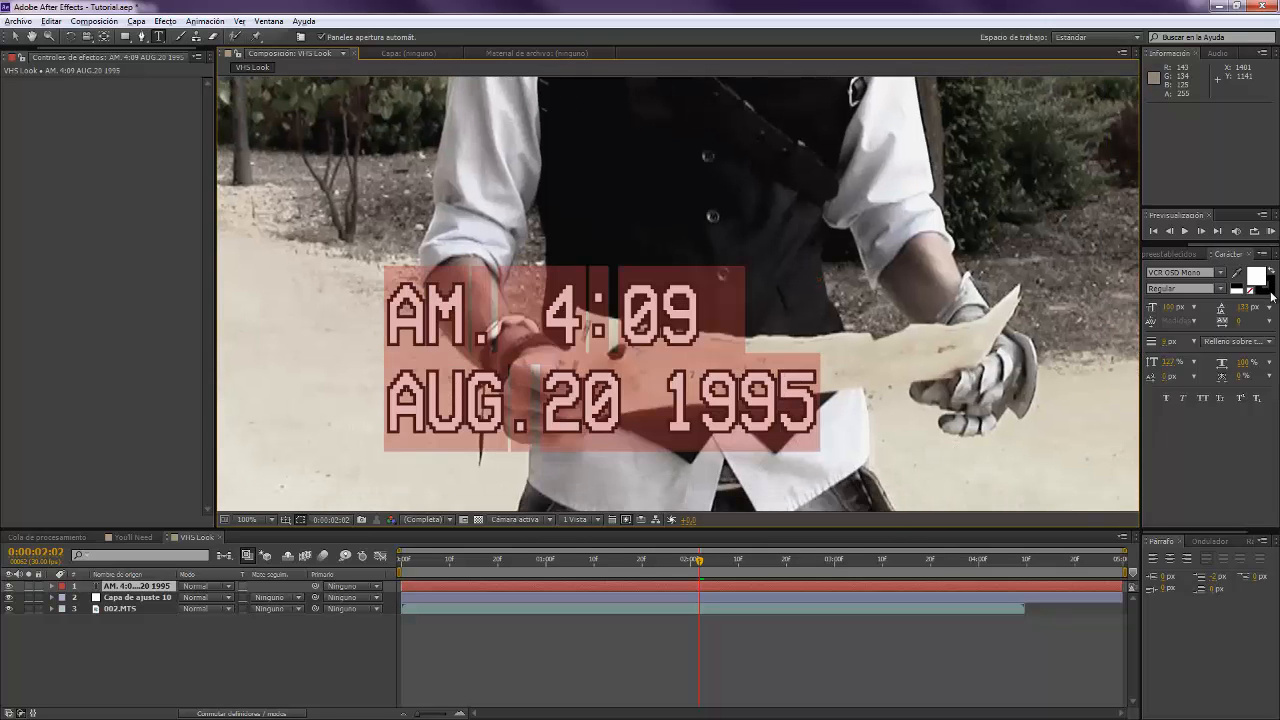
mouse_move(1262, 290)
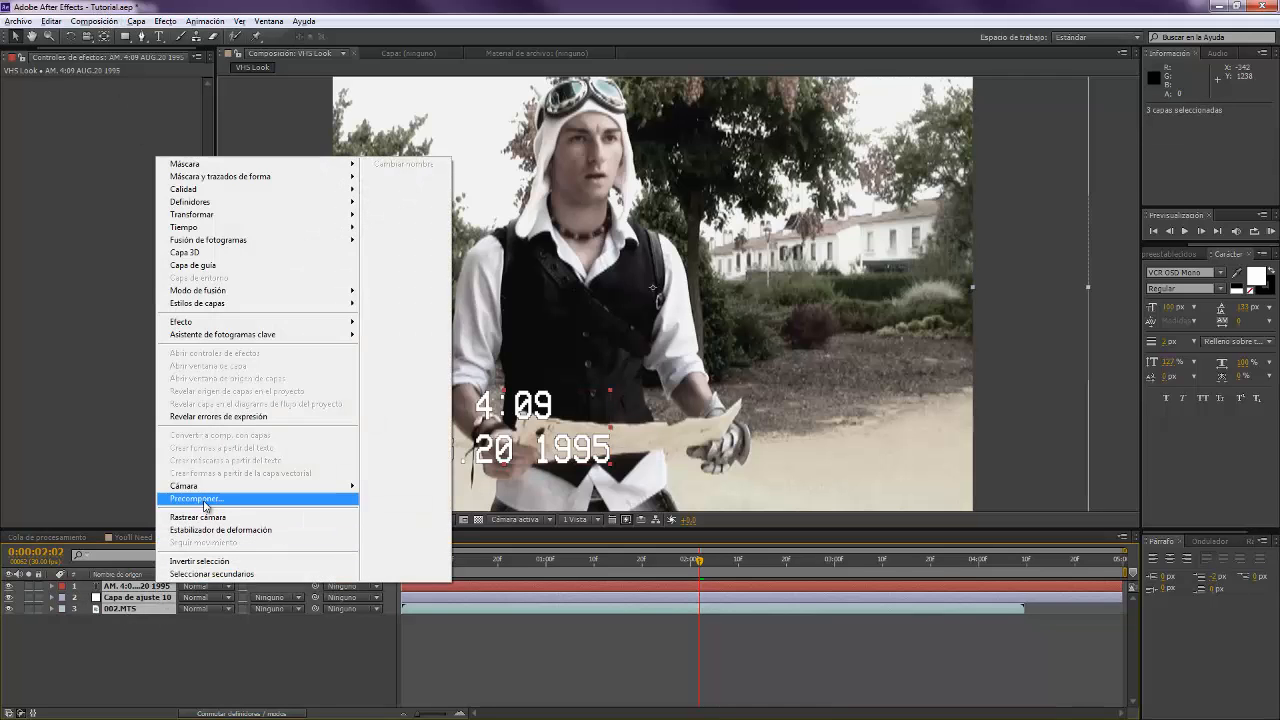
- Pre-compose the selected layers into a new composition
left_click(196, 500)
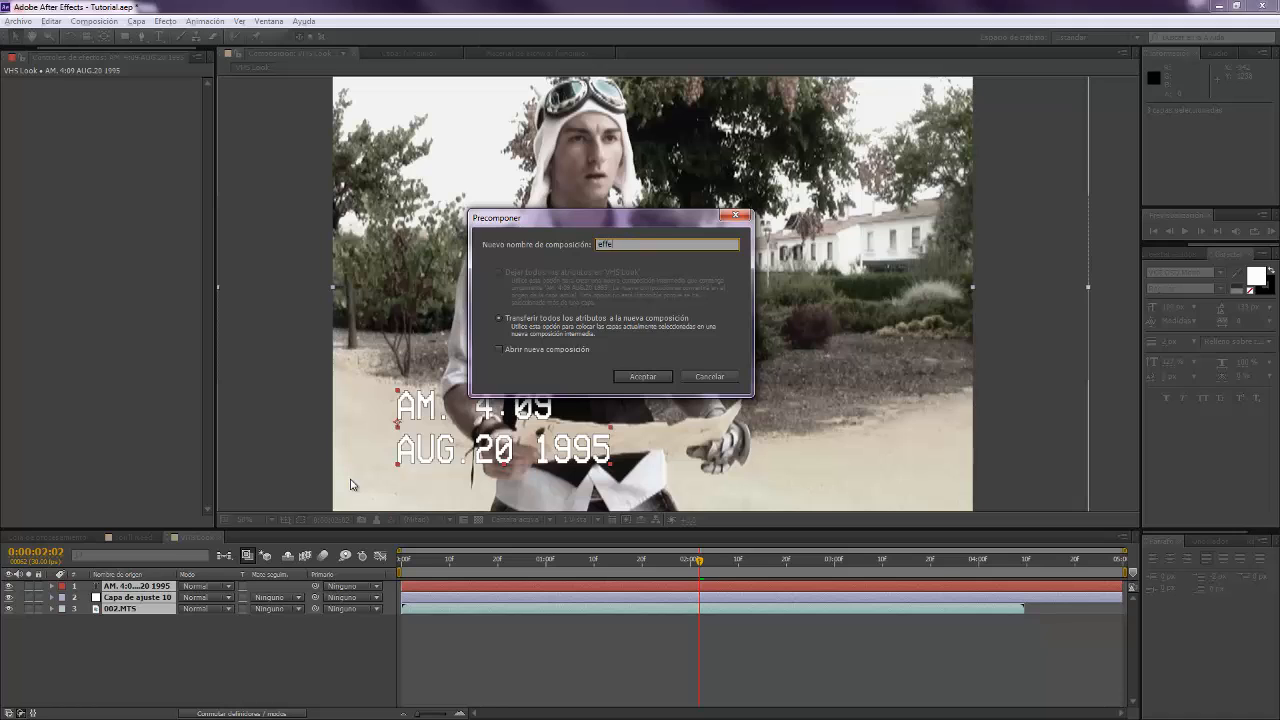
- Confirm the 'effects' precomp and bring up the VHS Look composition settings
left_click(642, 376)
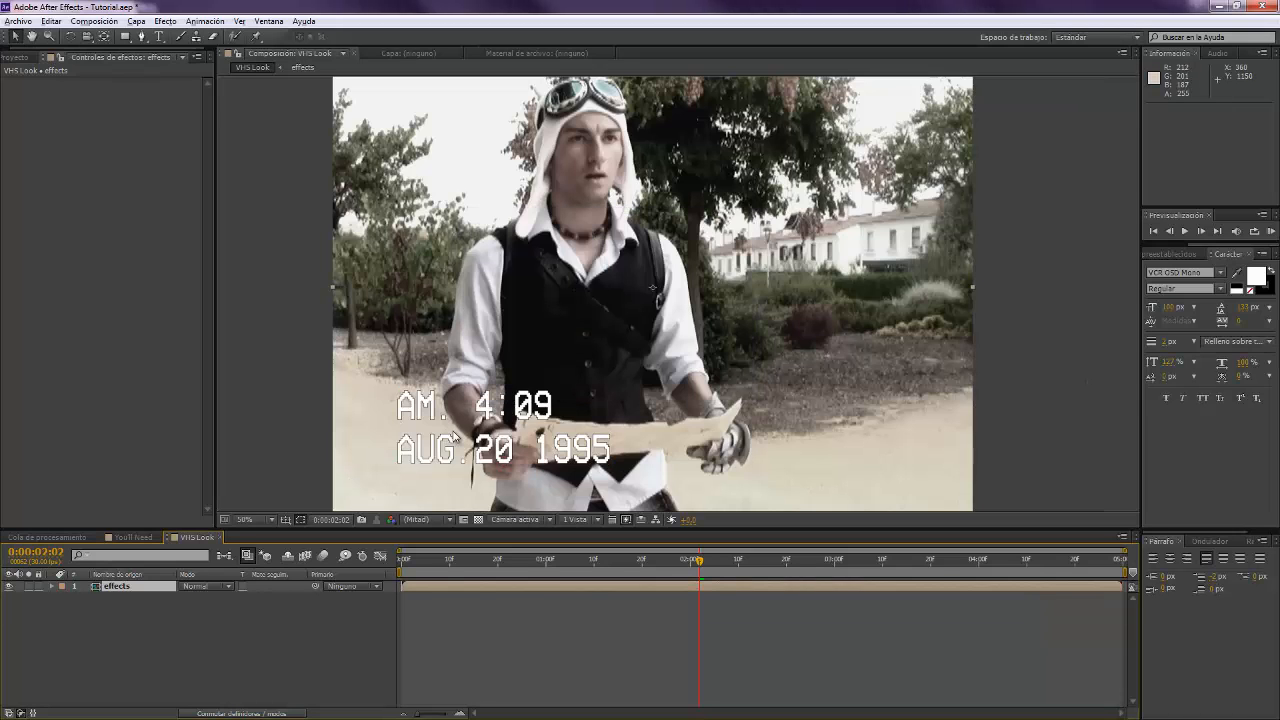
mouse_move(114, 320)
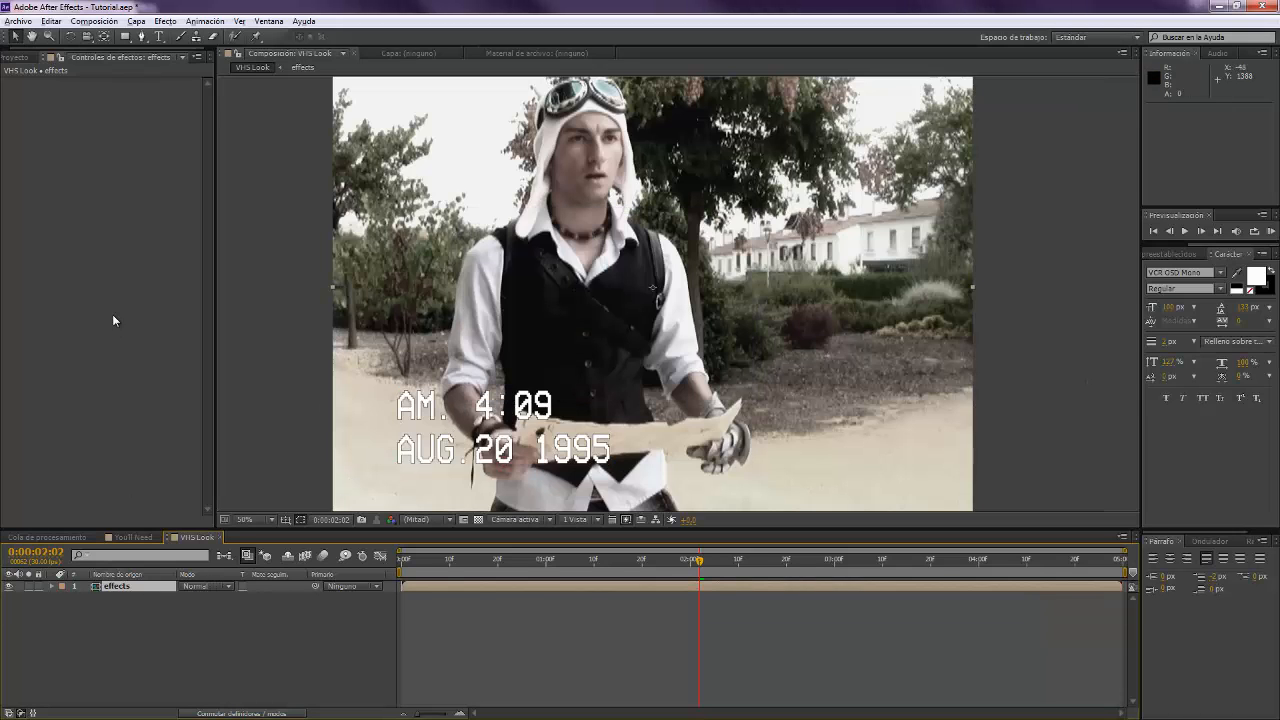
left_click(92, 20)
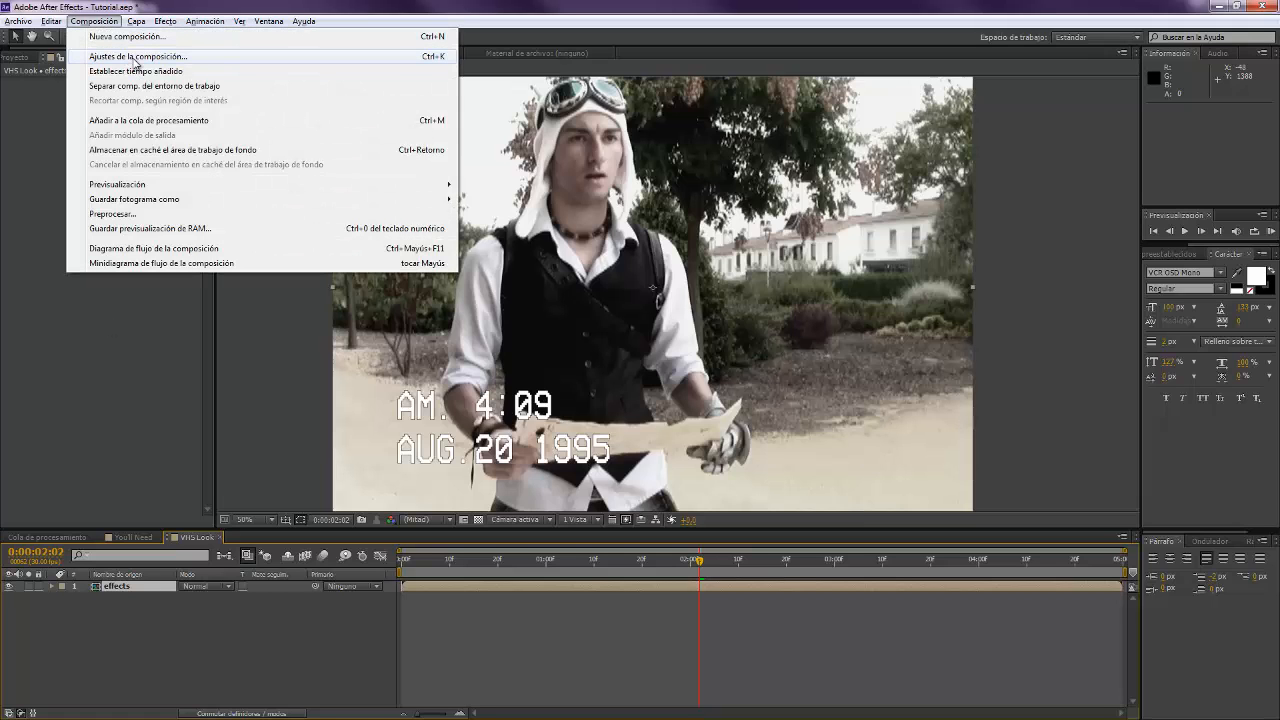
left_click(136, 56)
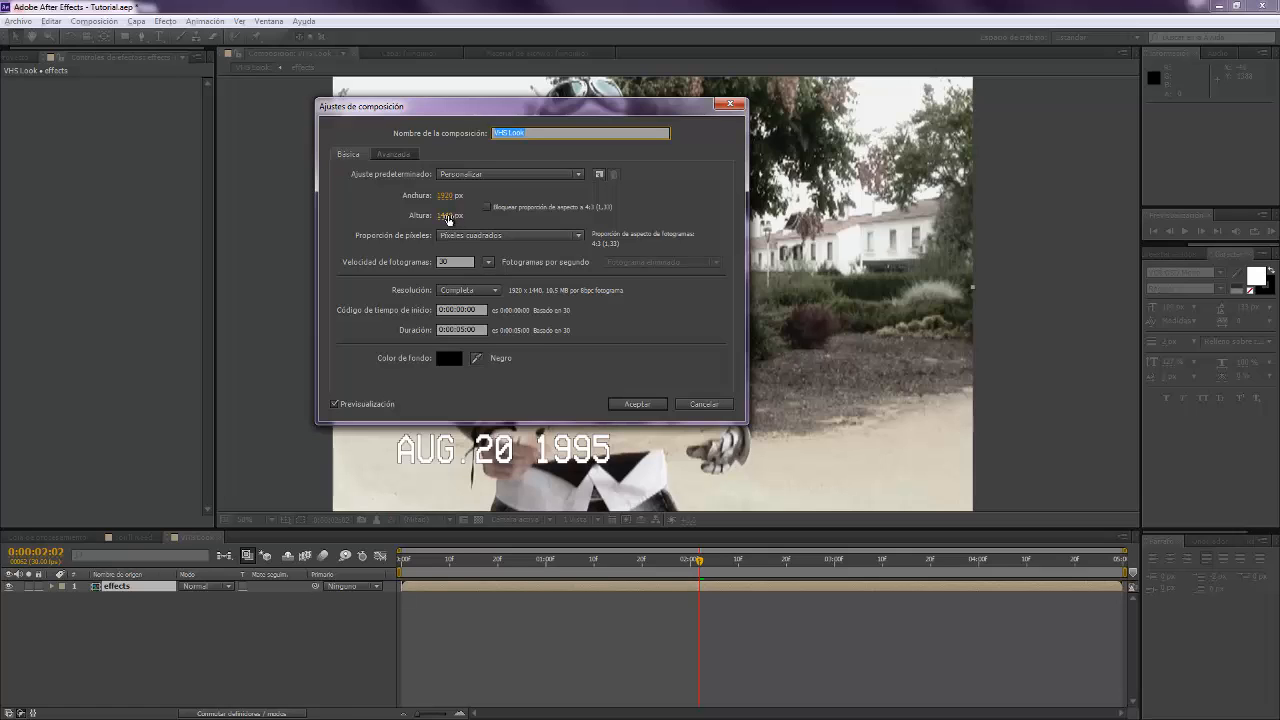
- Reduce the composition width with aspect ratio locked and apply the smaller frame
left_click(488, 206)
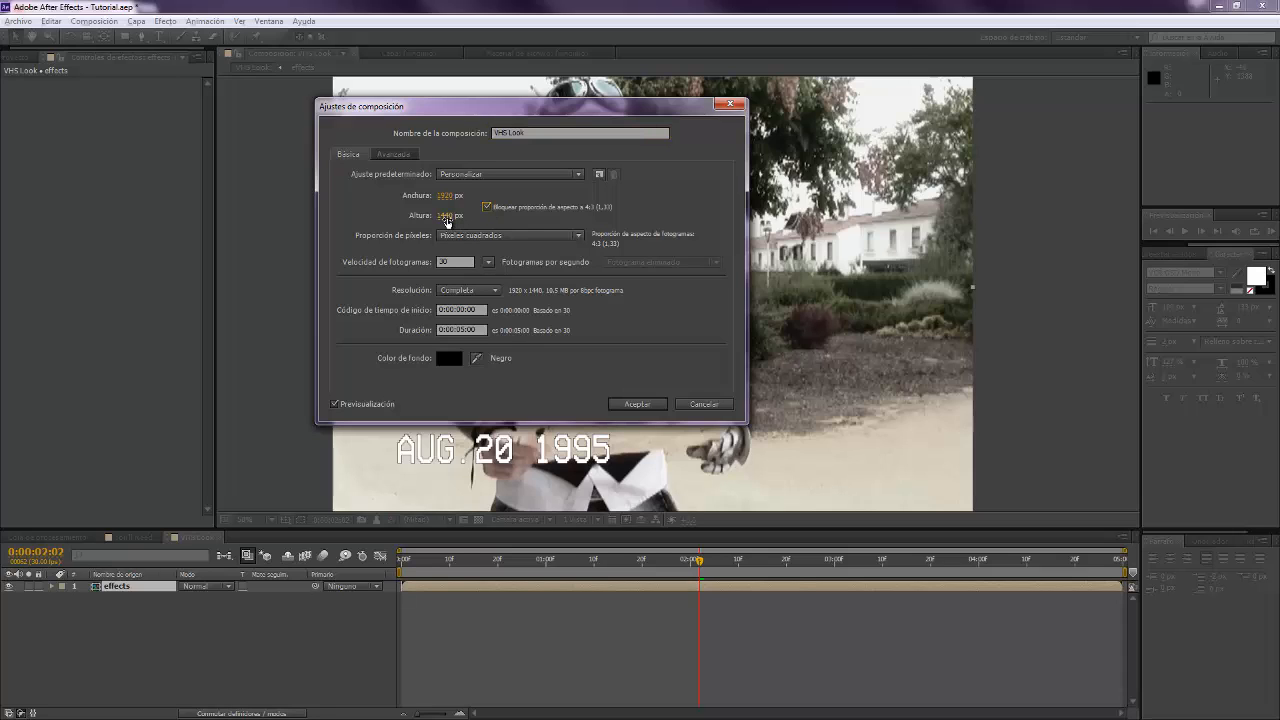
left_click(448, 216)
type("500")
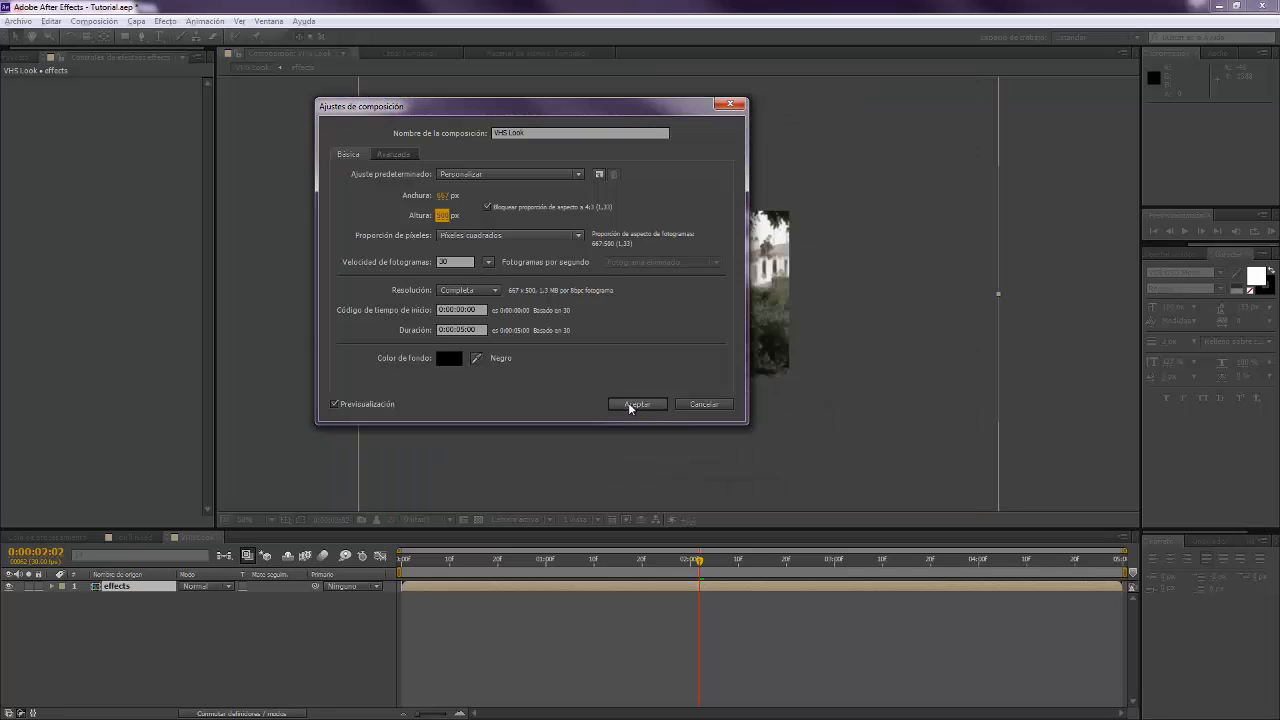
left_click(636, 404)
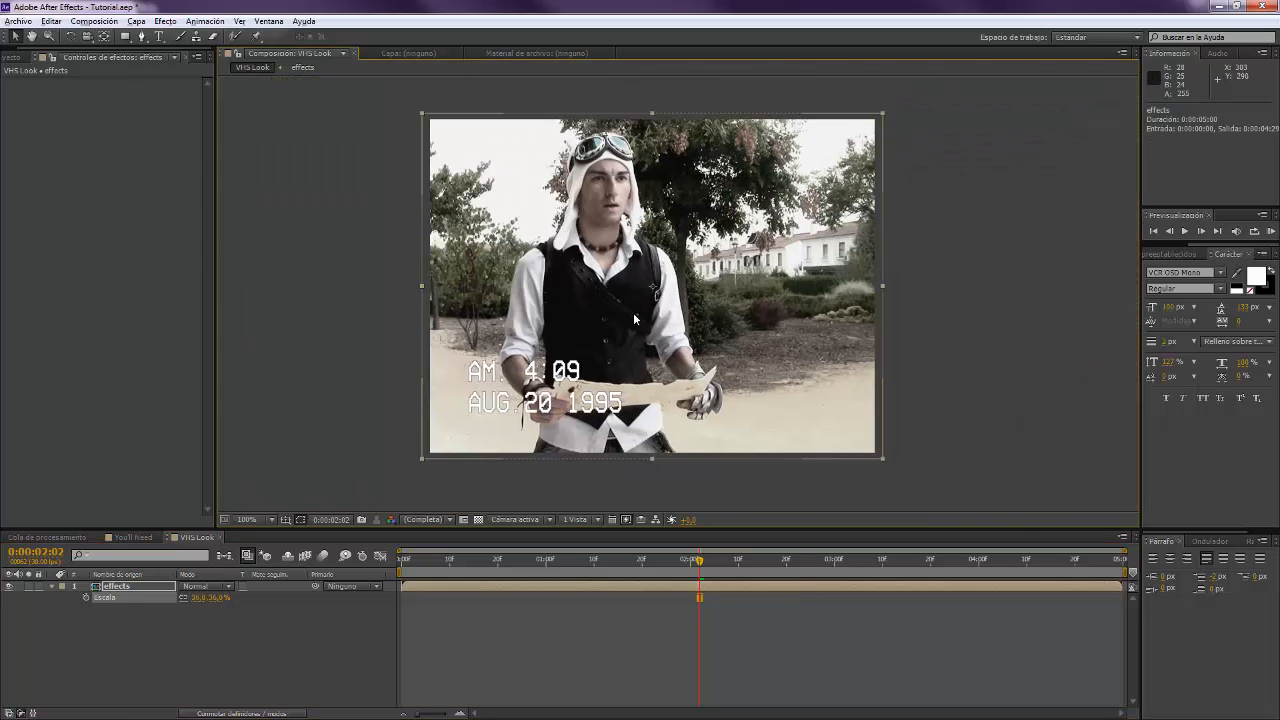
mouse_move(598, 272)
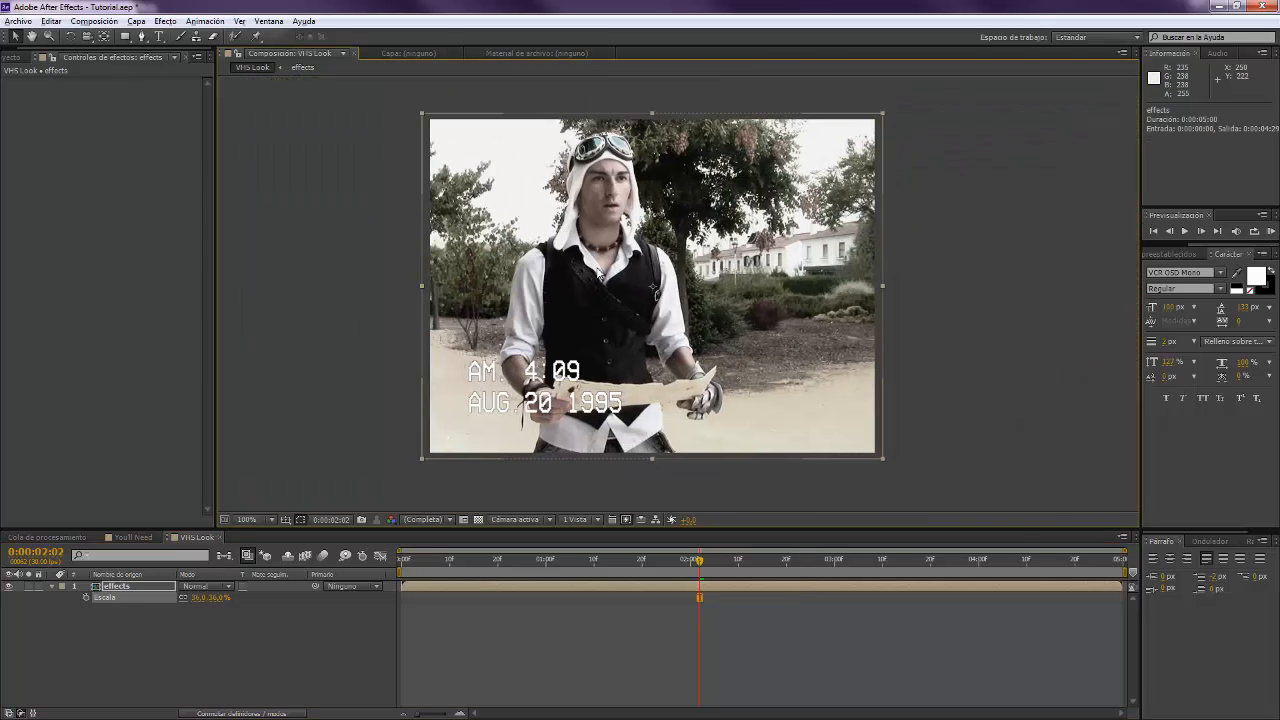
- Apply Shift Channels to the first effects copy with green and blue off, keeping only red
left_click(116, 586)
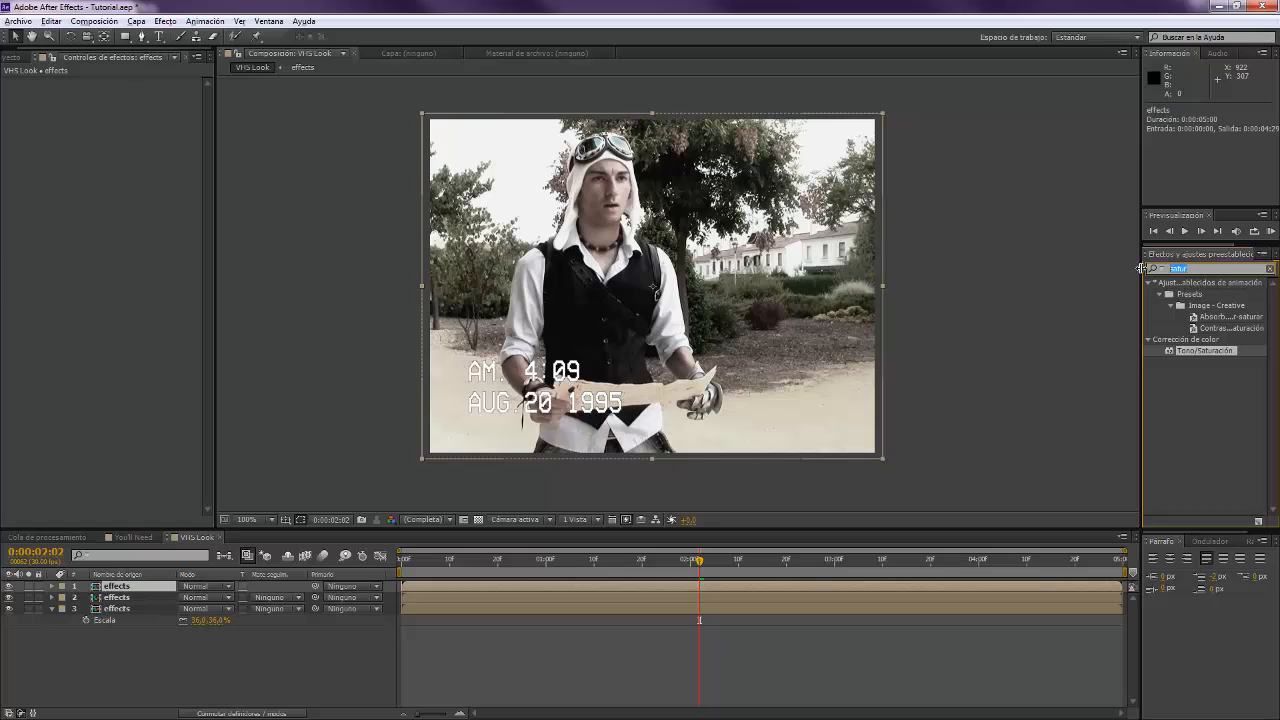
type("cambi")
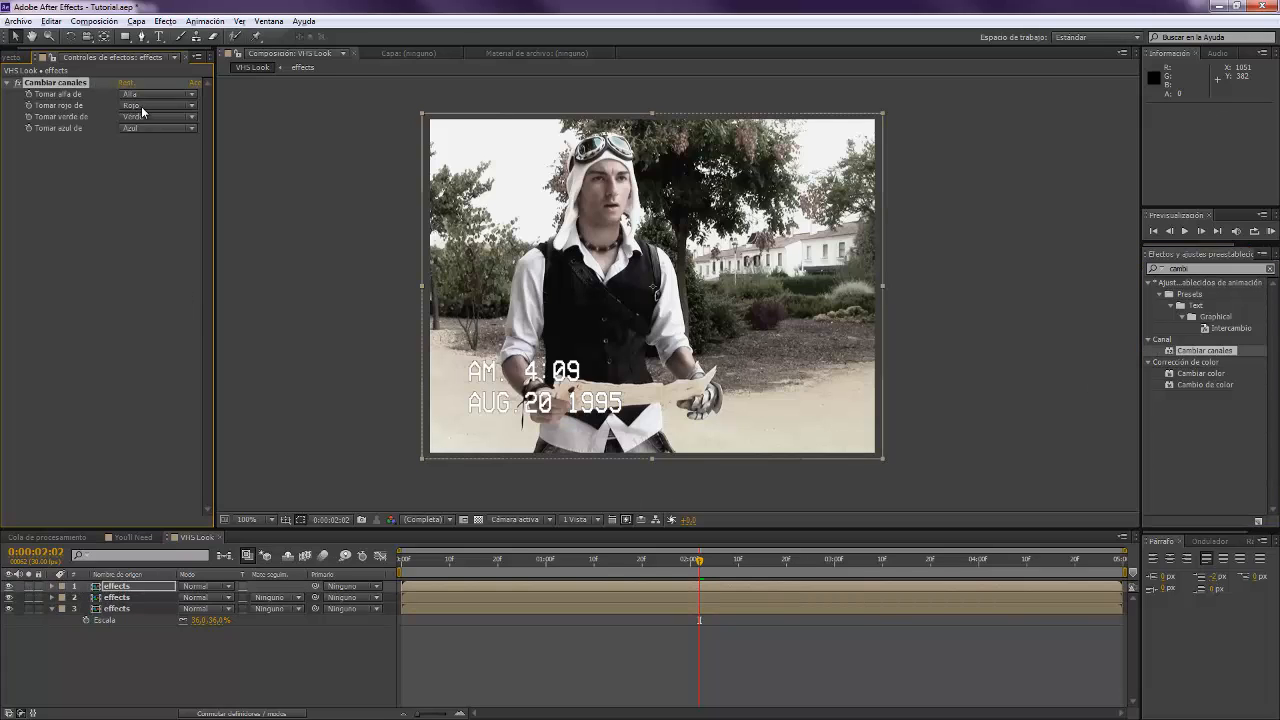
left_click(156, 116)
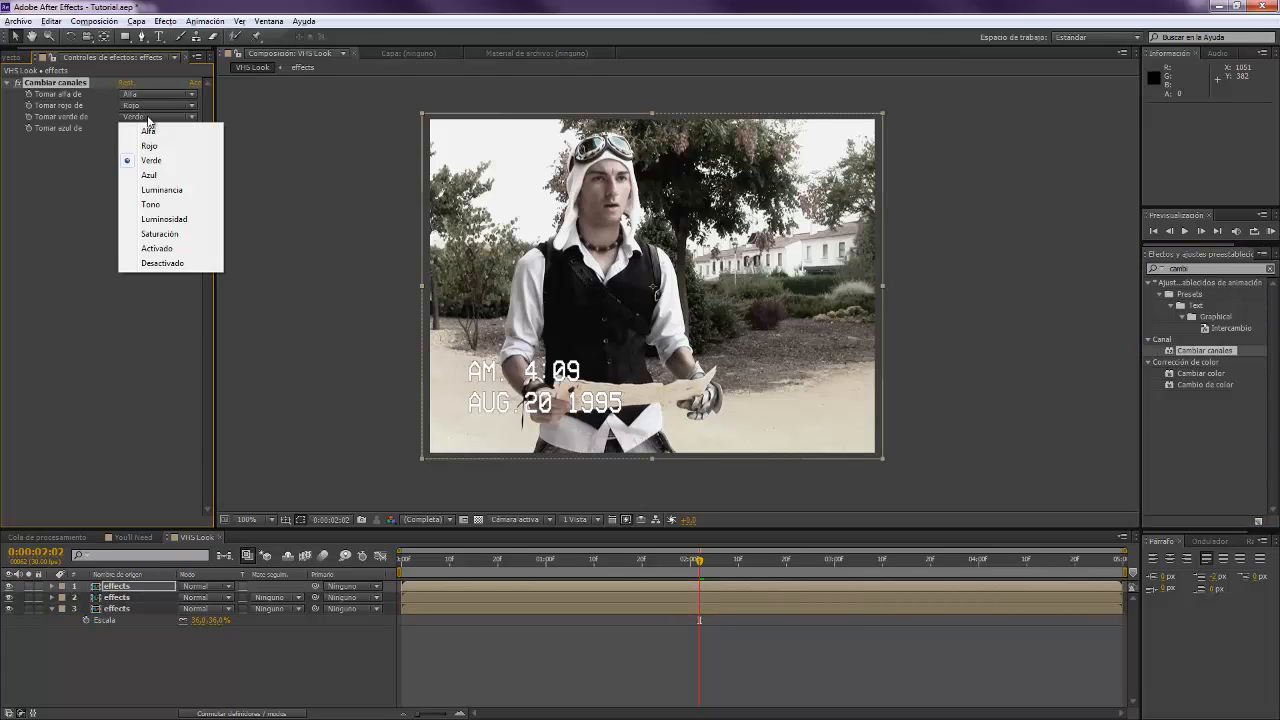
left_click(162, 264)
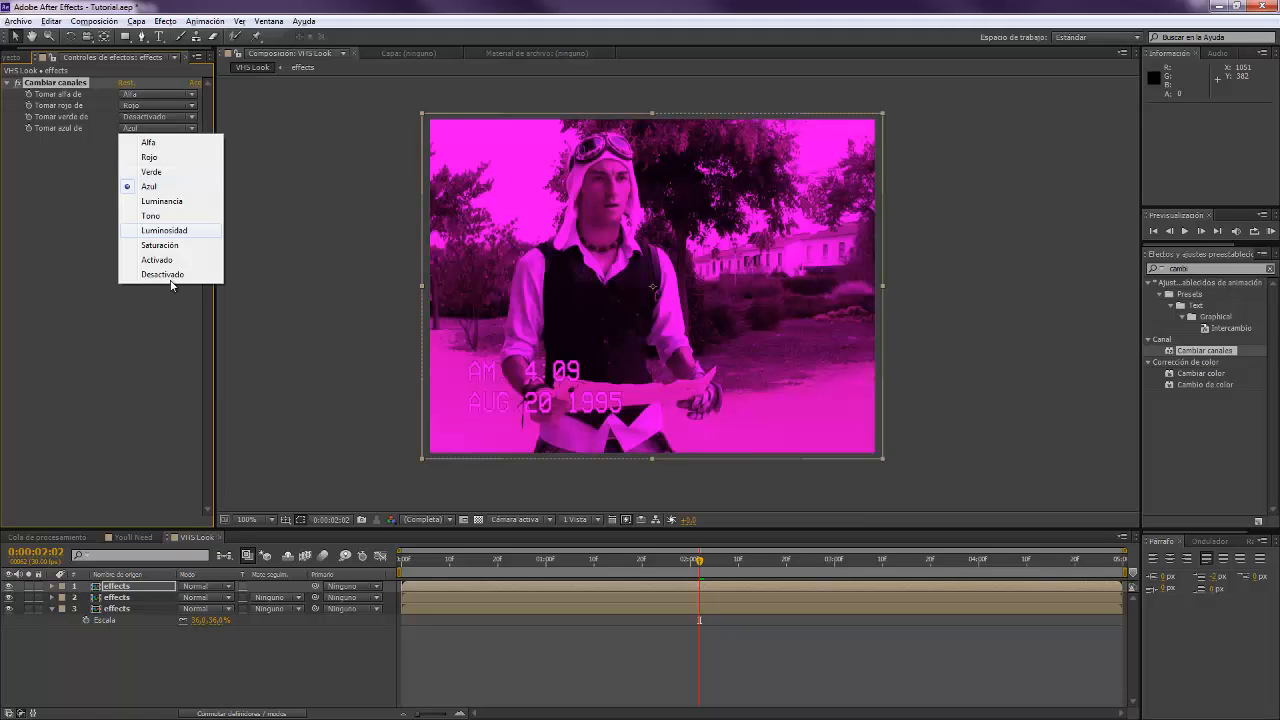
left_click(162, 274)
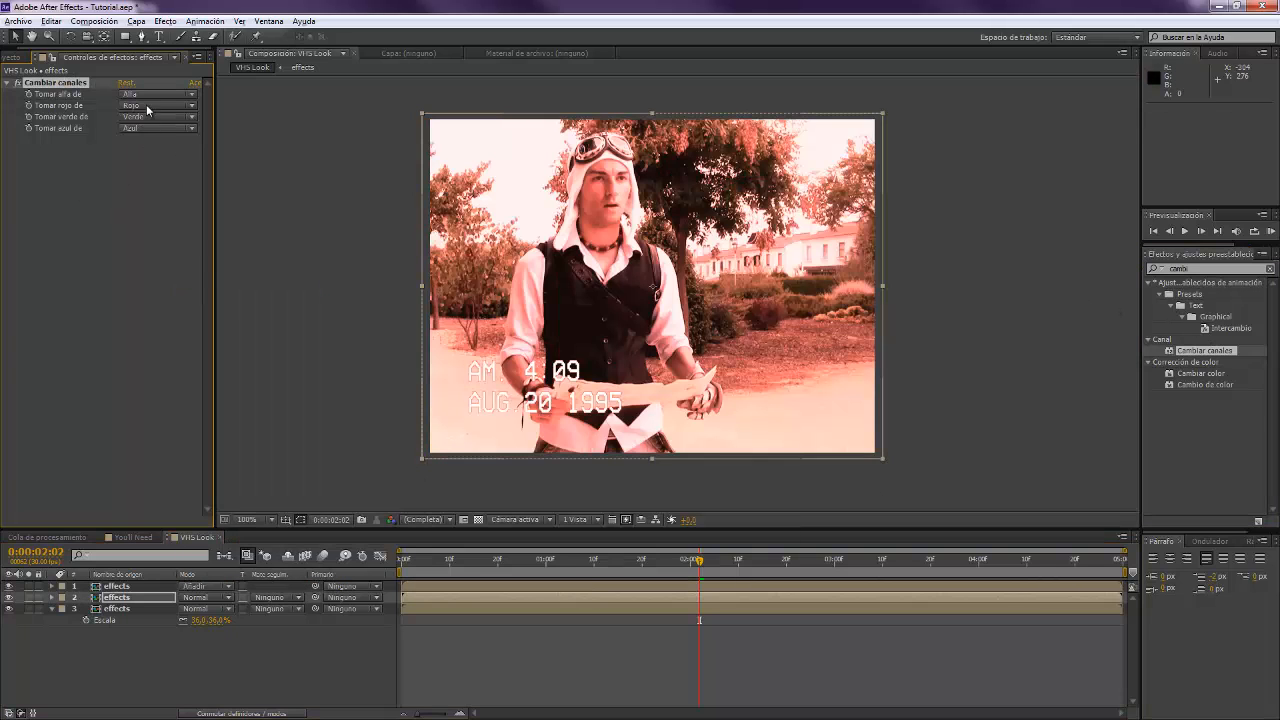
- Switch off a colour channel on the second and third effects copies
left_click(156, 104)
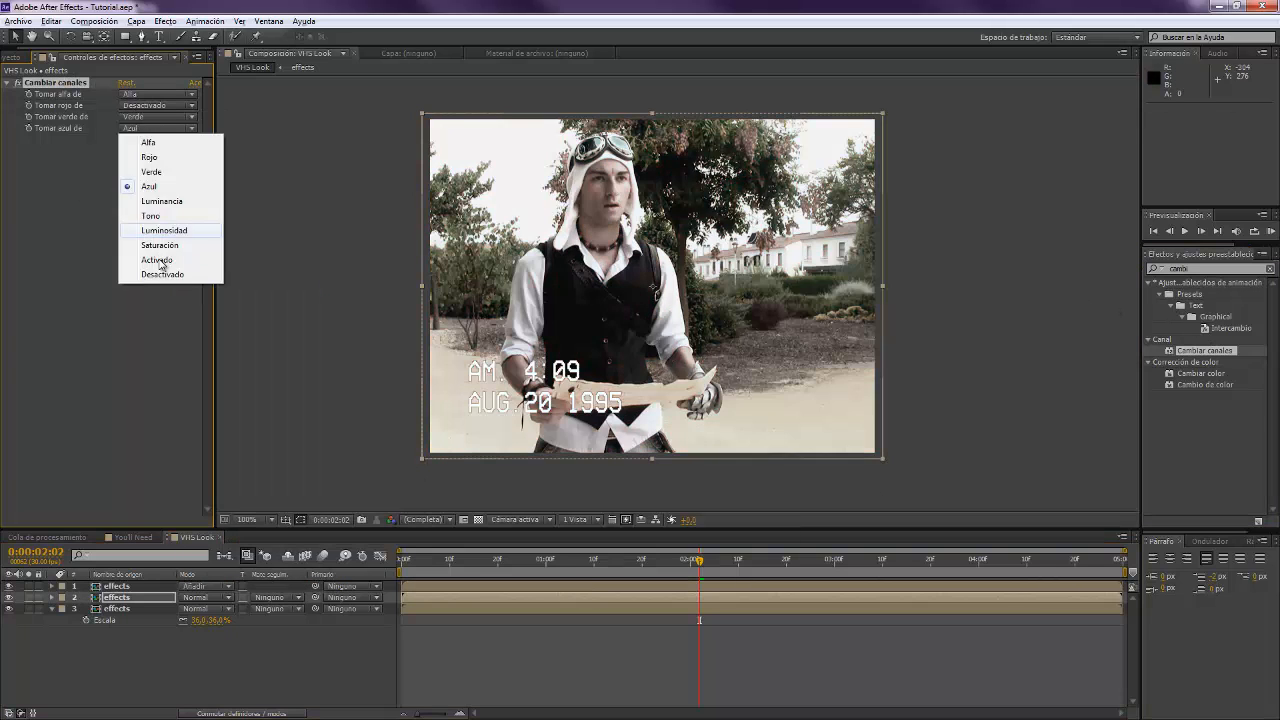
left_click(162, 272)
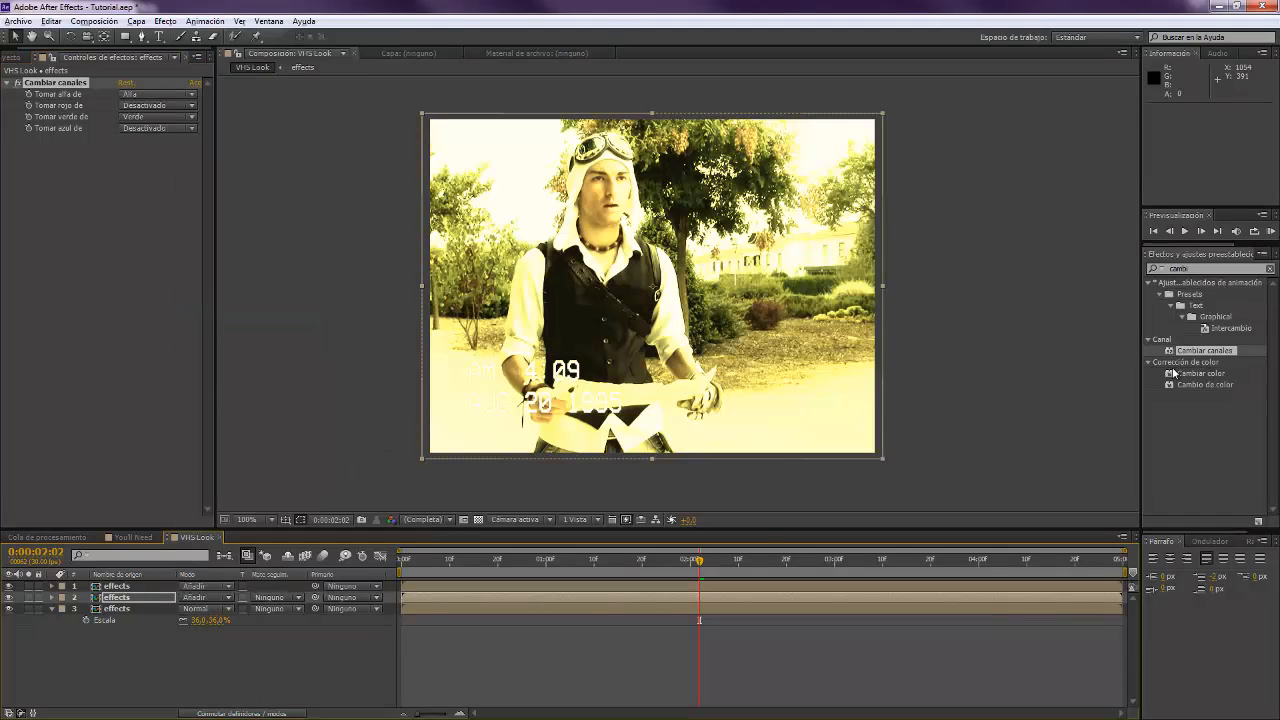
left_click(156, 104)
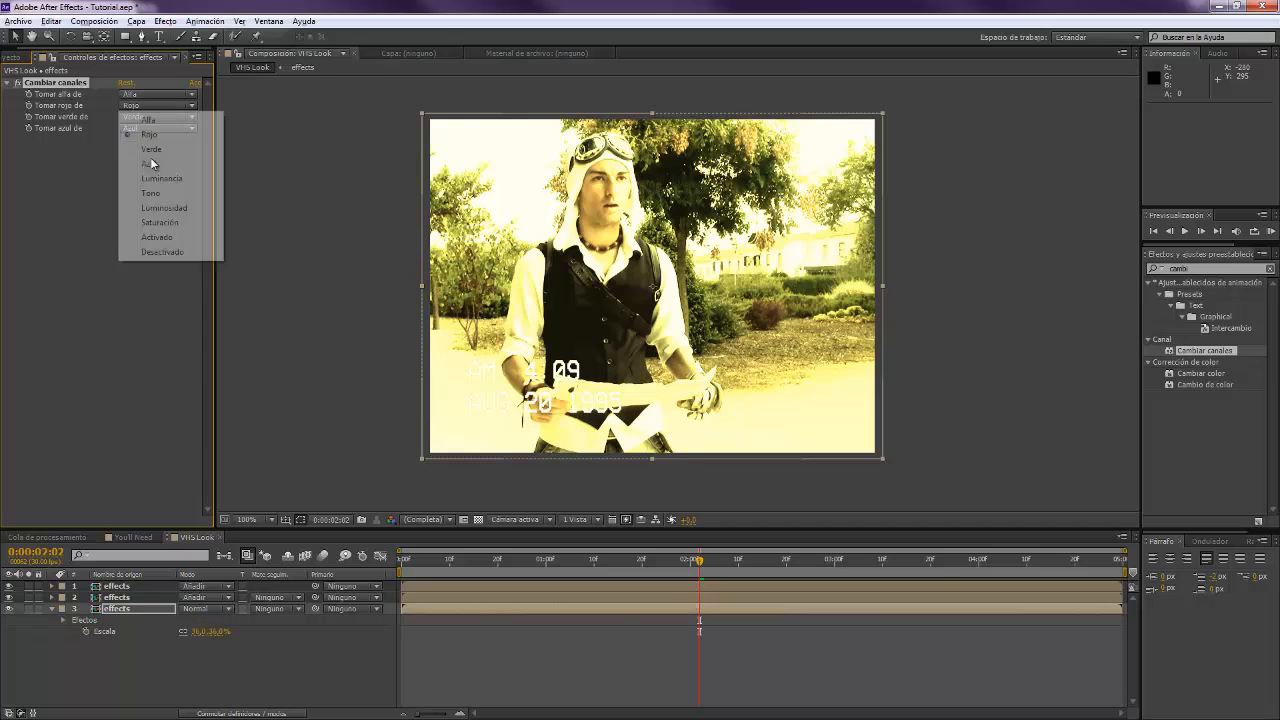
left_click(164, 252)
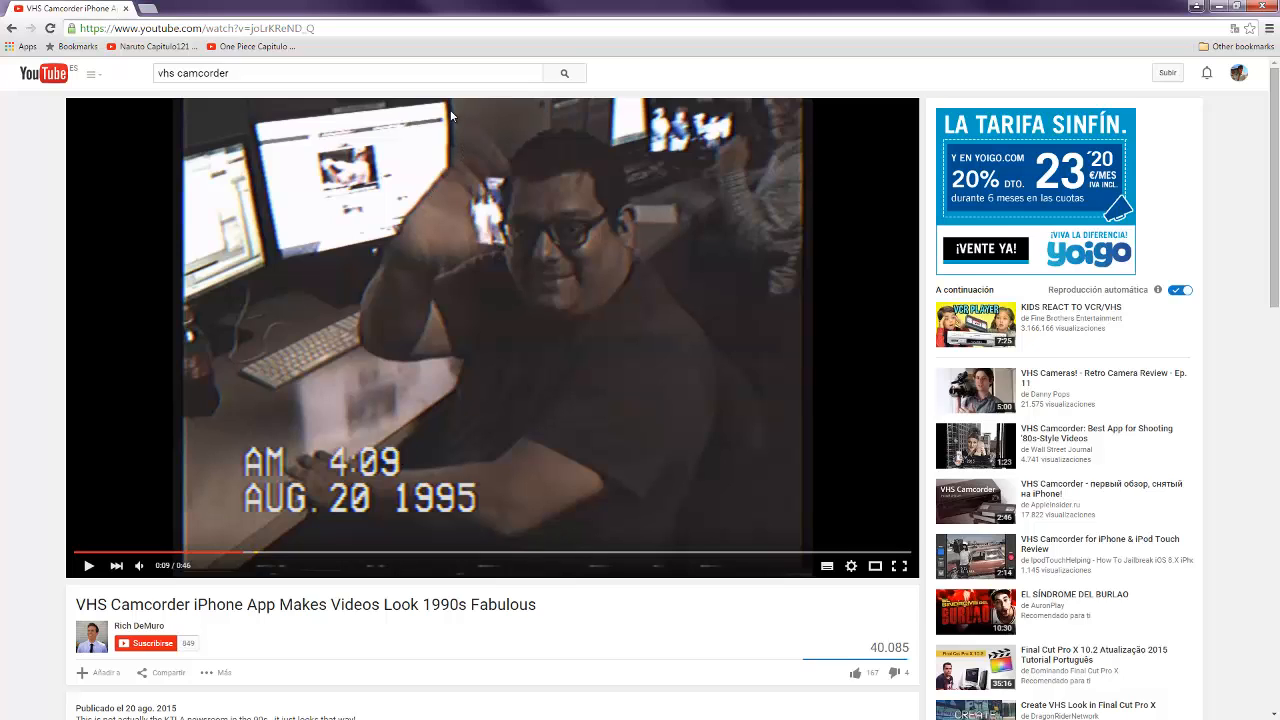
mouse_move(408, 236)
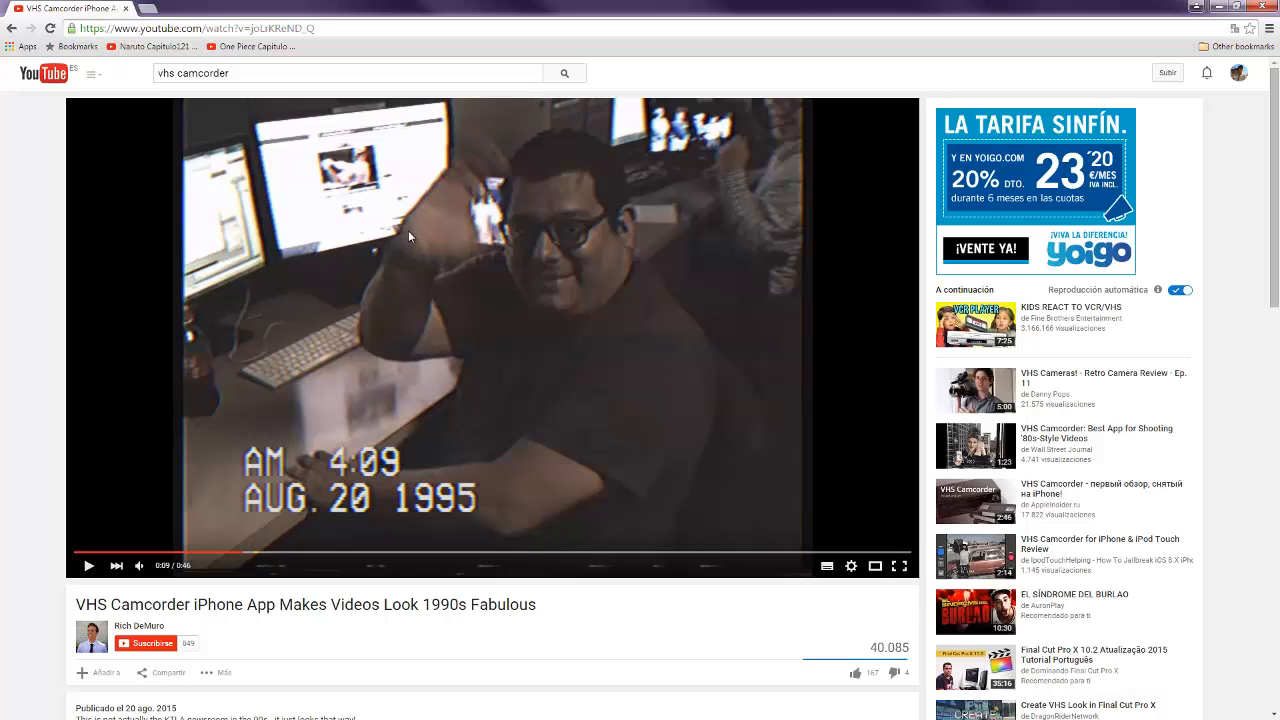
mouse_move(456, 130)
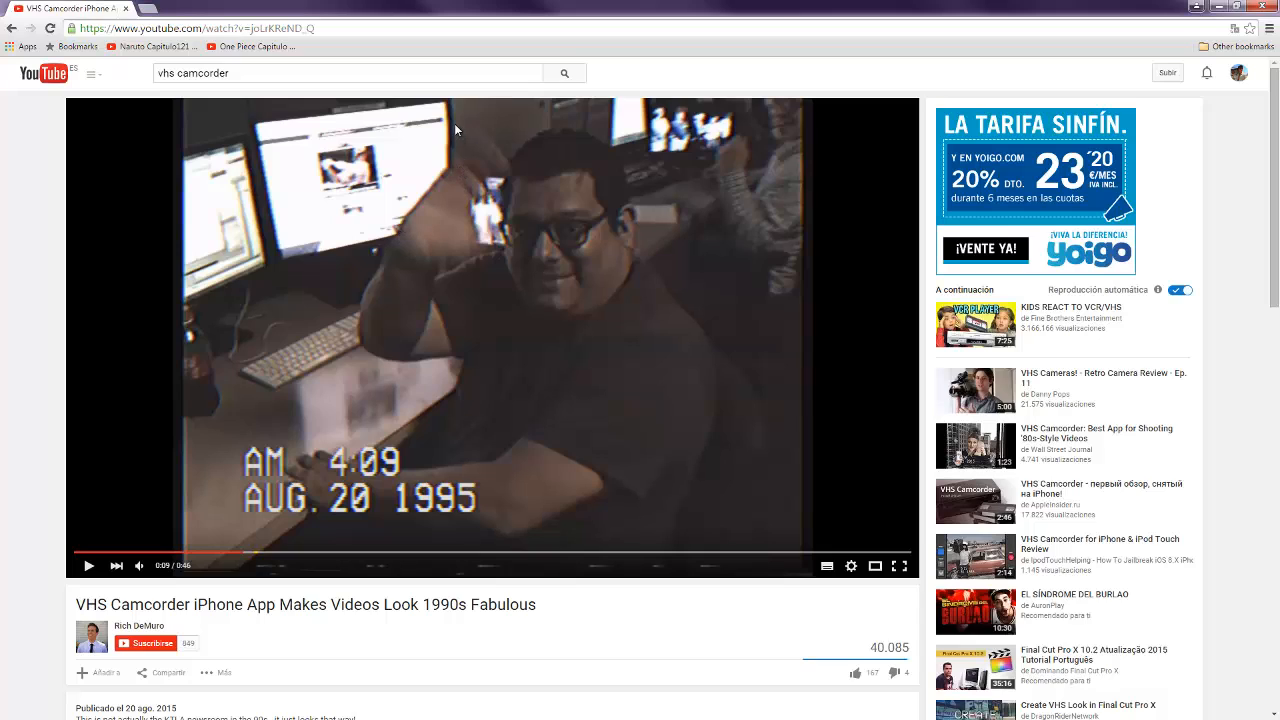
mouse_move(456, 156)
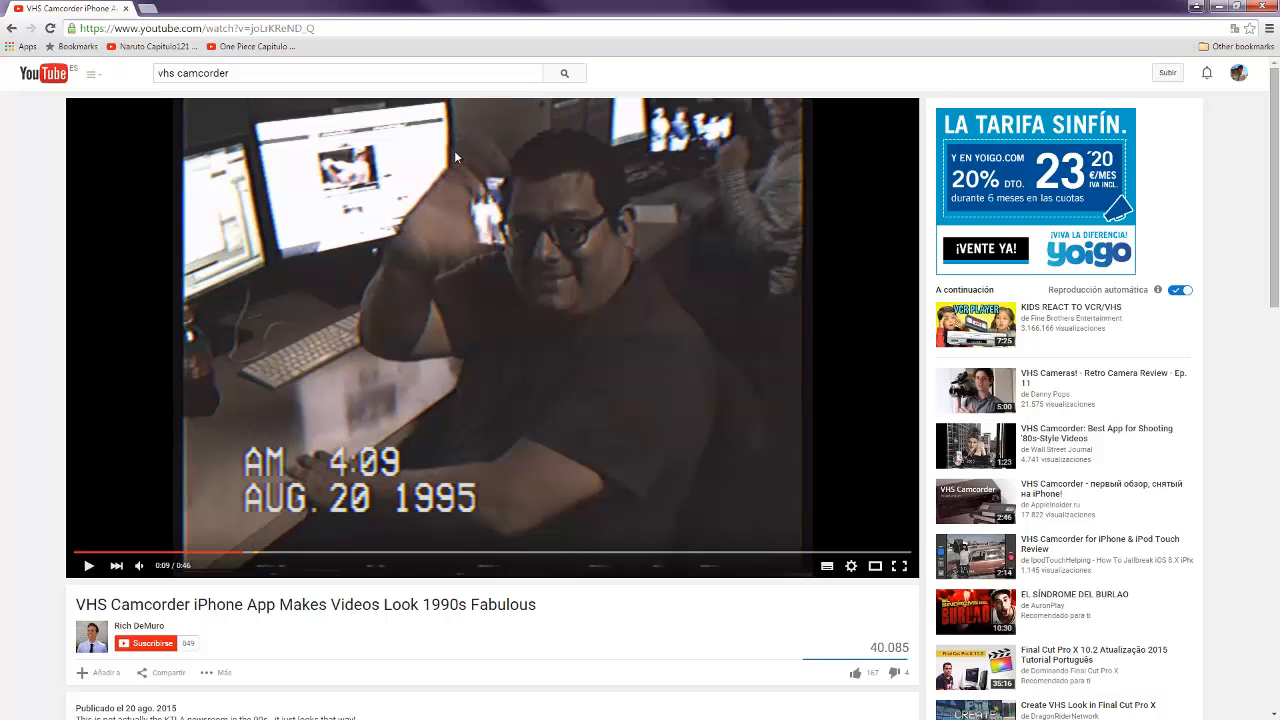
mouse_move(284, 196)
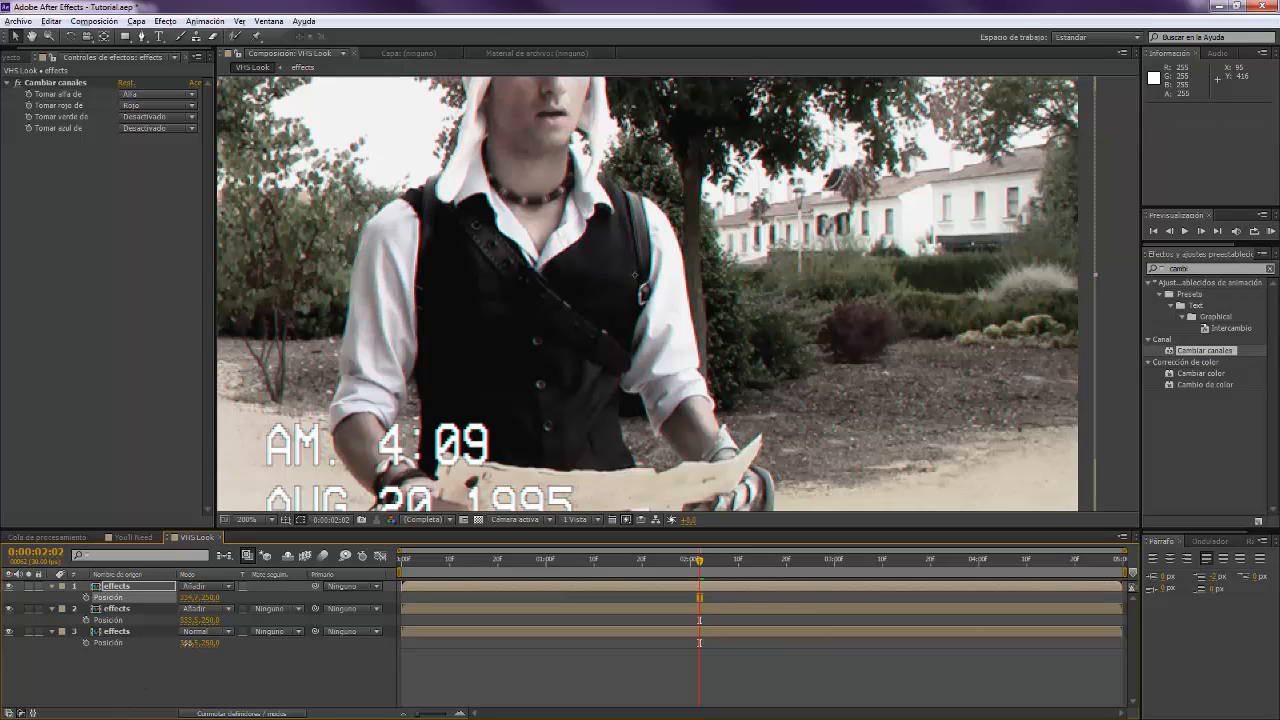
- Offset the Position of the Cambiar canales layers to create colour fringing
left_click(192, 644)
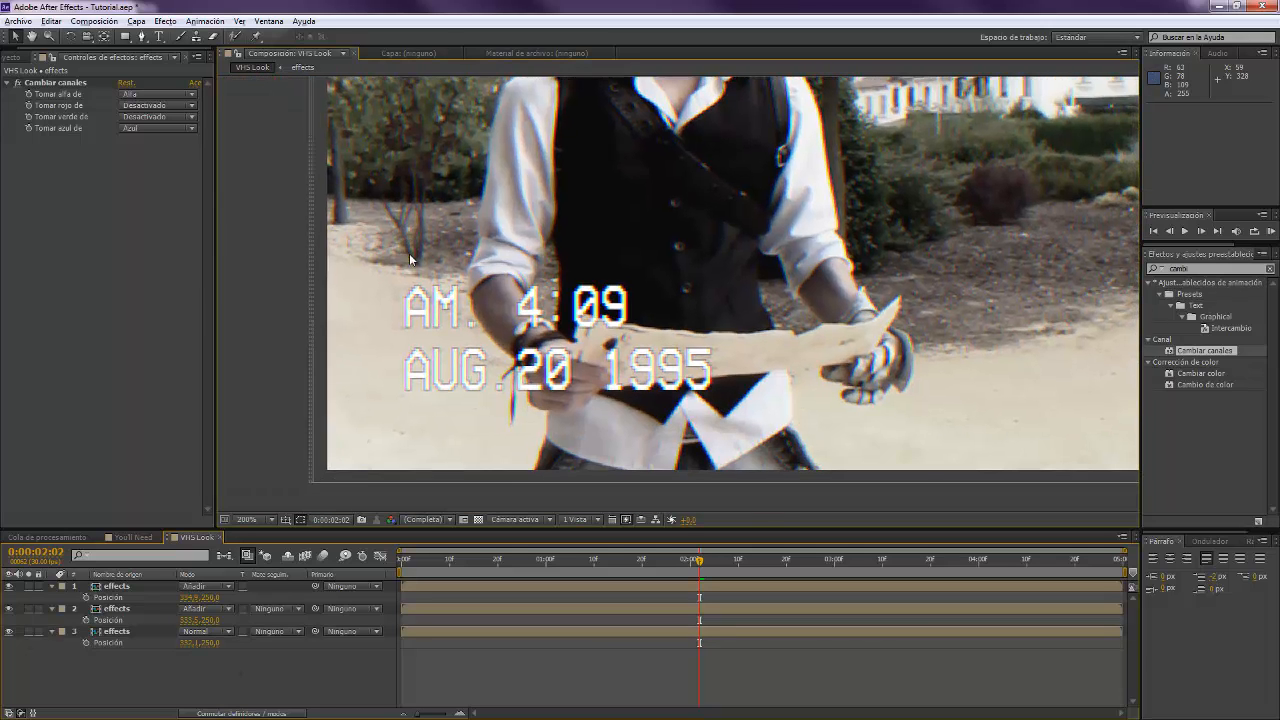
left_click(246, 520)
type("color aberrati")
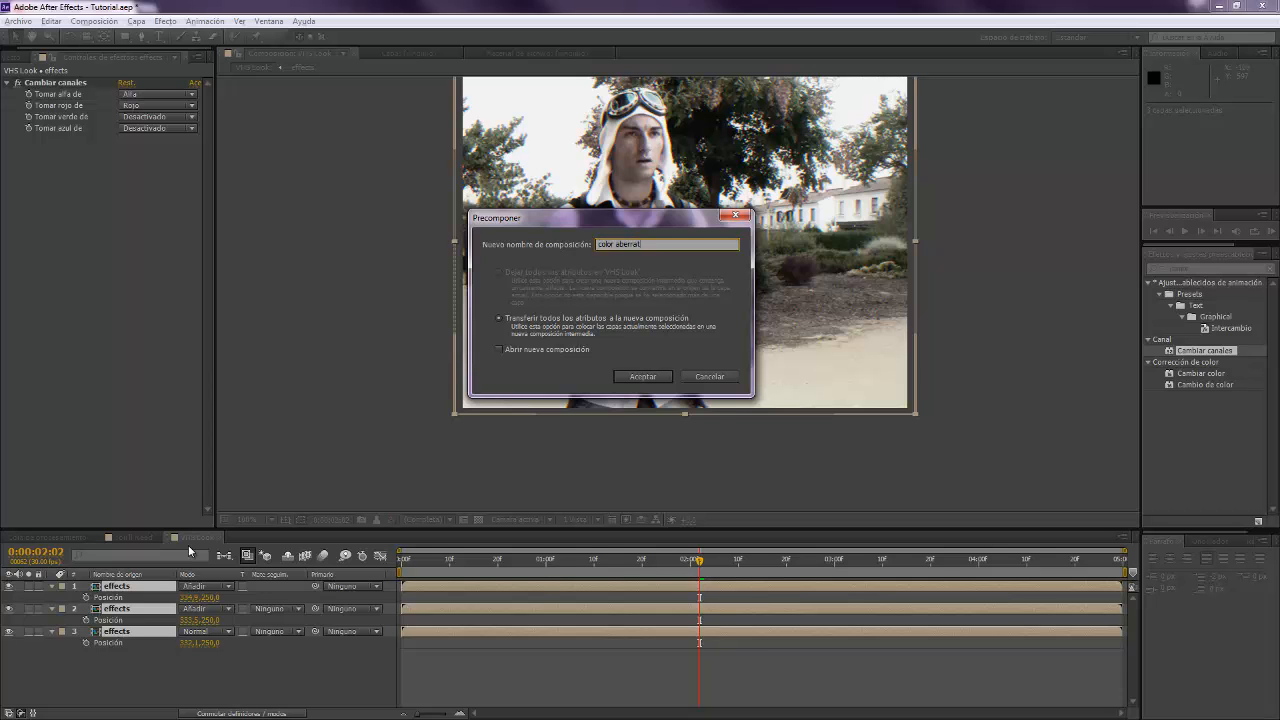
- Confirm the 'color aberration' precomp and set the composition width to 1440
left_click(642, 376)
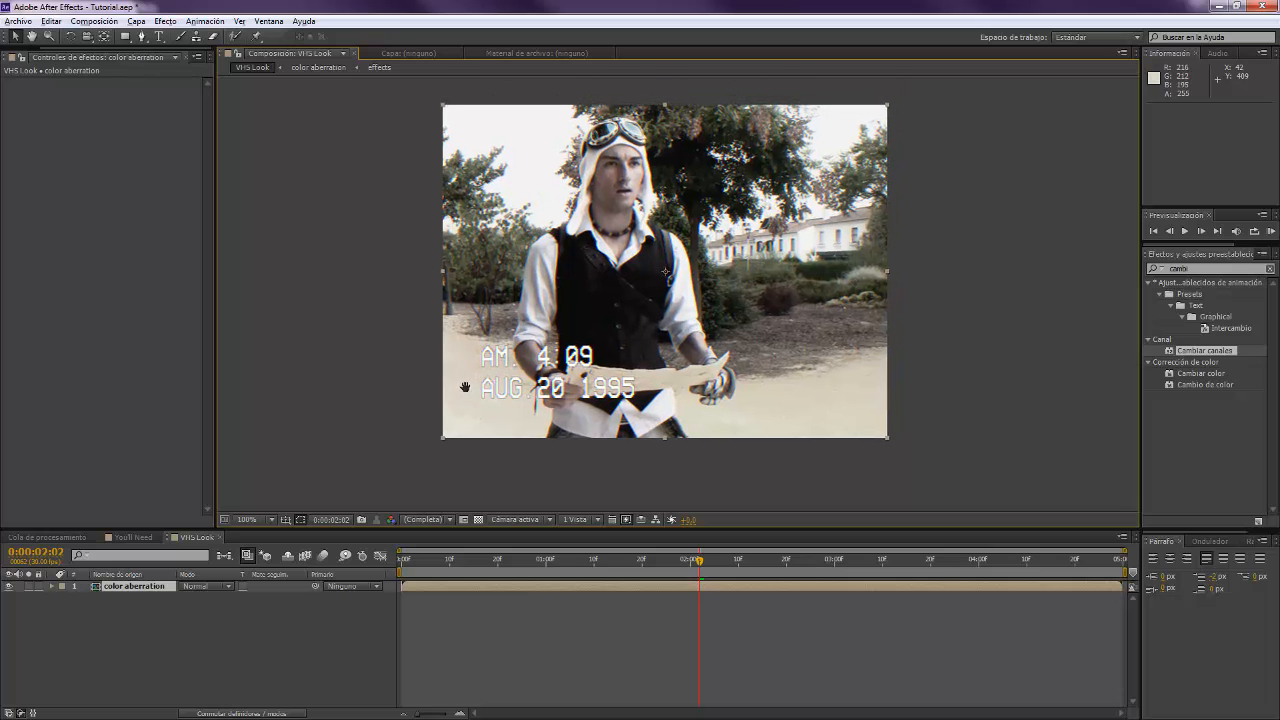
left_click(92, 20)
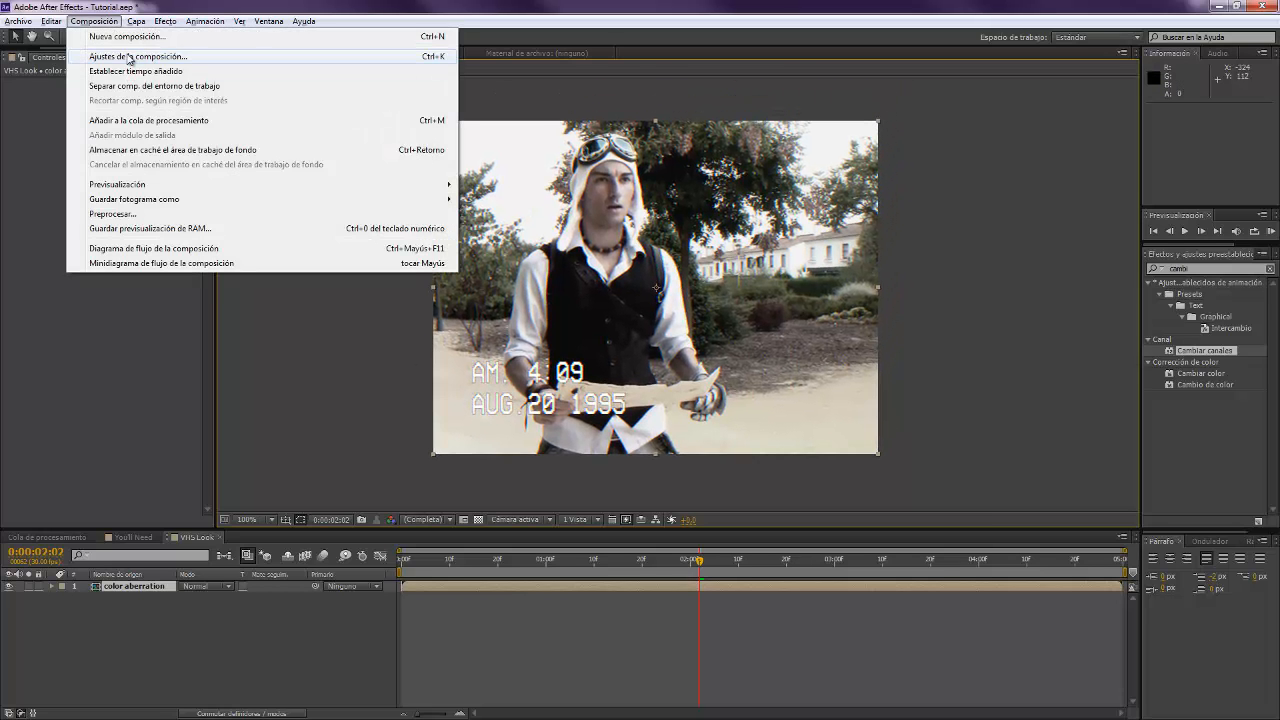
left_click(136, 56)
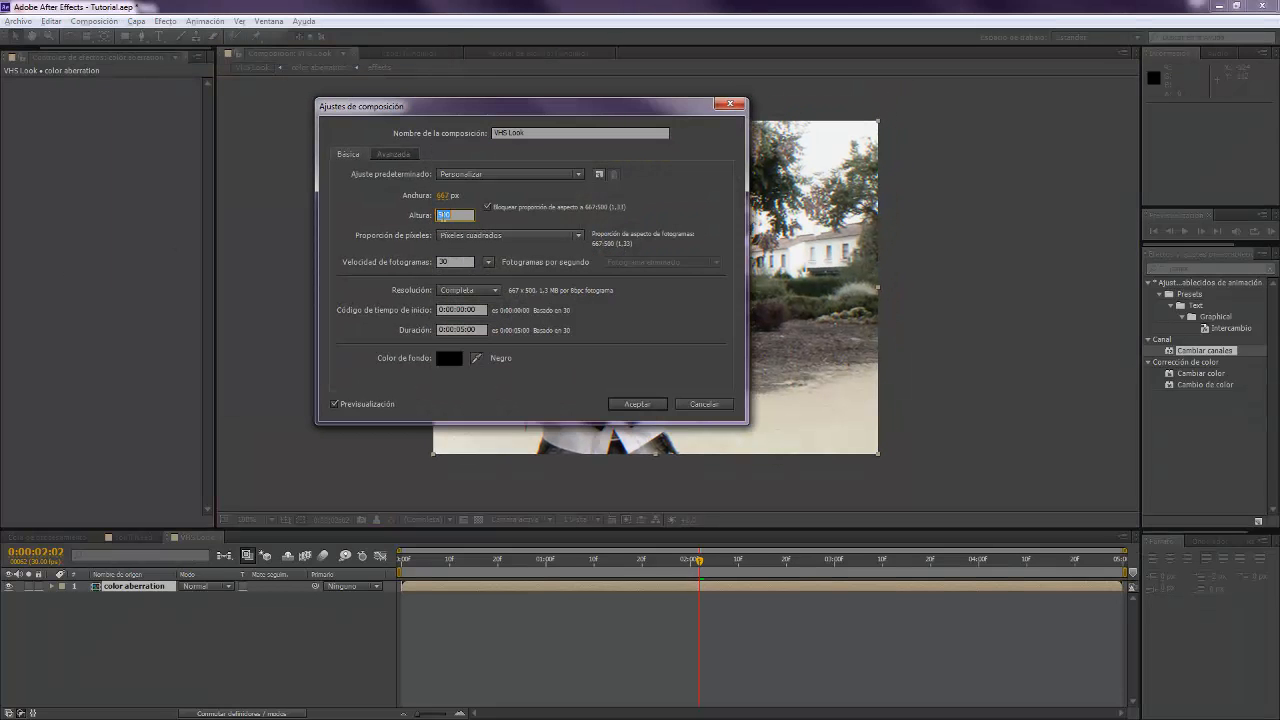
type("1440")
left_click(456, 194)
type("1920")
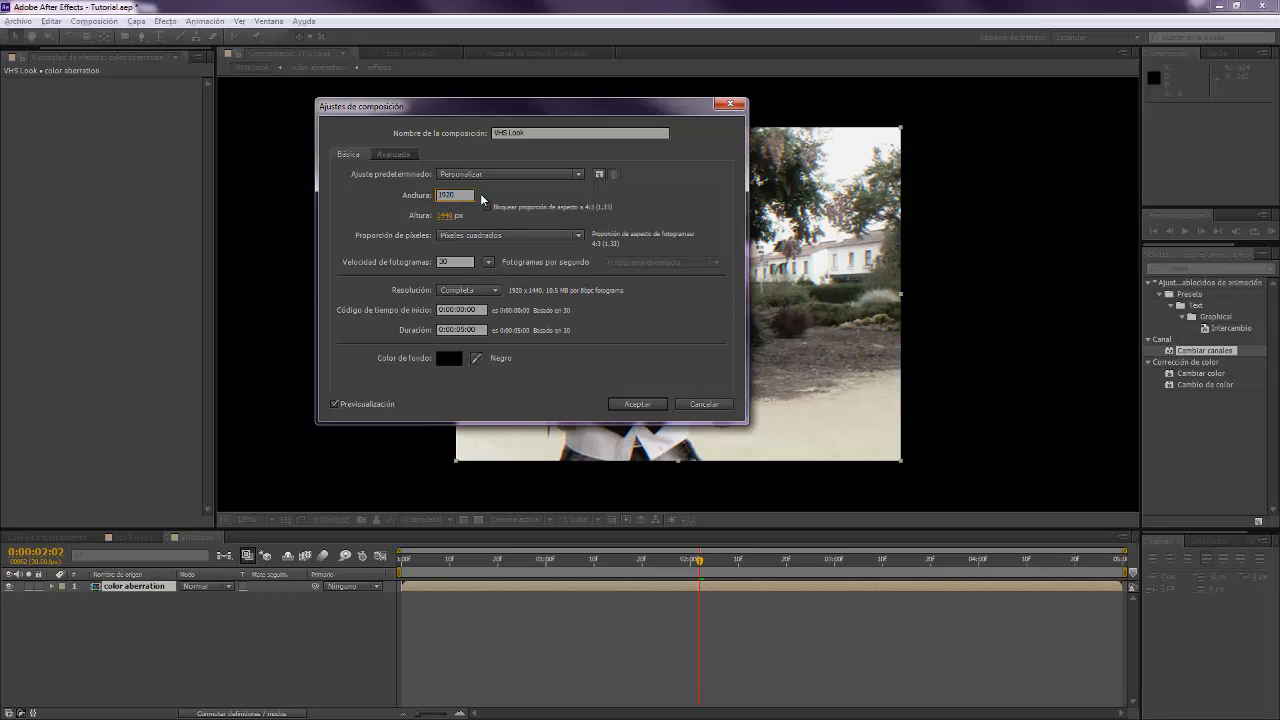
left_click(636, 404)
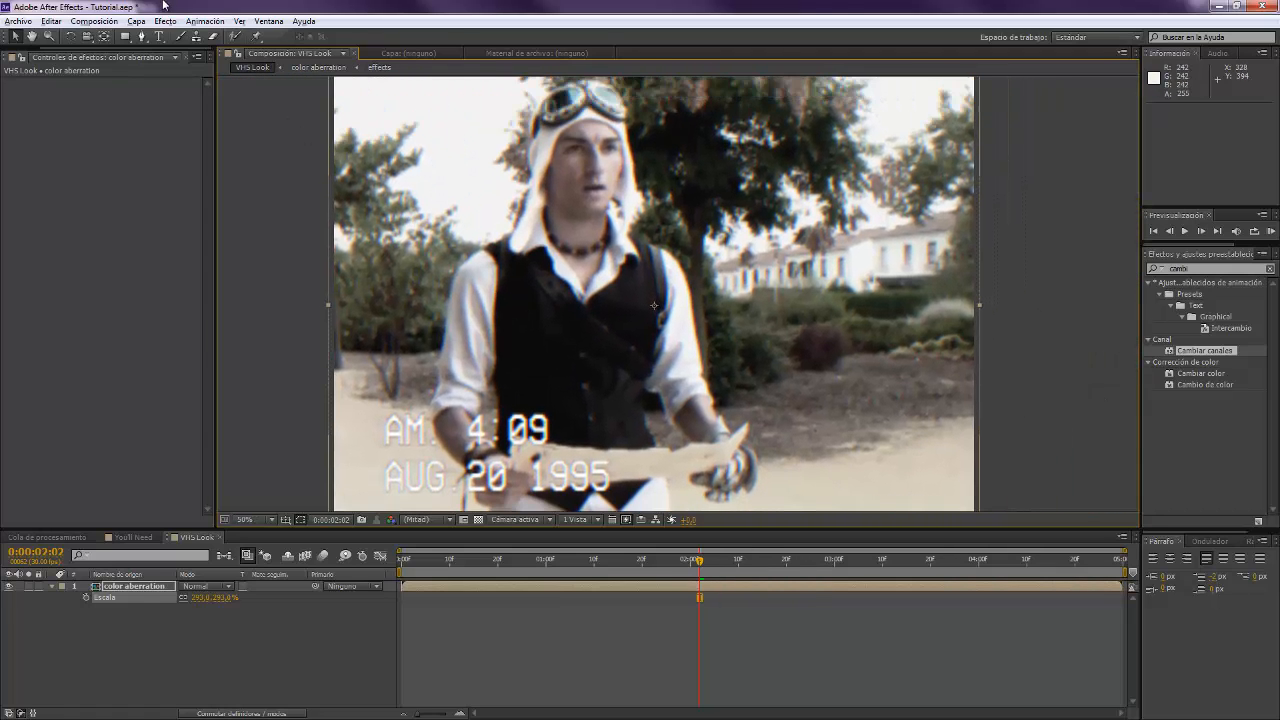
- Add an adjustment layer above the color aberration precomp via Capa > Nuevo
left_click(136, 20)
type("más")
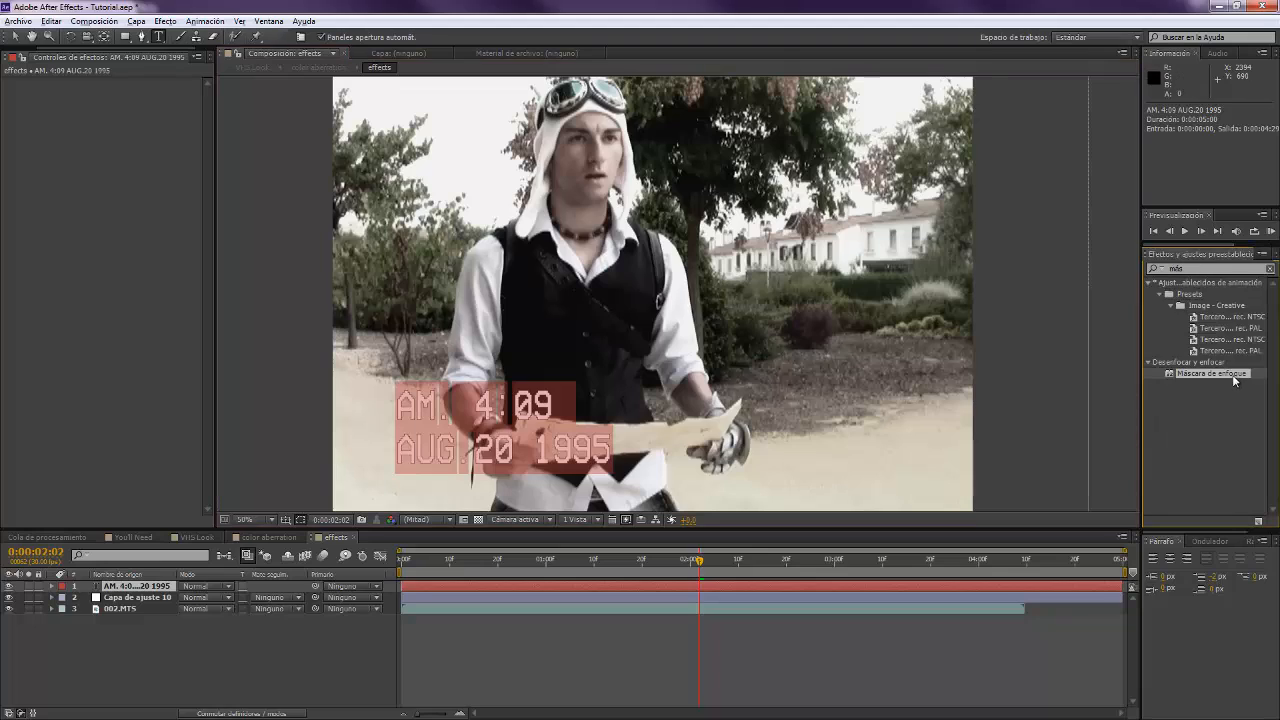
left_click(1228, 252)
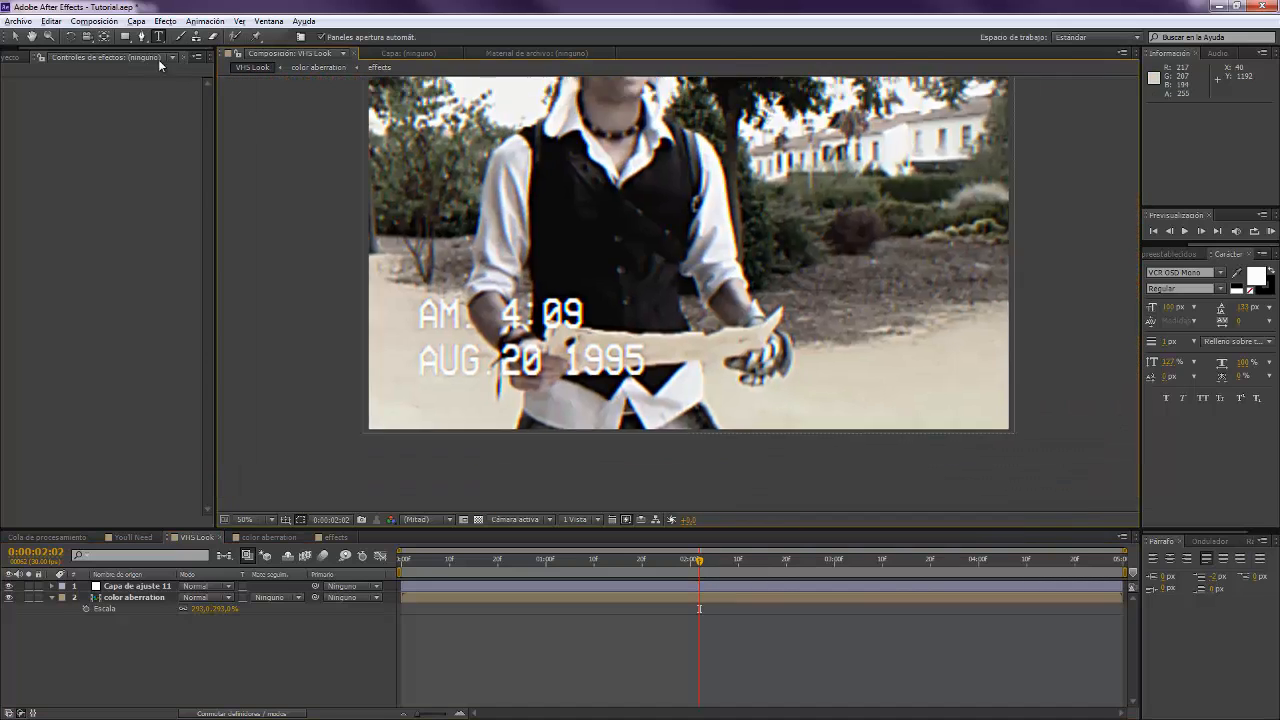
- Create a new adjustment layer above the footage
left_click(136, 20)
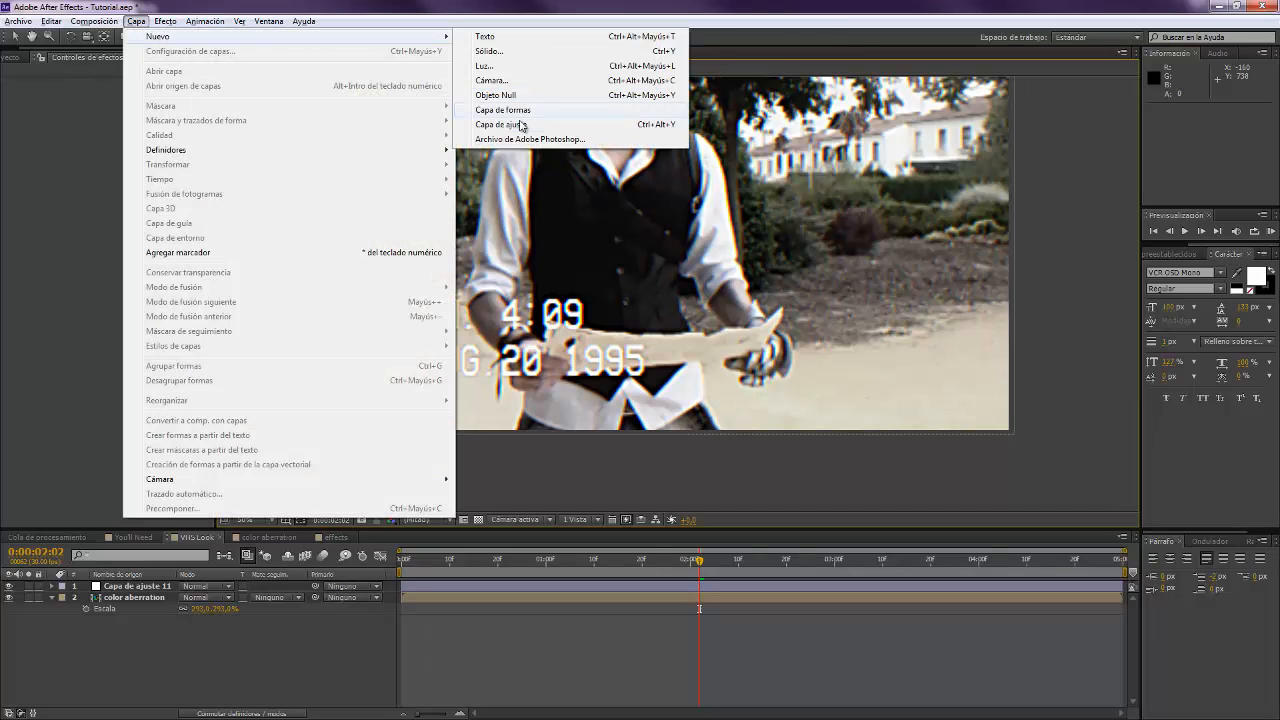
left_click(500, 124)
type("ondas")
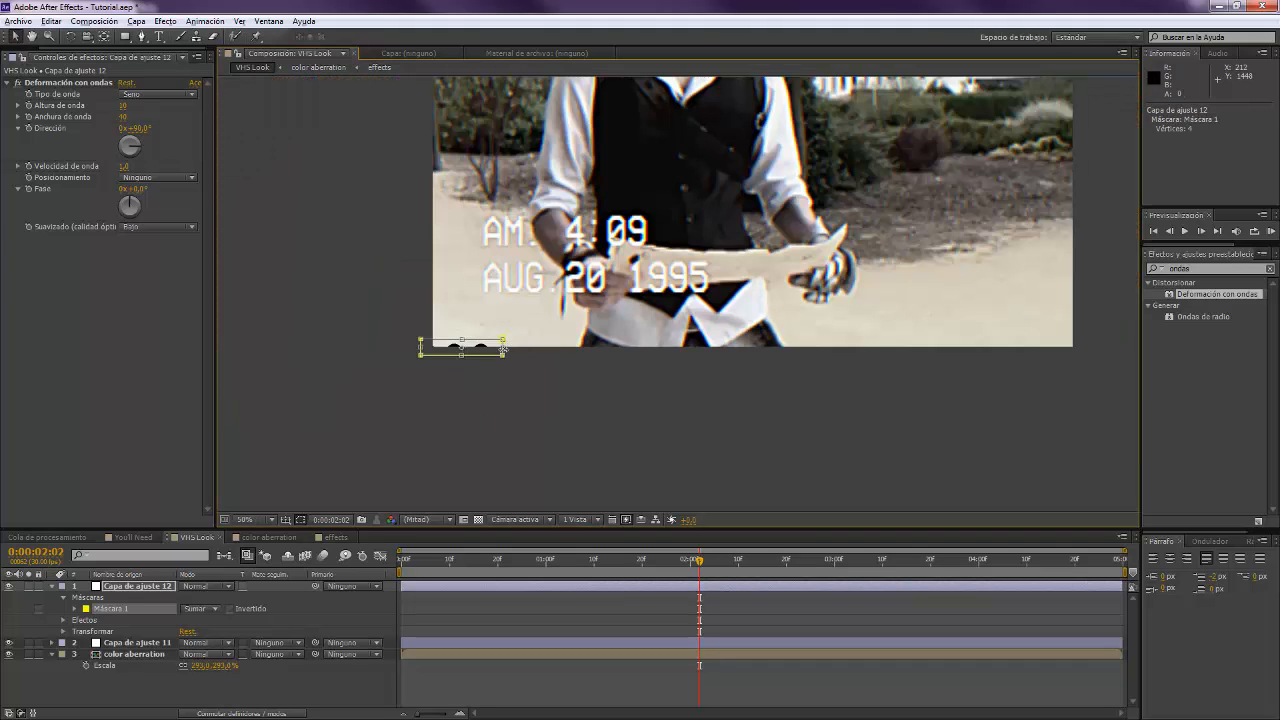
- Set the Wave Warp's Tipo de onda to a noise type so the masked bottom band tears
left_click(156, 94)
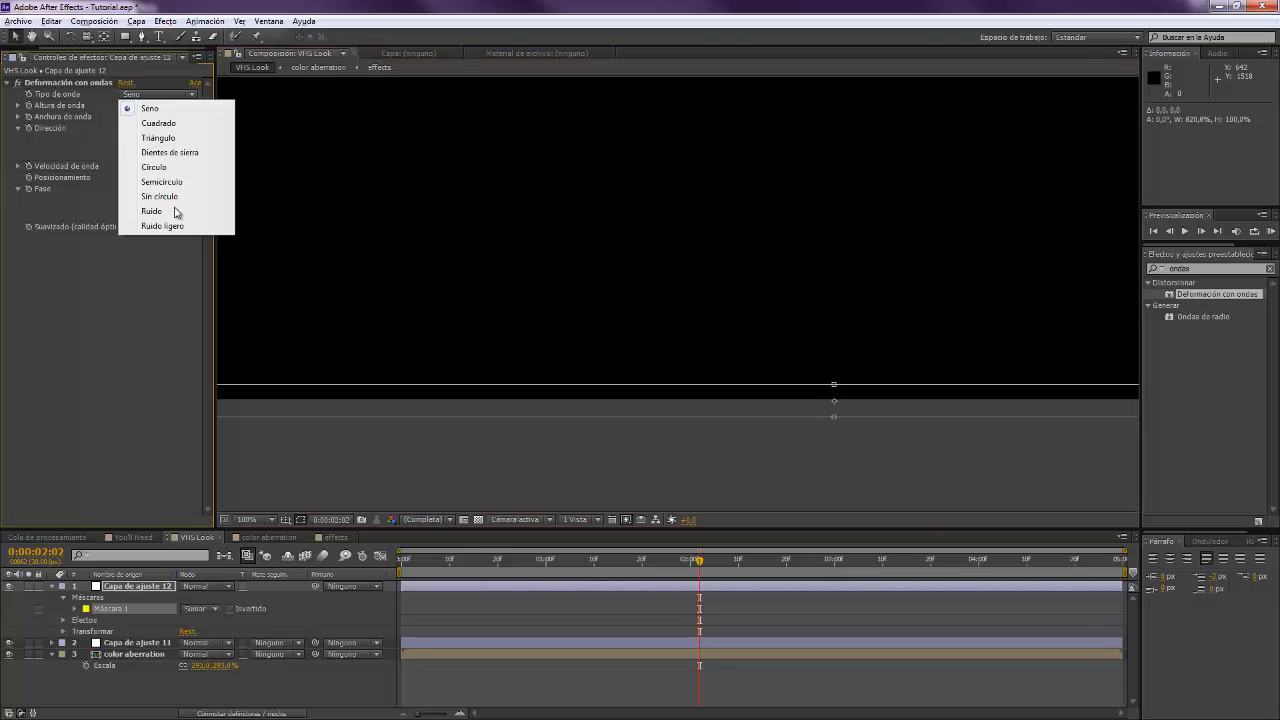
left_click(162, 224)
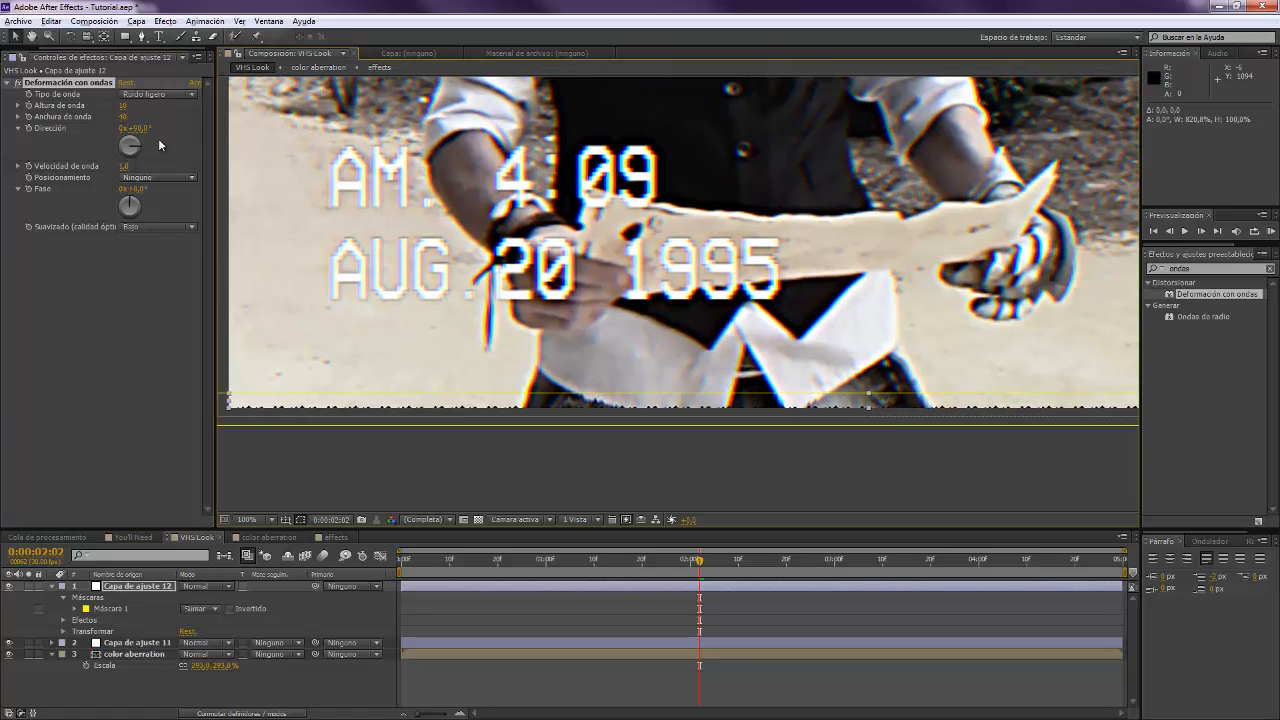
left_click(138, 128)
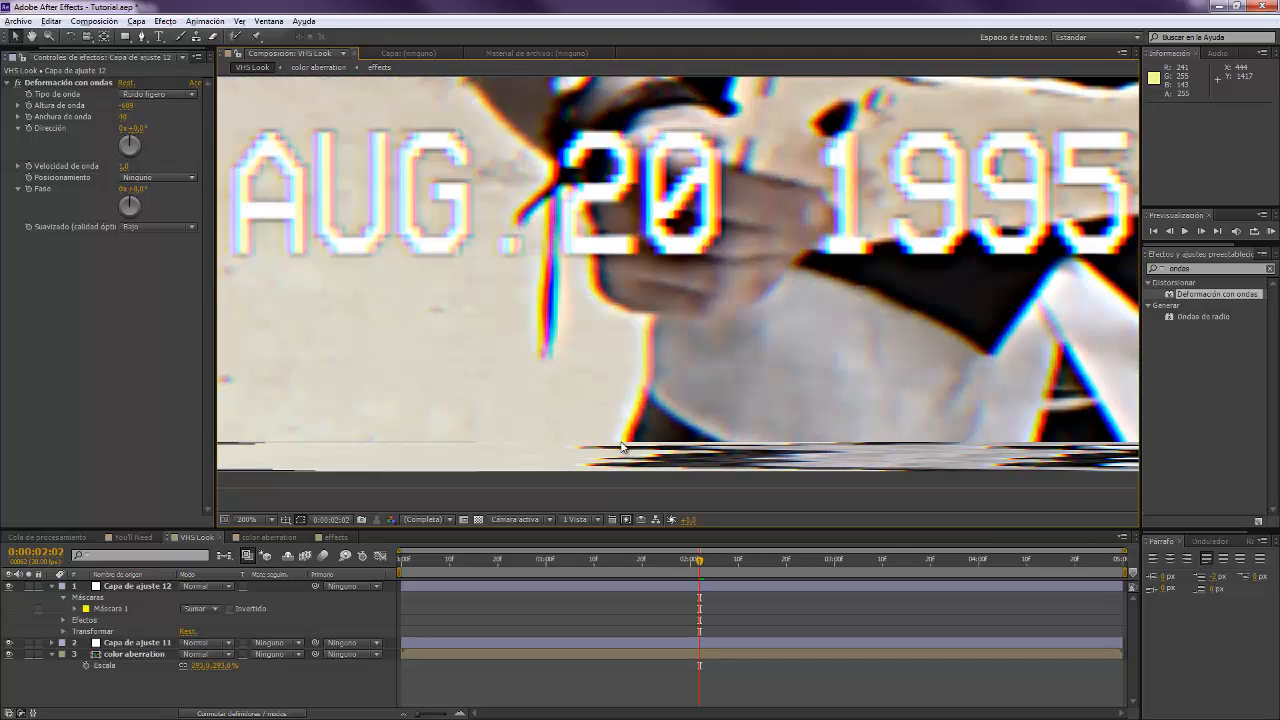
left_click(88, 608)
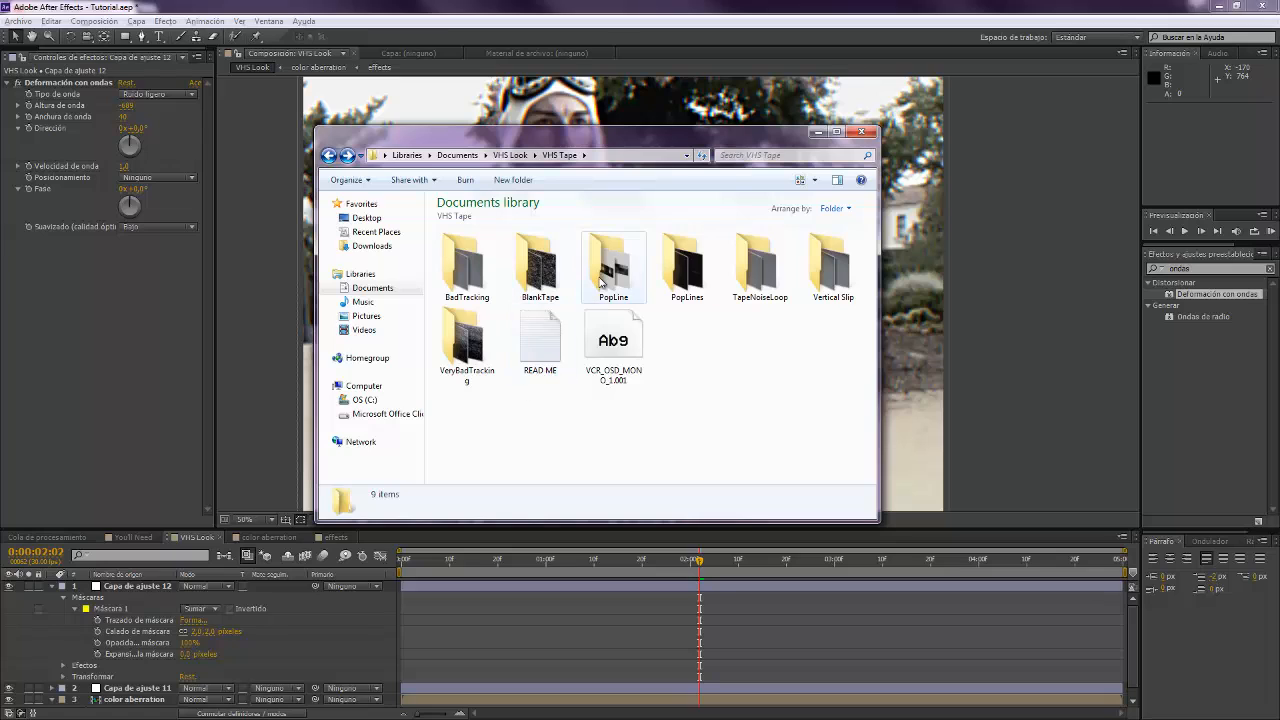
- Look through the PopLine stills folder, then go back to the VHS Tape folder
left_click(612, 264)
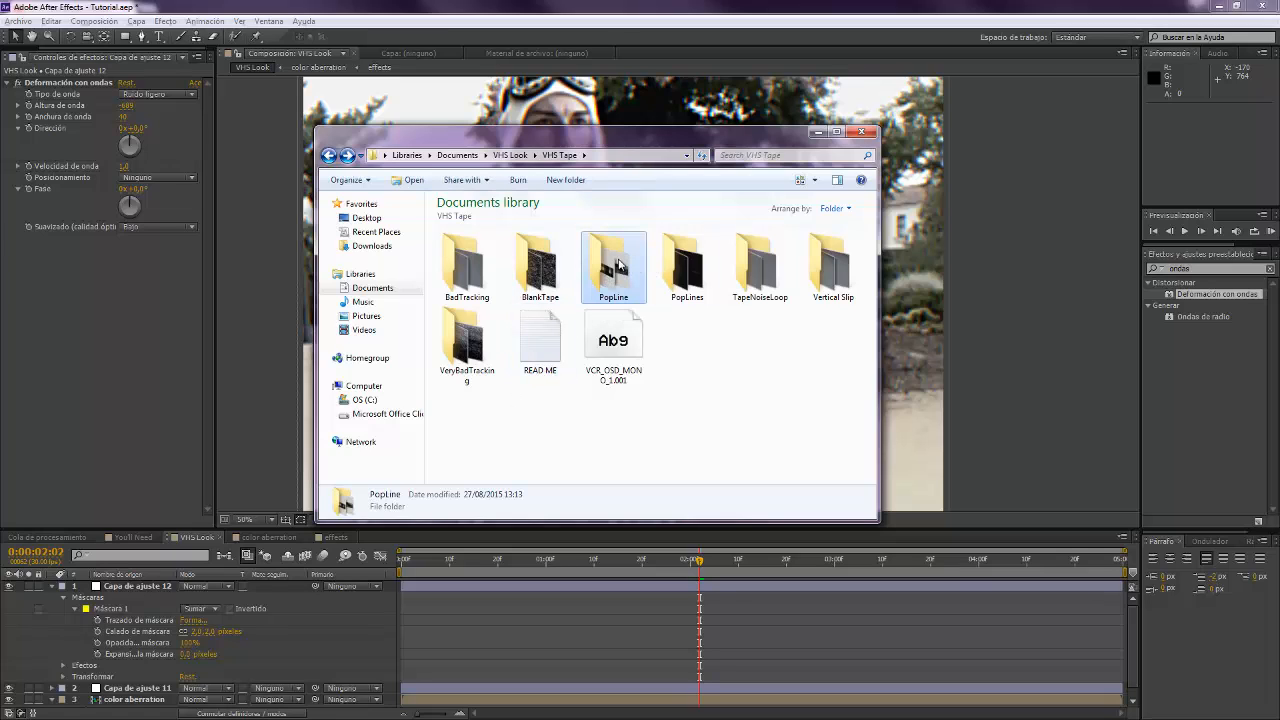
double_click(612, 264)
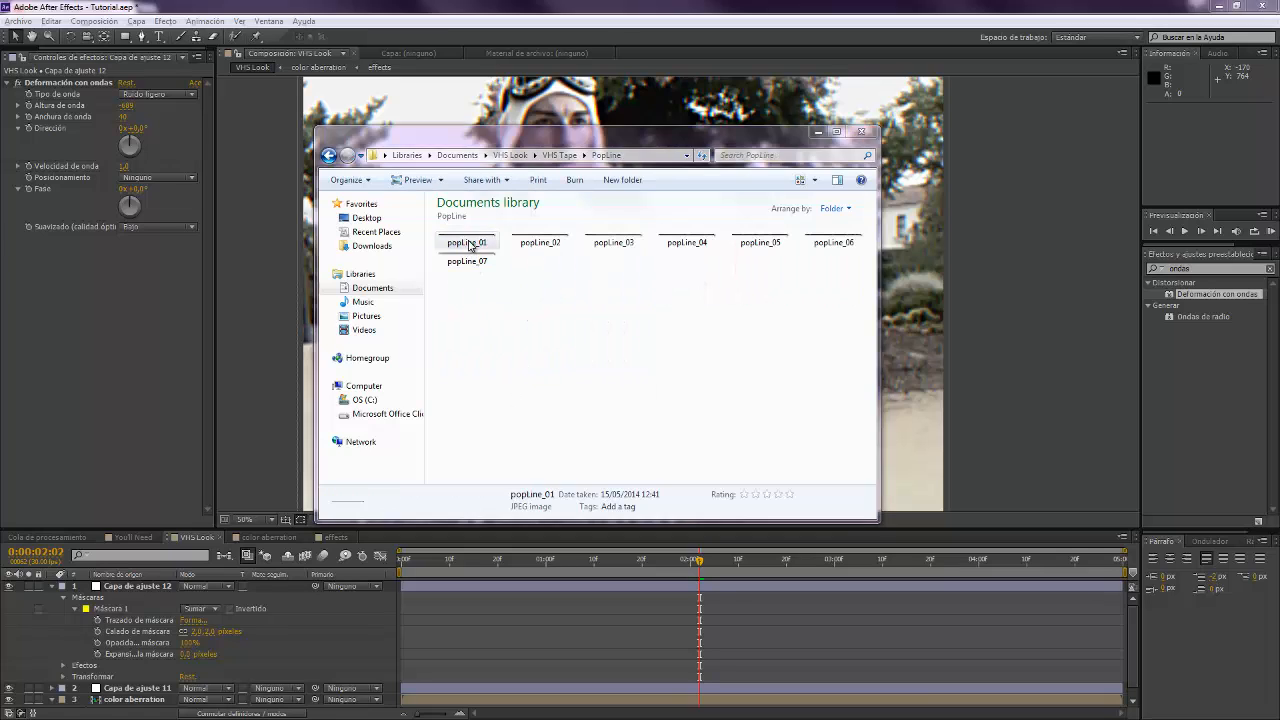
double_click(466, 242)
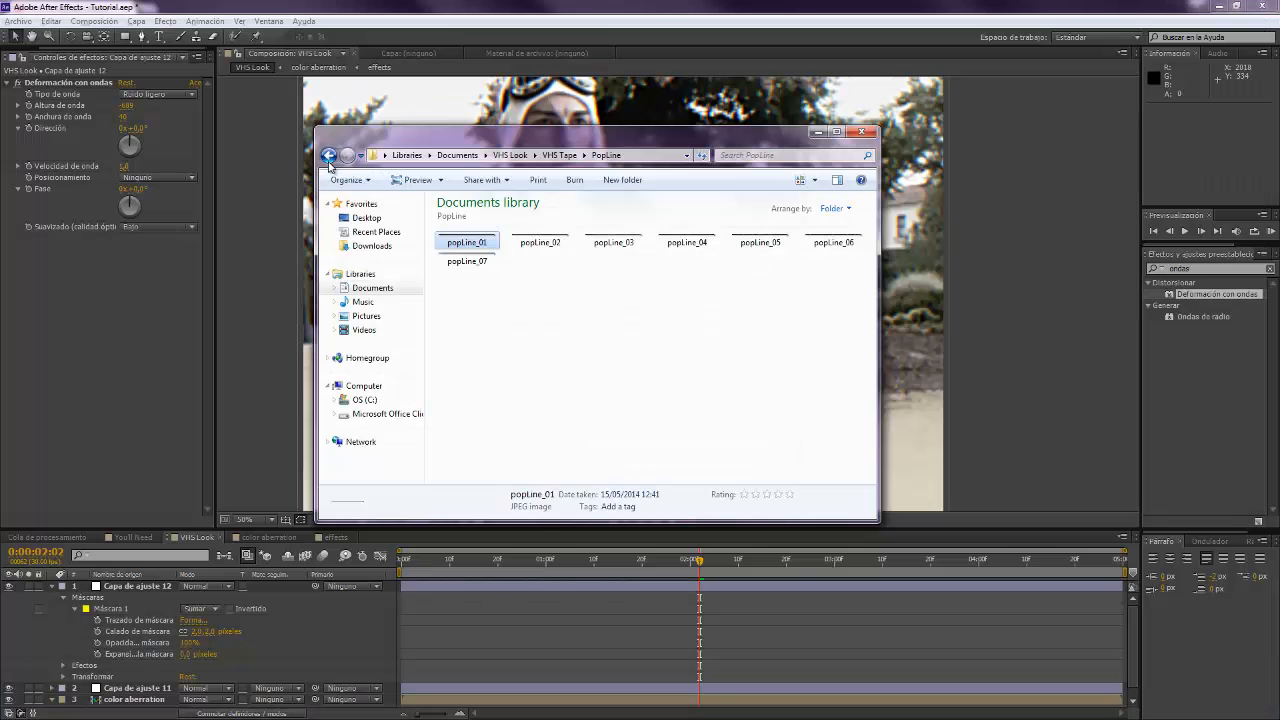
left_click(328, 156)
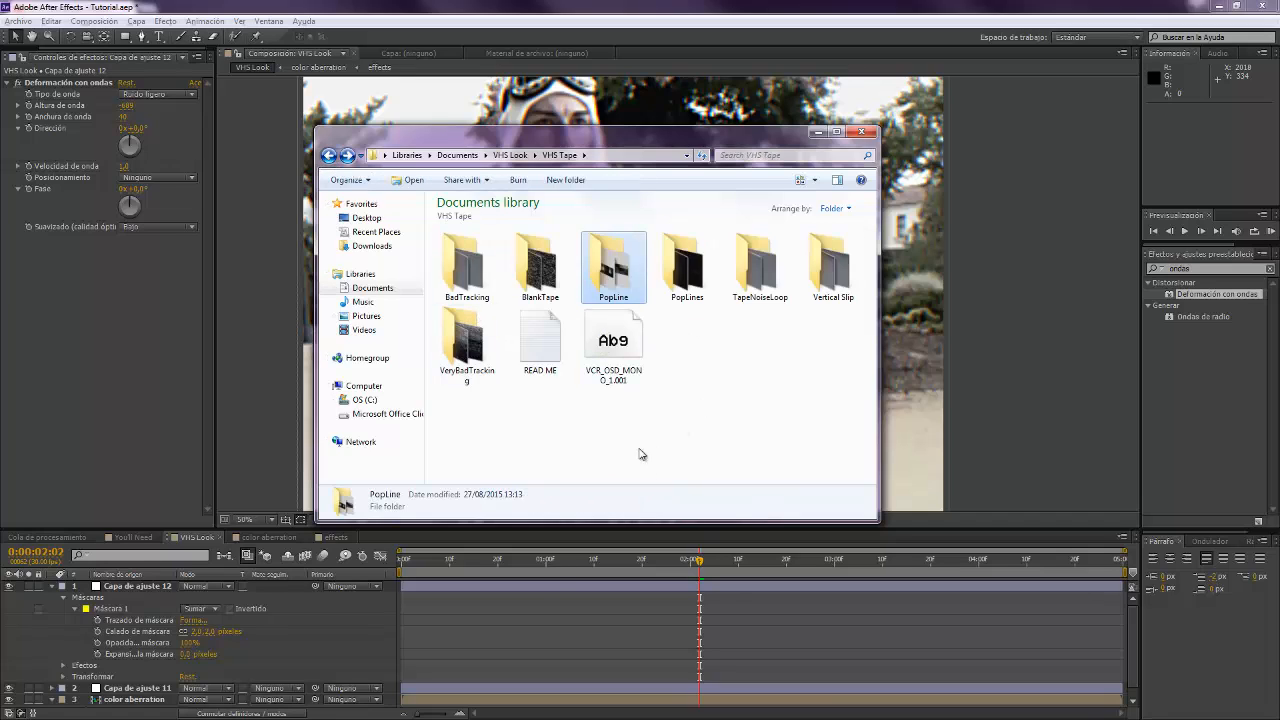
mouse_move(608, 502)
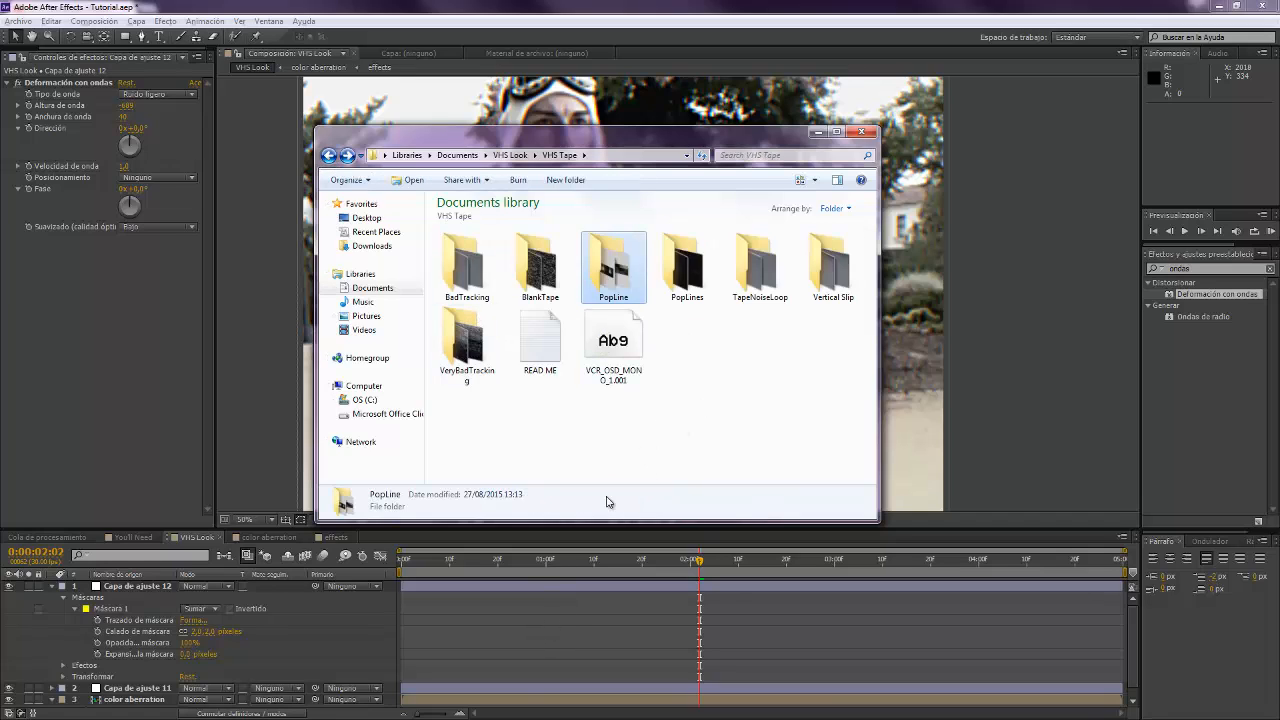
- Preview the PopLines frame sequence folder, then close the Explorer window
left_click(688, 264)
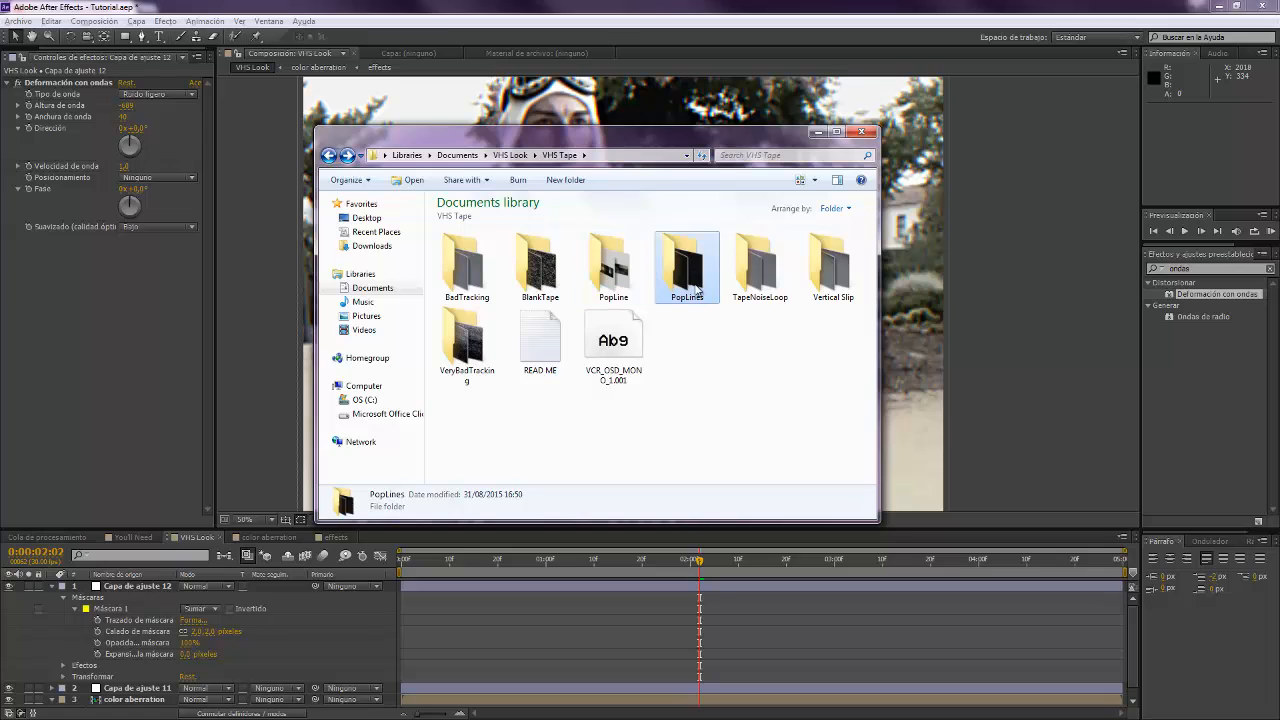
mouse_move(688, 270)
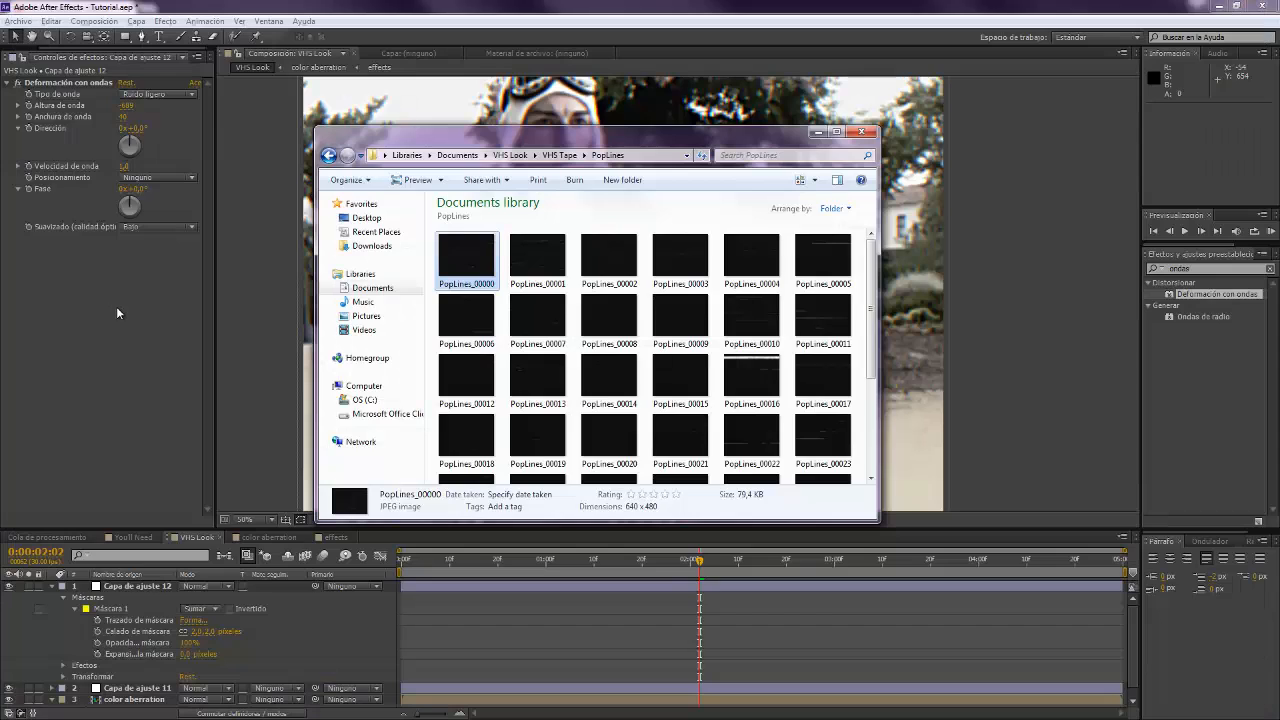
left_click(860, 132)
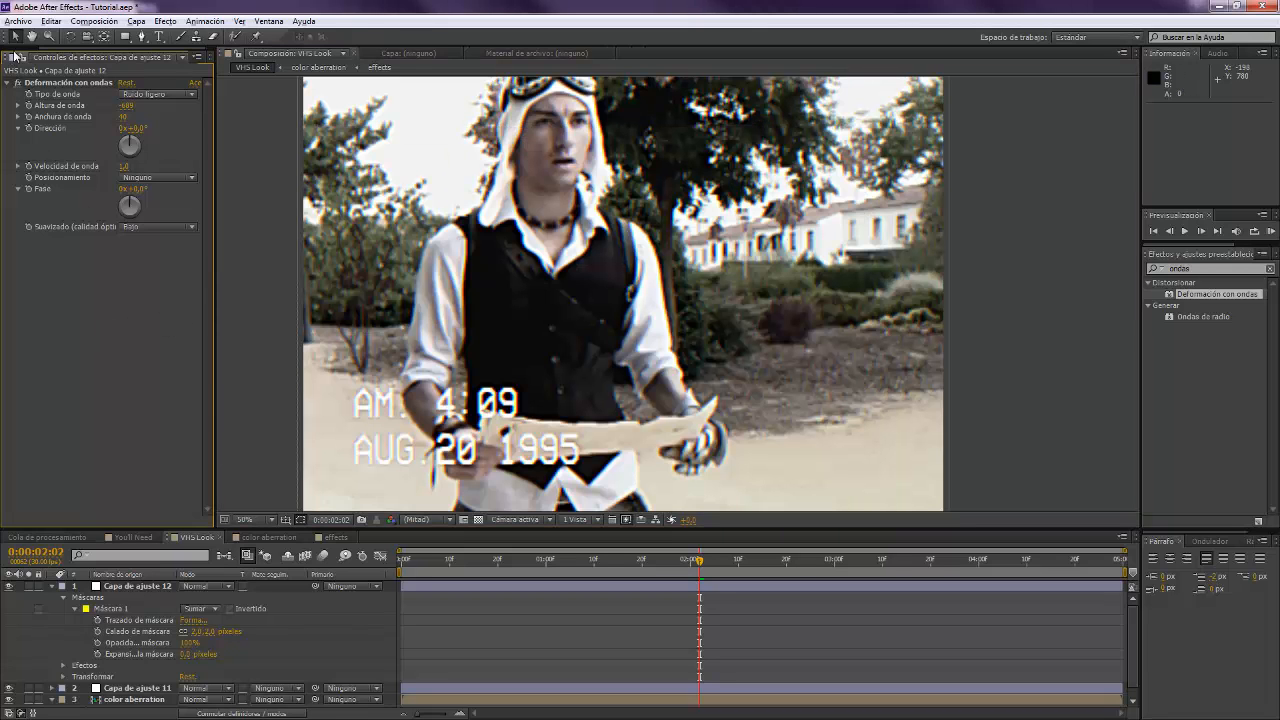
- Import the PopLines frames from the VHS Tape folder as a JPEG sequence
left_click(22, 56)
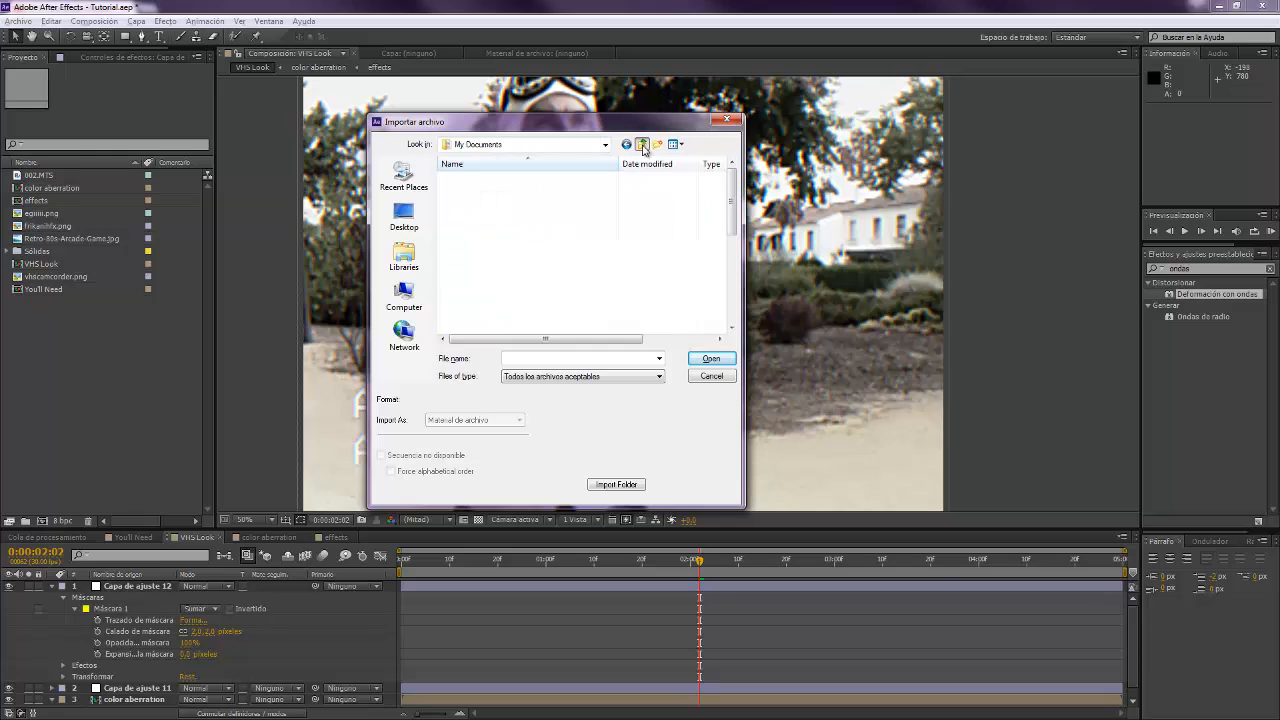
left_click(640, 144)
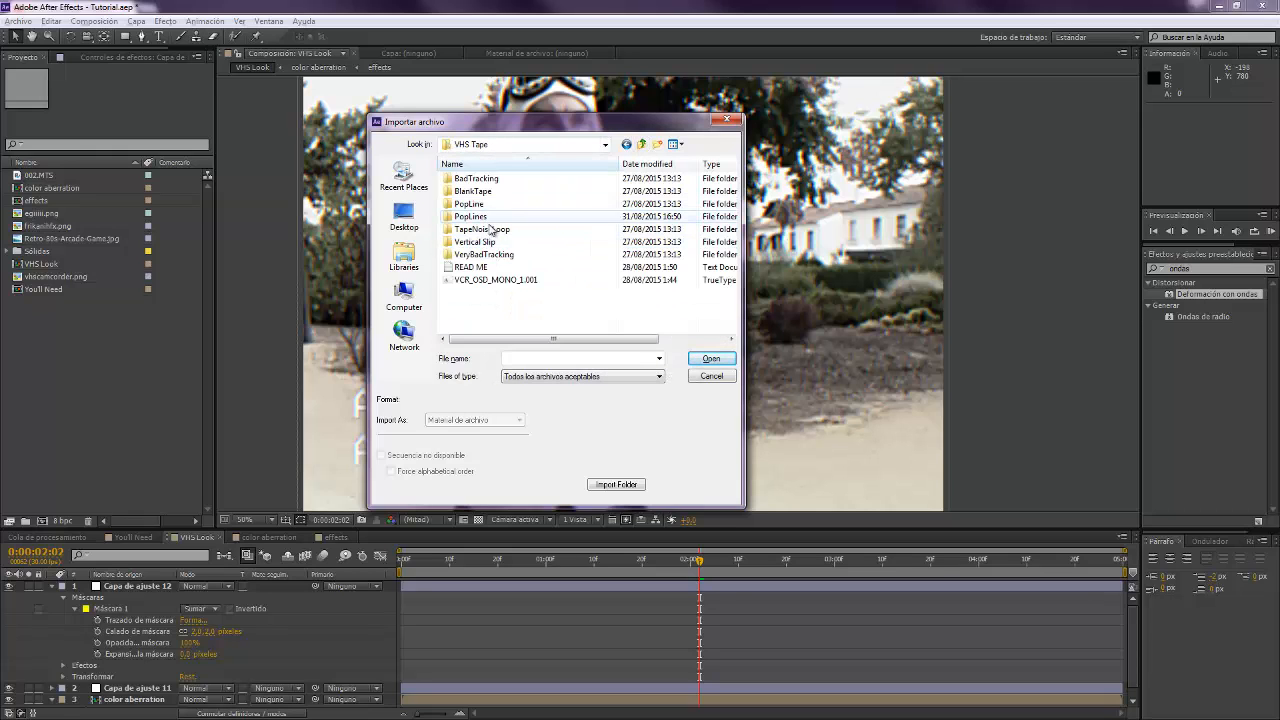
double_click(470, 216)
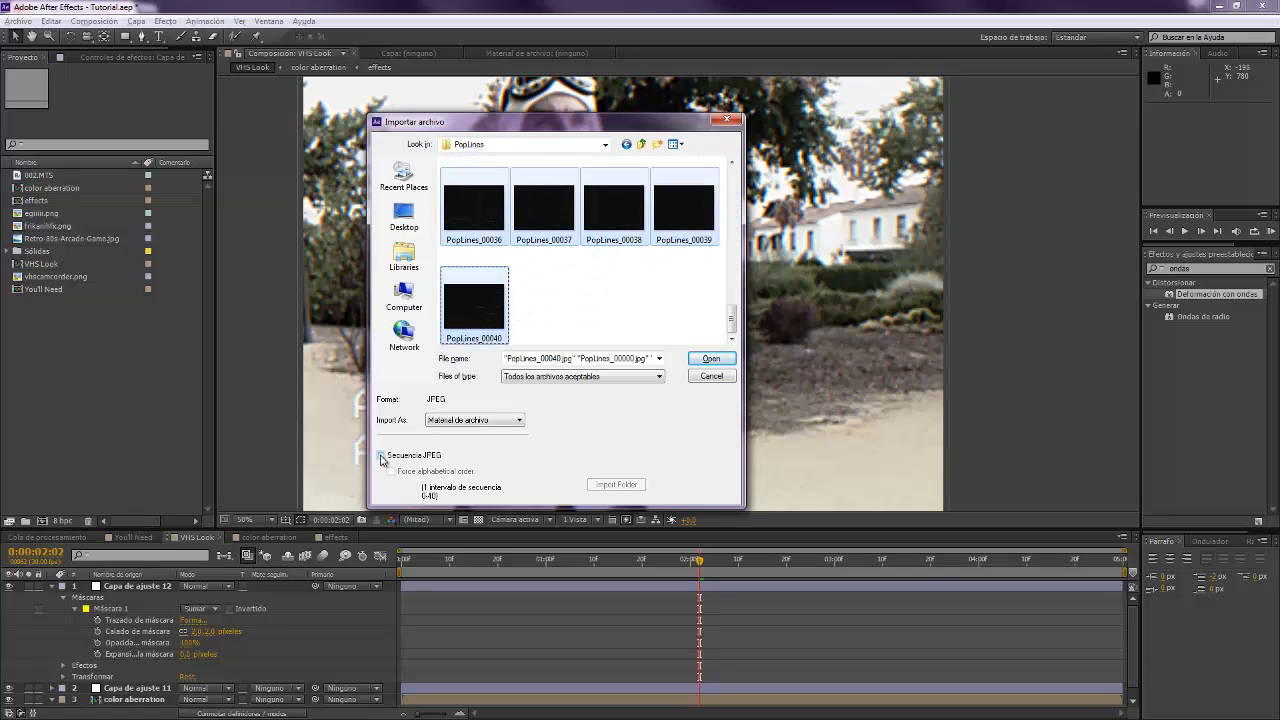
left_click(710, 358)
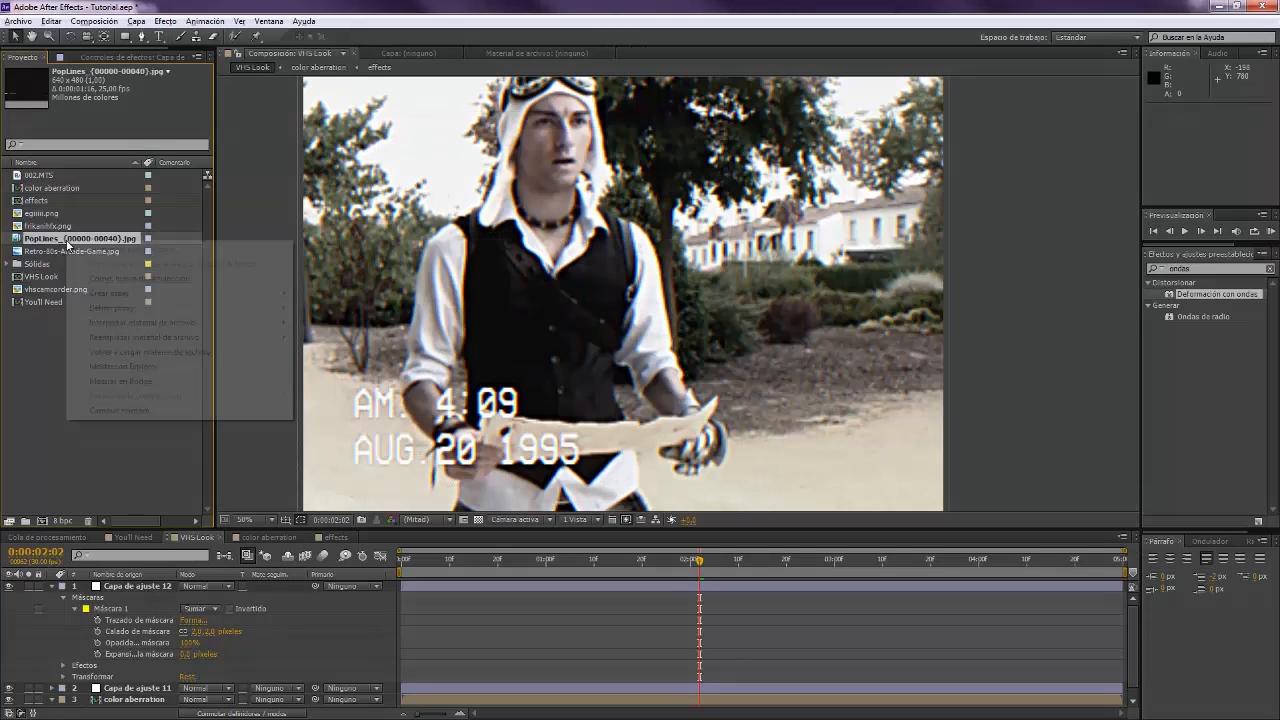
mouse_move(142, 322)
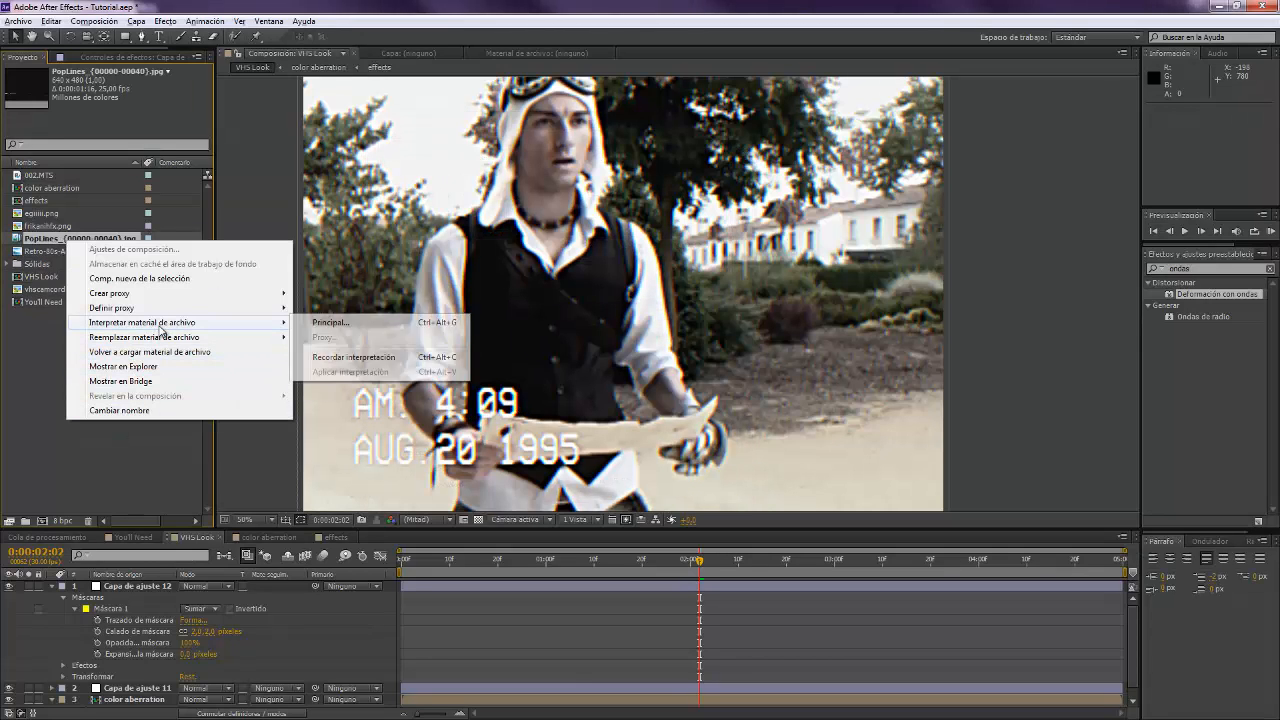
- Review the PopLines footage's Interpret Footage > Main settings and confirm them
left_click(464, 528)
type("100")
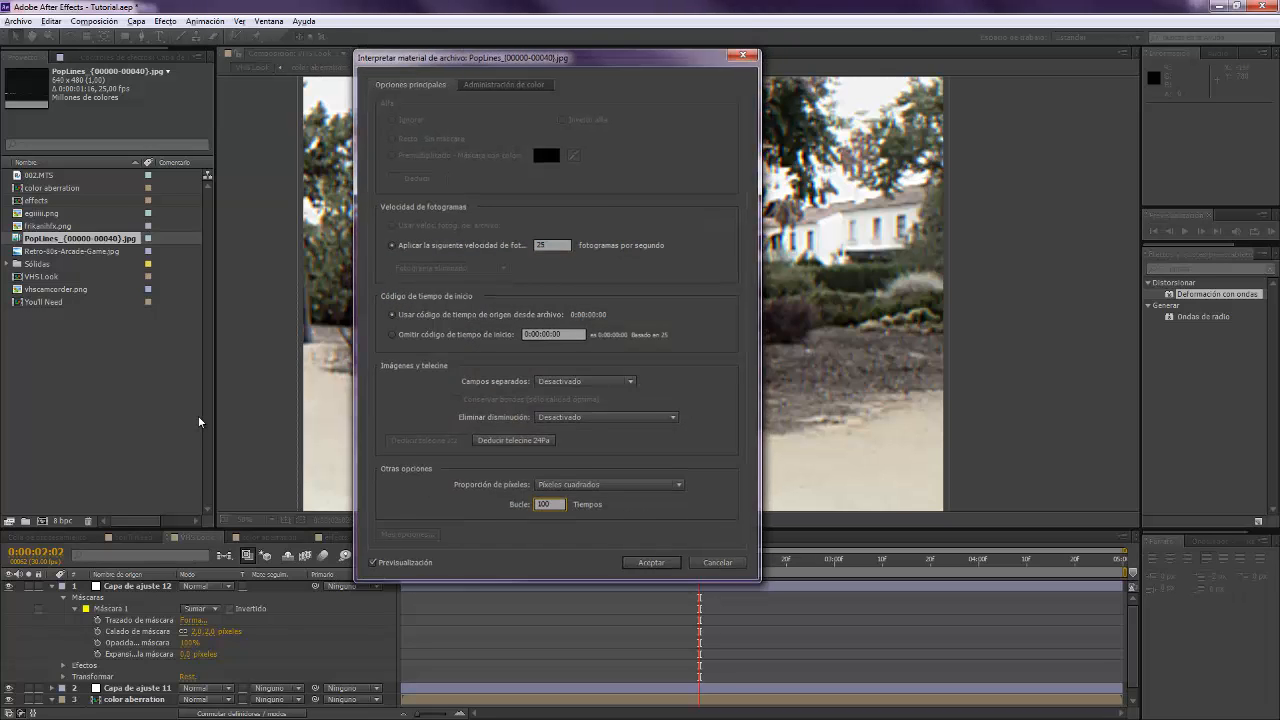
left_click(652, 562)
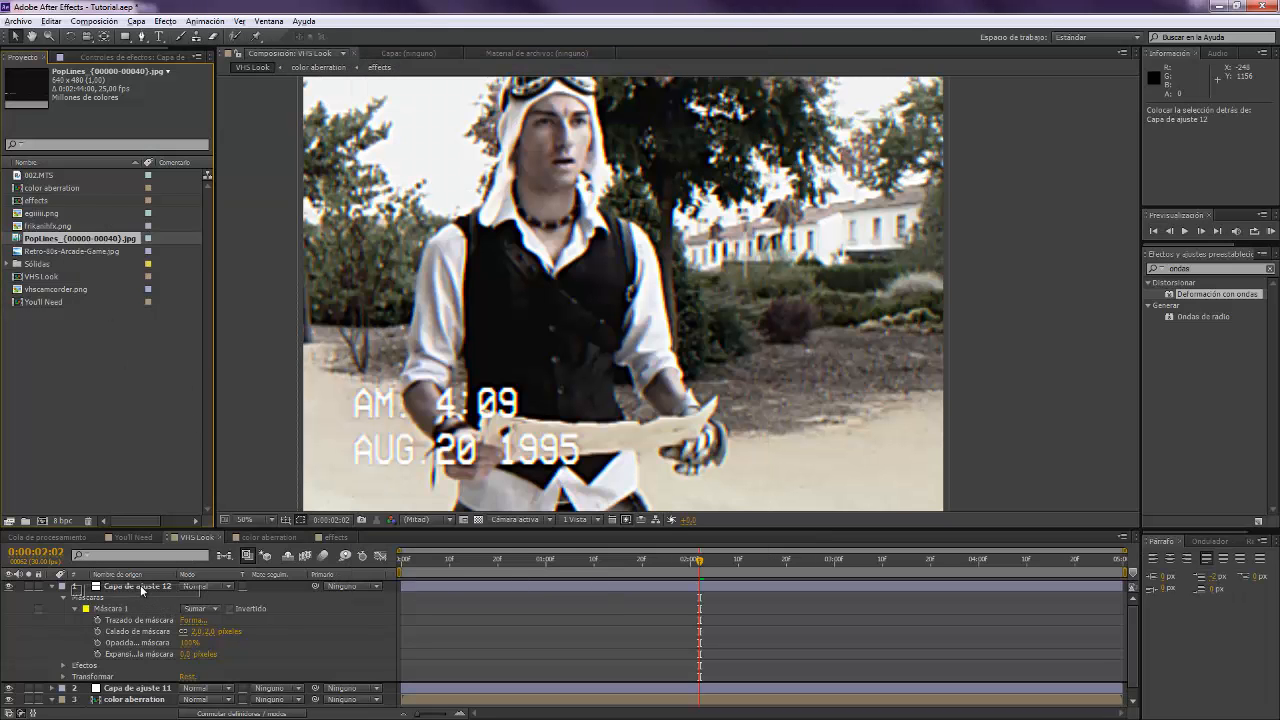
- Place the PopLines sequence as the top layer of VHS Look, blended in Screen mode
right_click(140, 596)
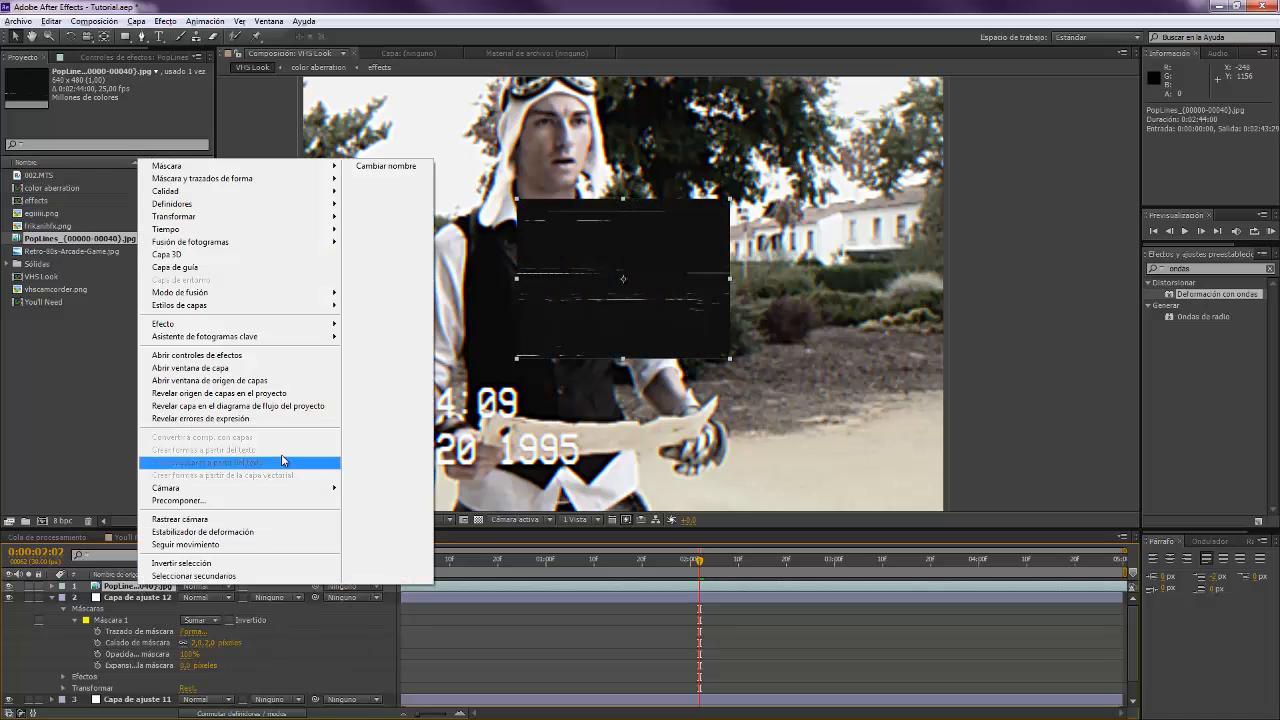
mouse_move(172, 216)
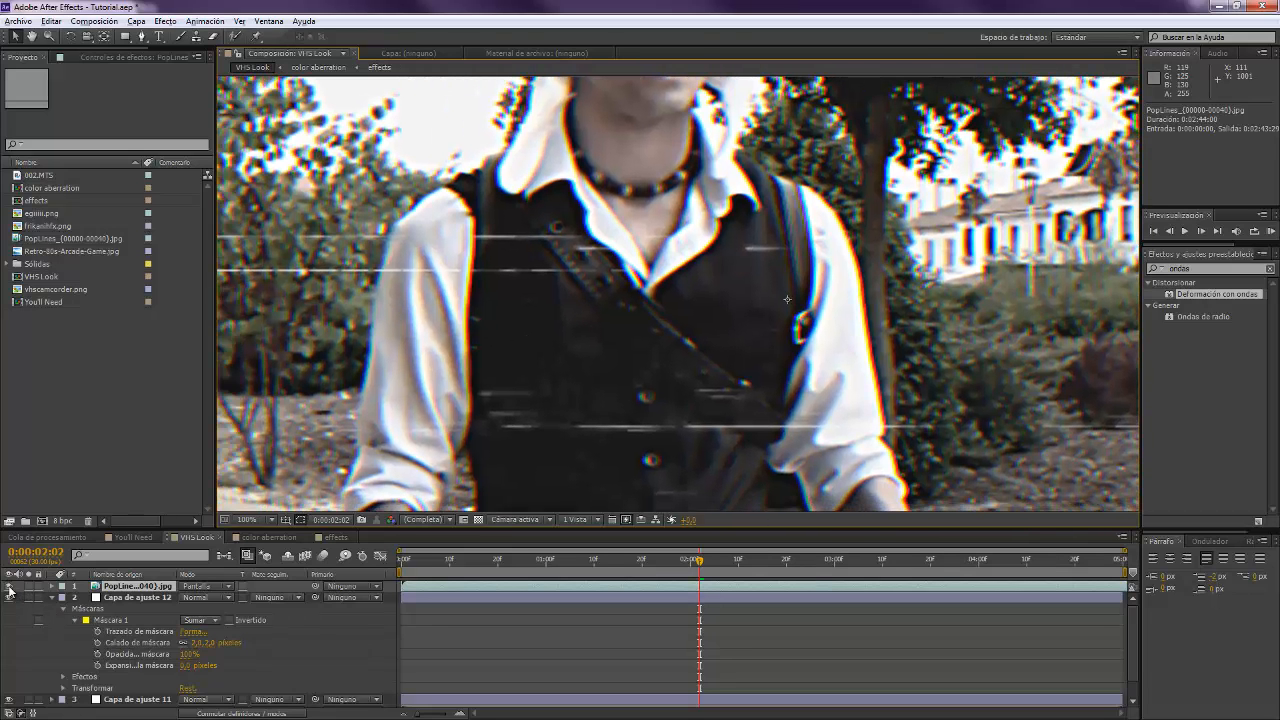
mouse_move(472, 260)
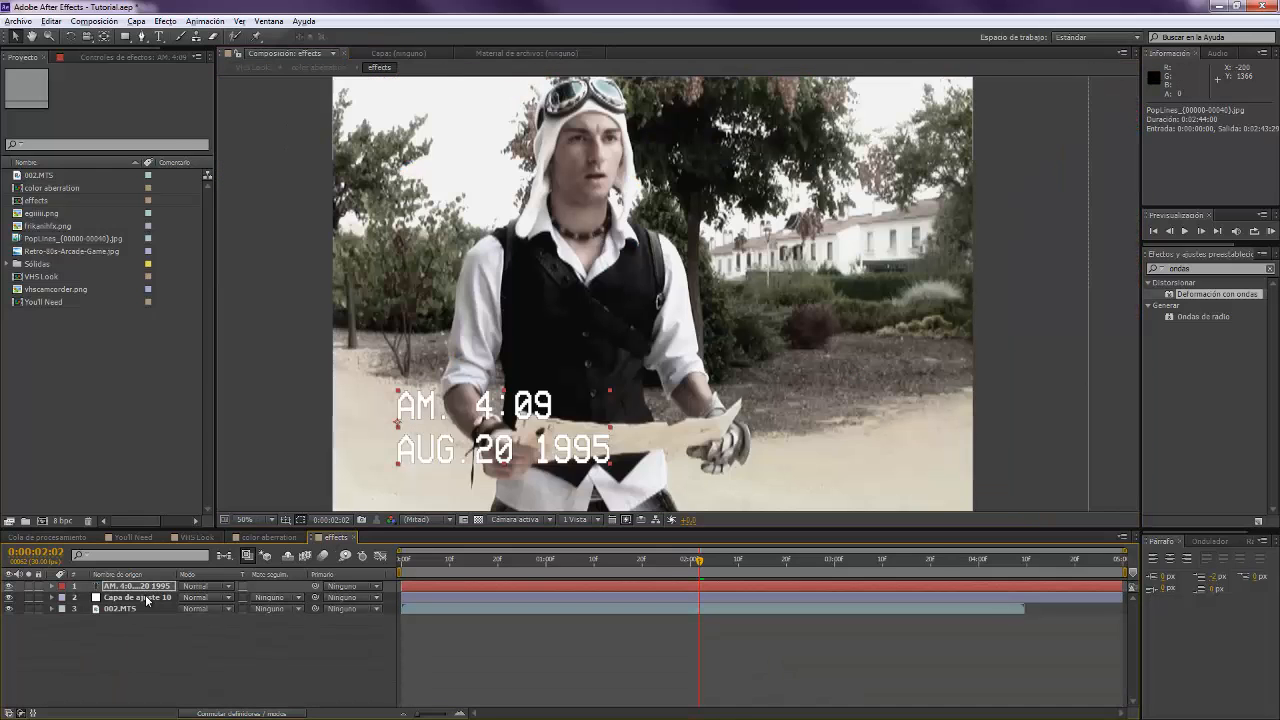
left_click(136, 596)
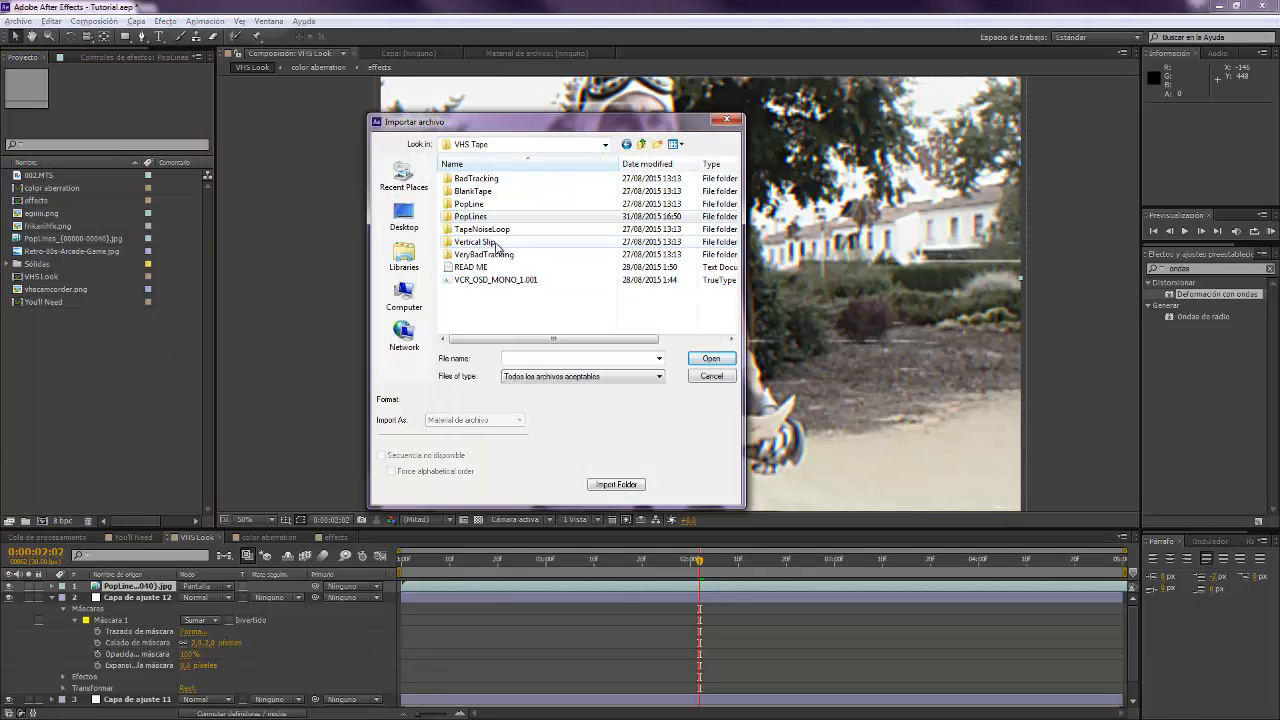
- Import the TapeNoiseLoop frames as a JPEG sequence
left_click(482, 228)
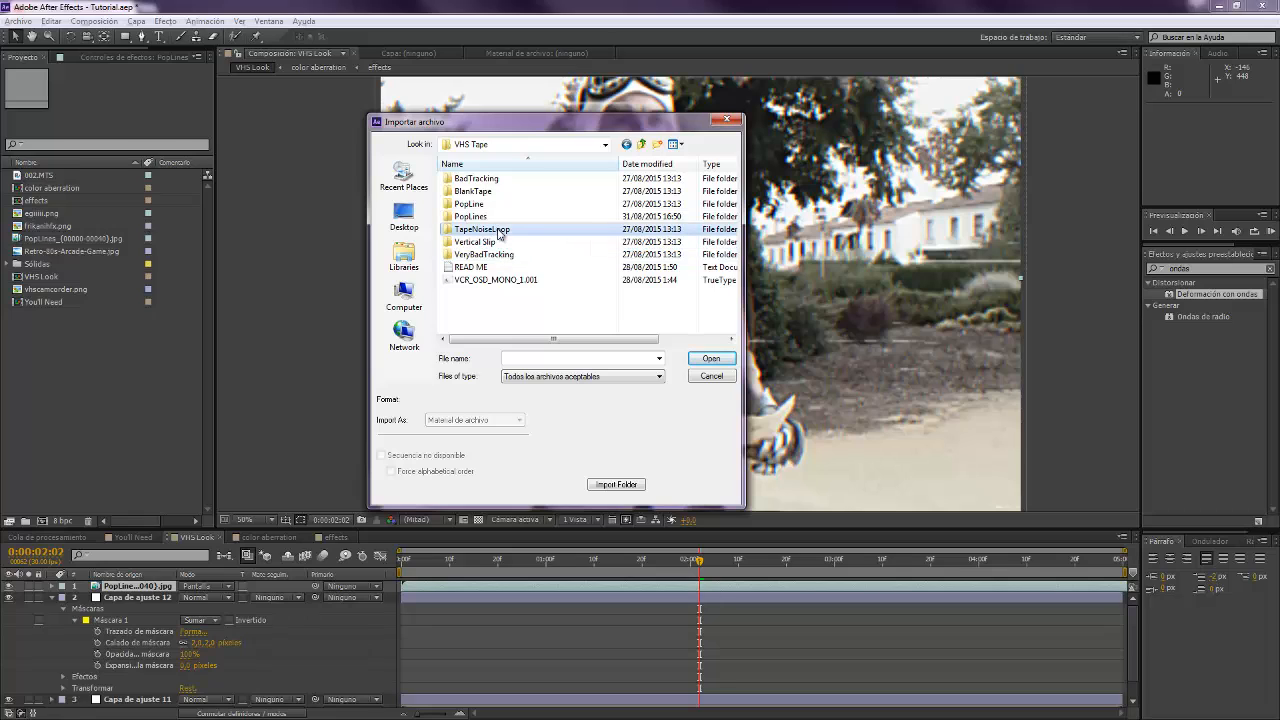
double_click(480, 228)
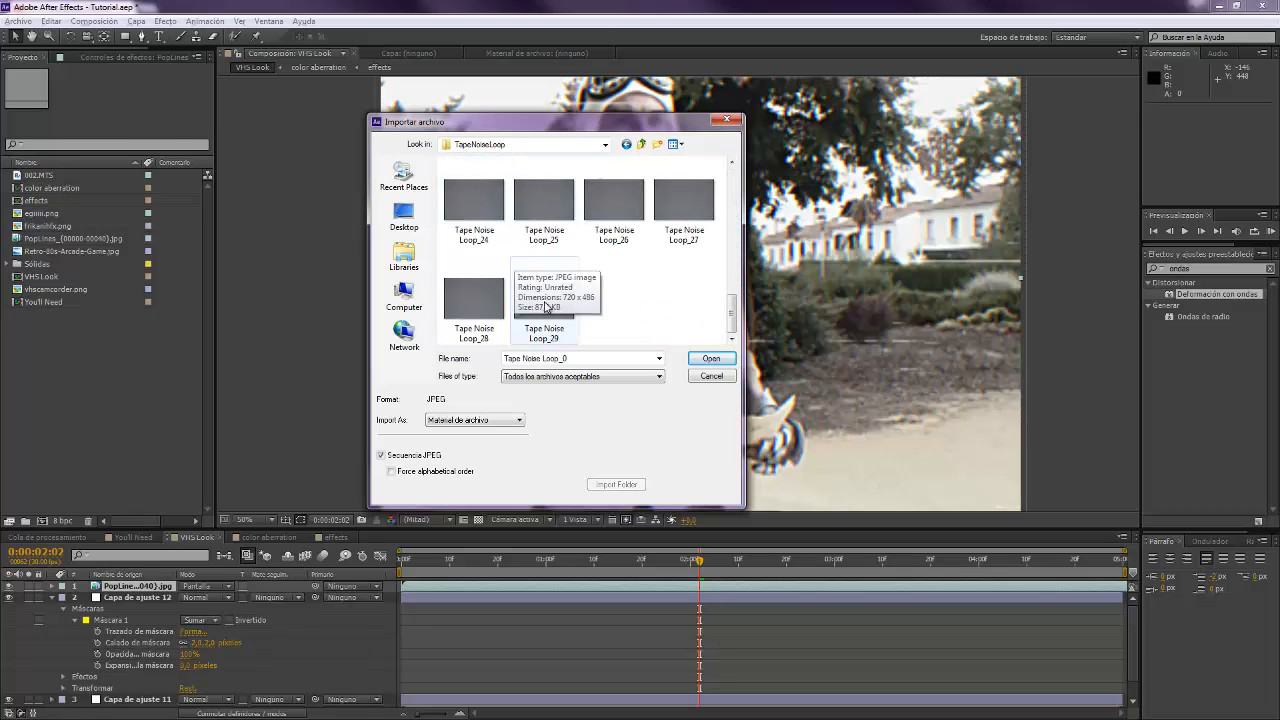
left_click(712, 358)
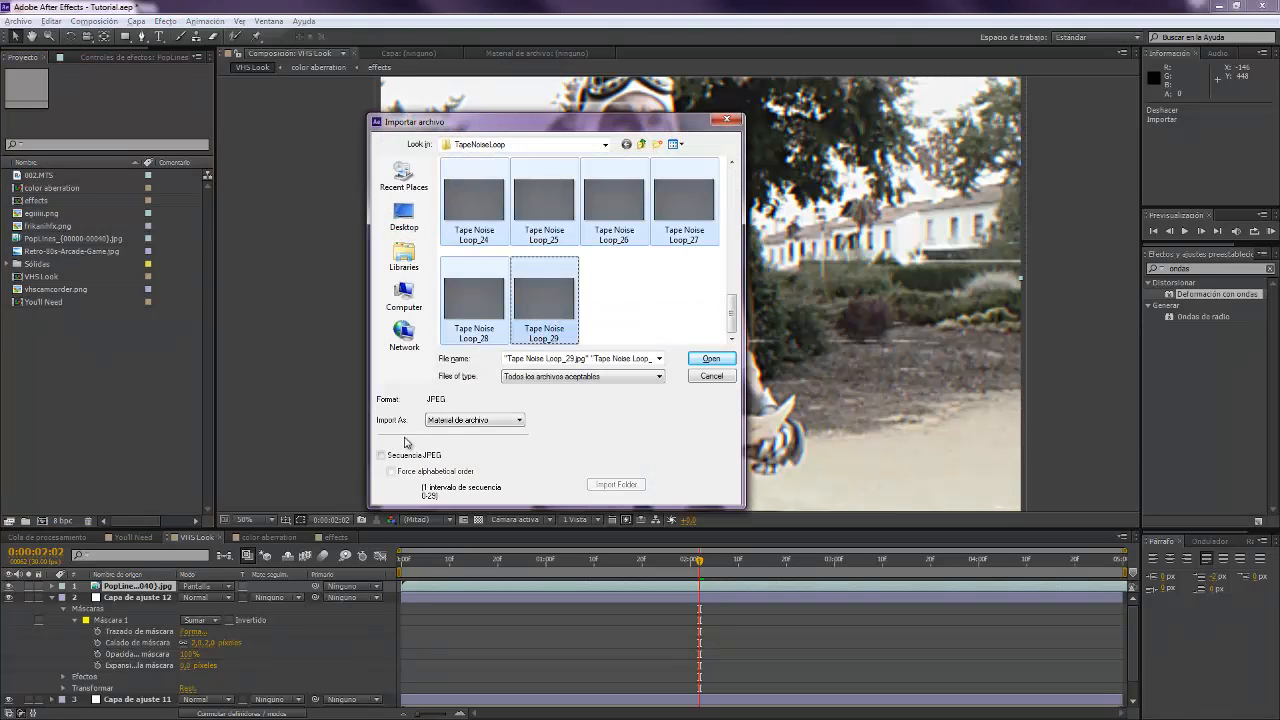
left_click(380, 456)
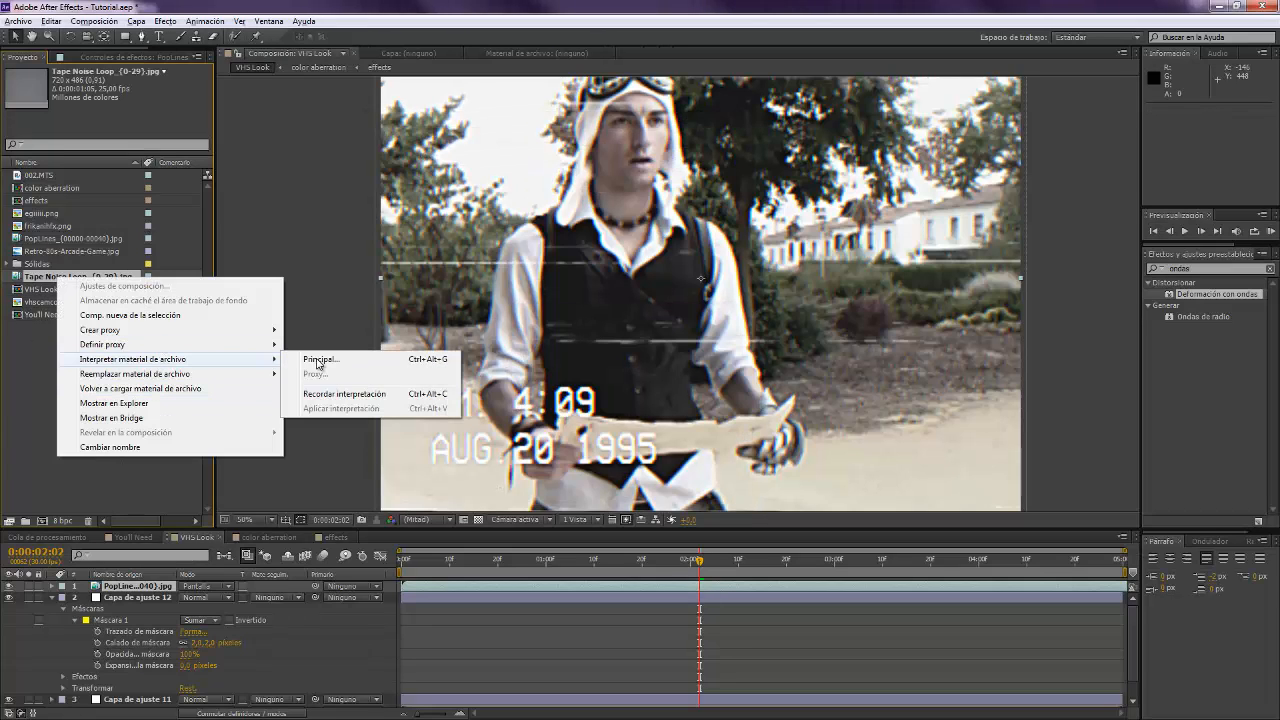
- Set the tape noise footage to loop 100 times in Interpret Footage > Main
left_click(320, 360)
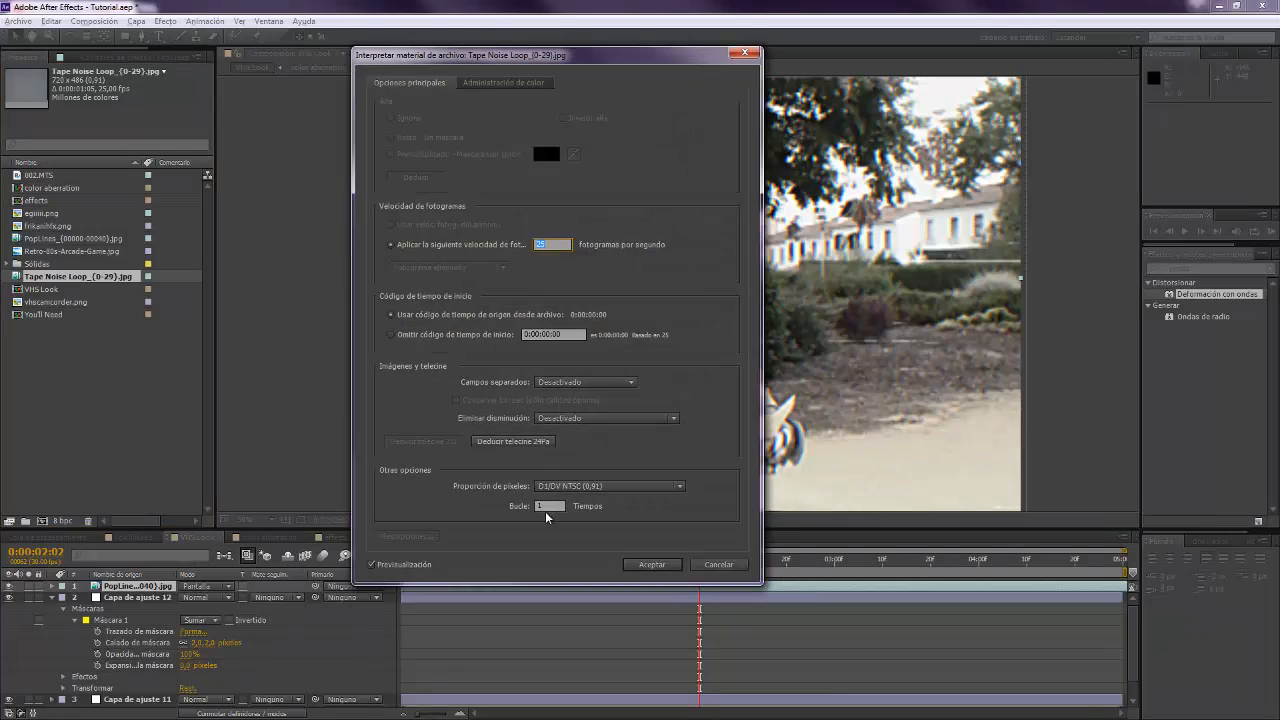
type("100")
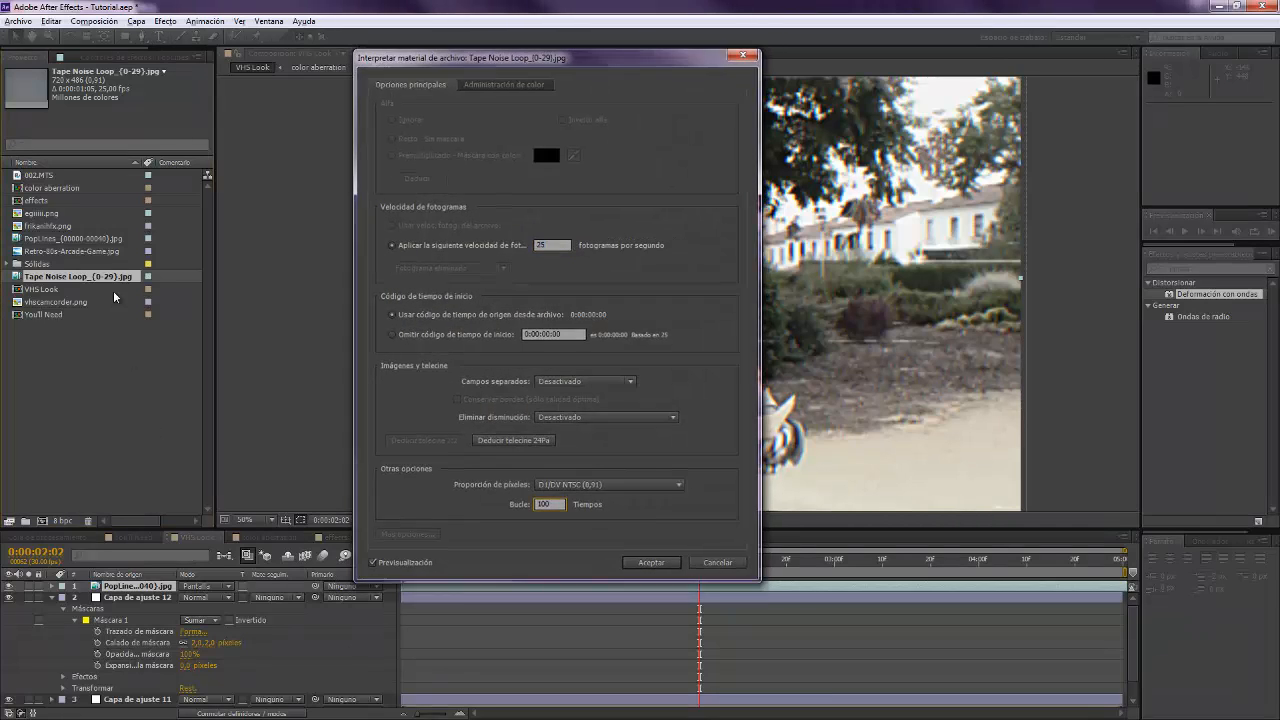
left_click(652, 562)
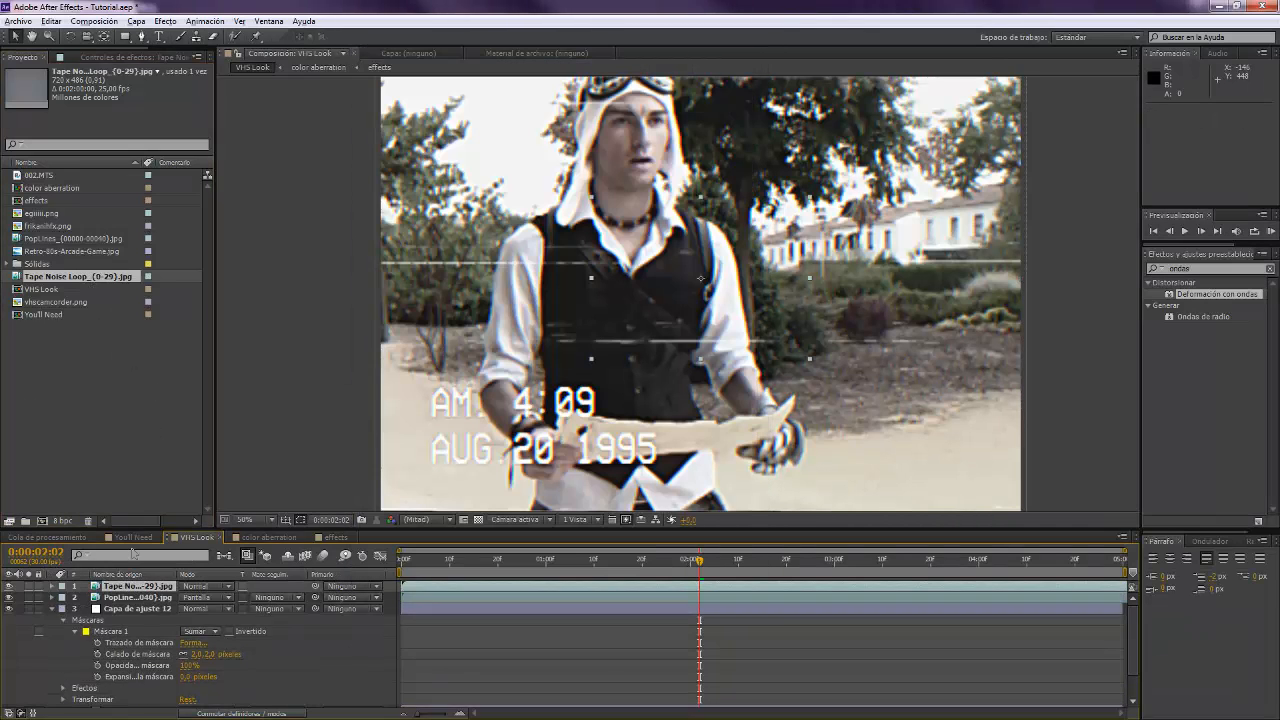
- Open the blending mode list for the Tape Noise Loop top layer
right_click(136, 586)
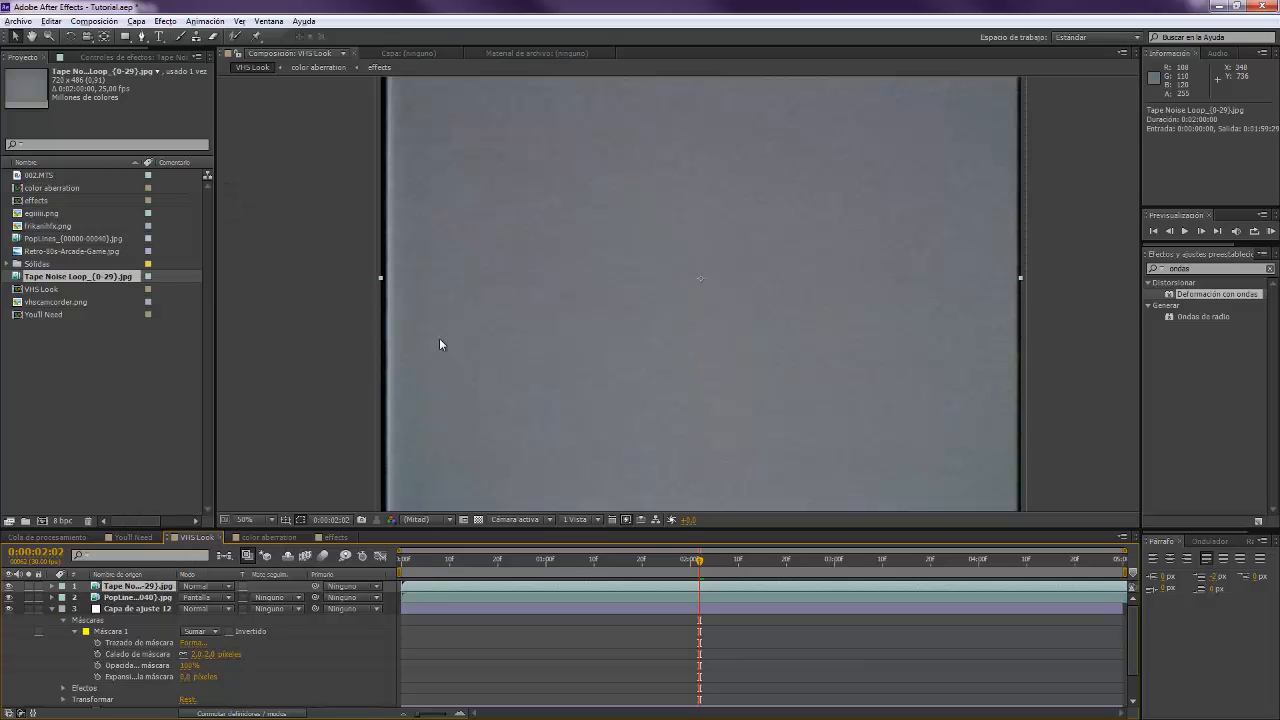
left_click(208, 596)
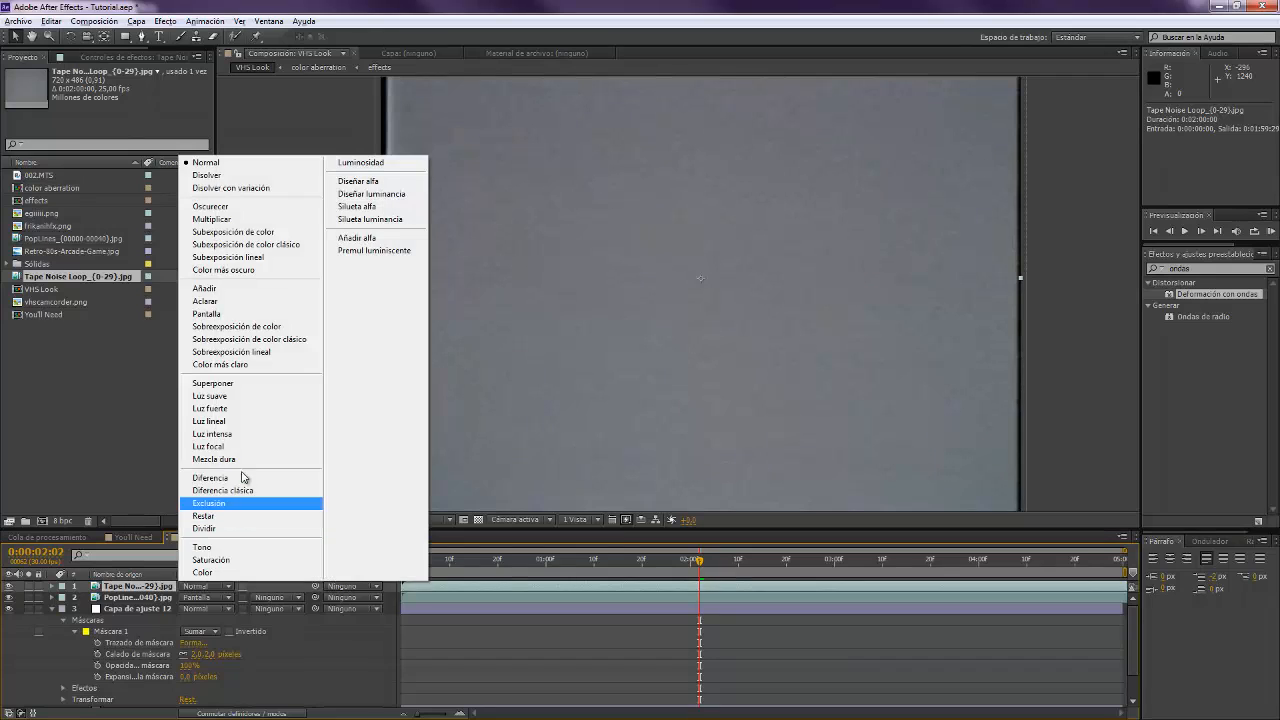